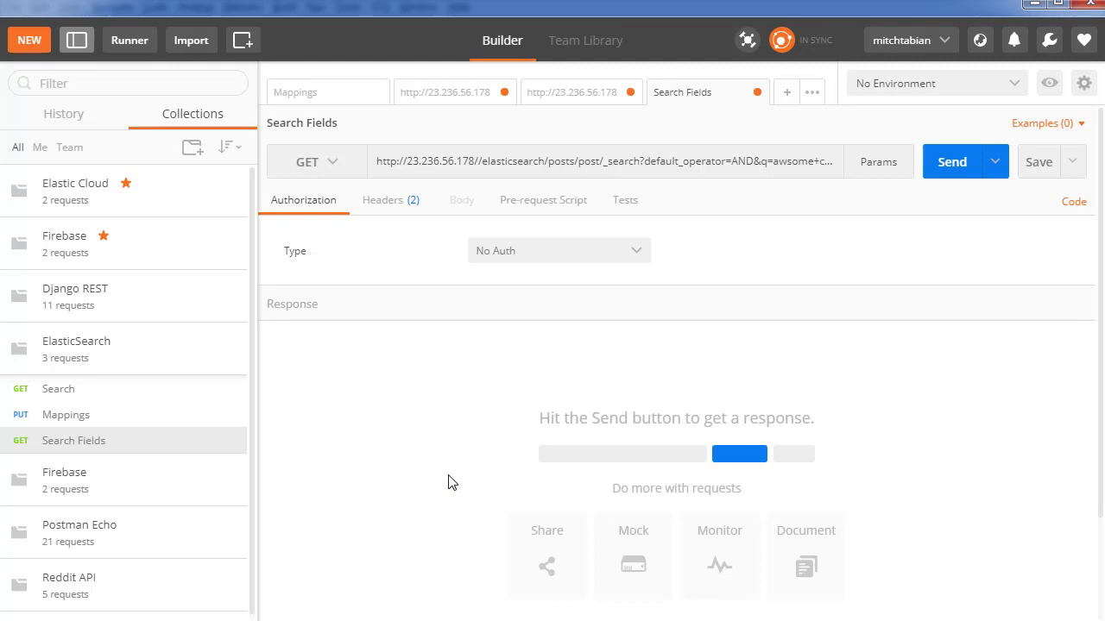
mouse_move(418, 314)
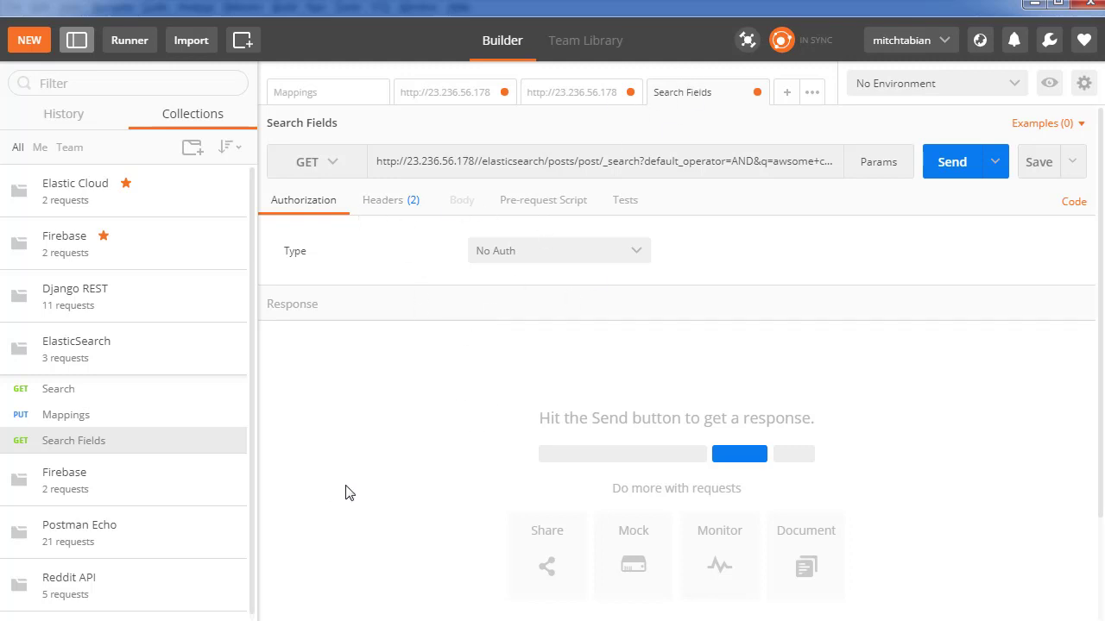
mouse_move(328, 490)
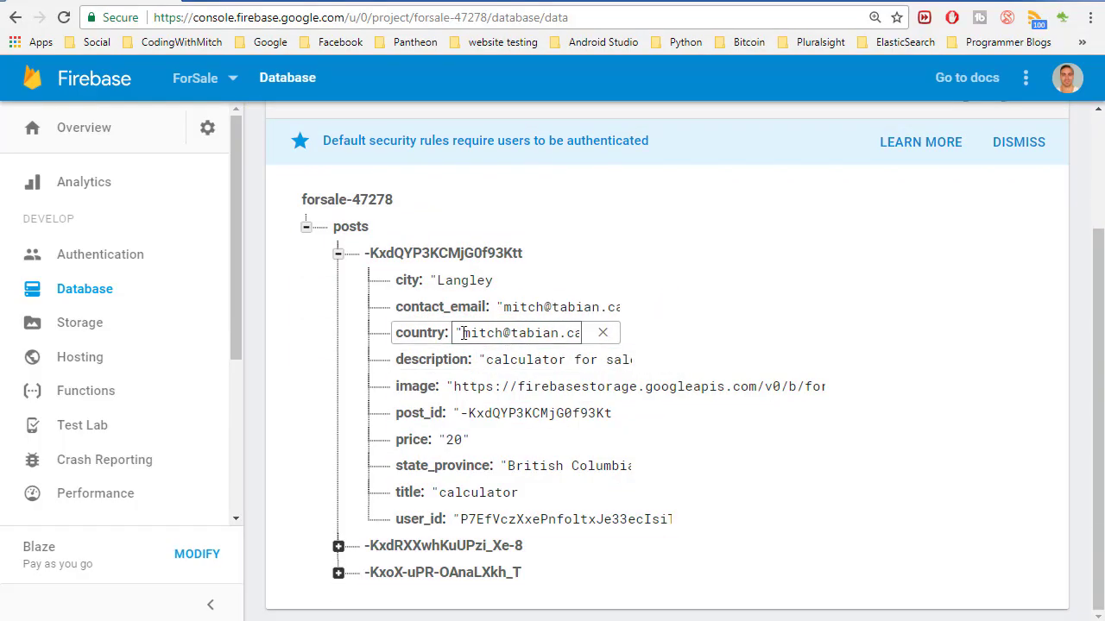
- Start editing the first post's country value that wrongly holds an email address
double_click(517, 332)
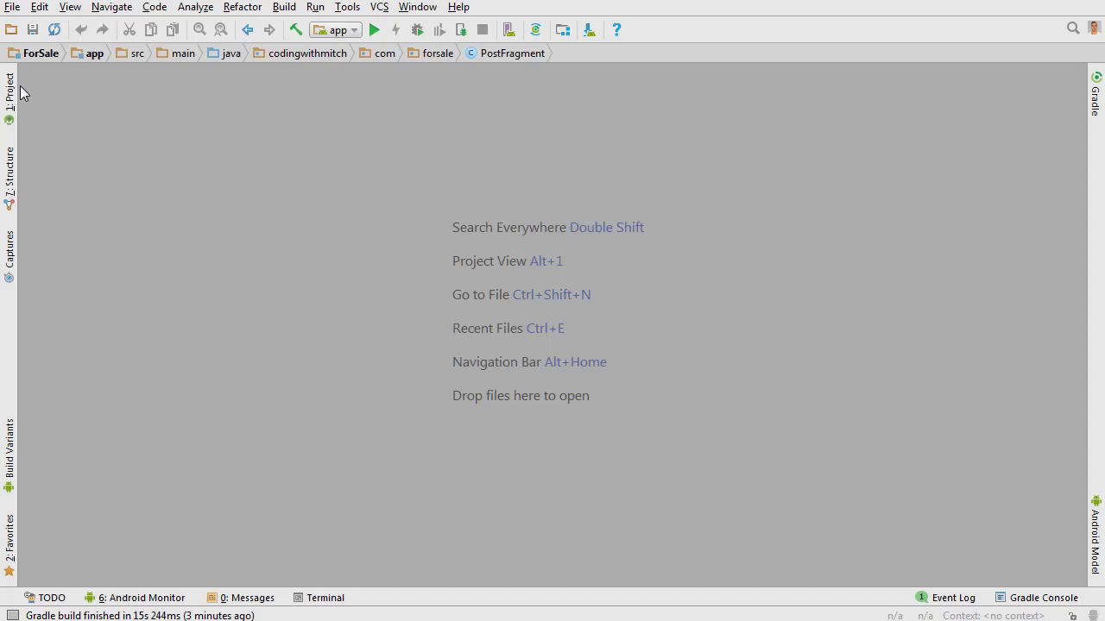
- In PostFragment.java, pass mCountry instead of mContactEmail to post.setCountry(...)
click(10, 87)
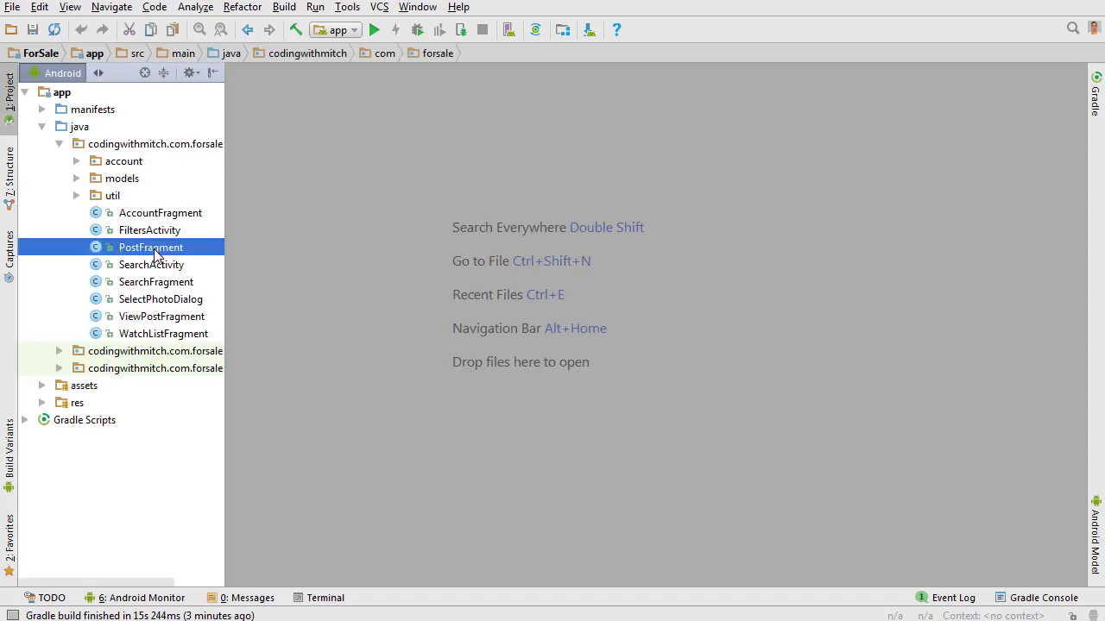
double_click(150, 249)
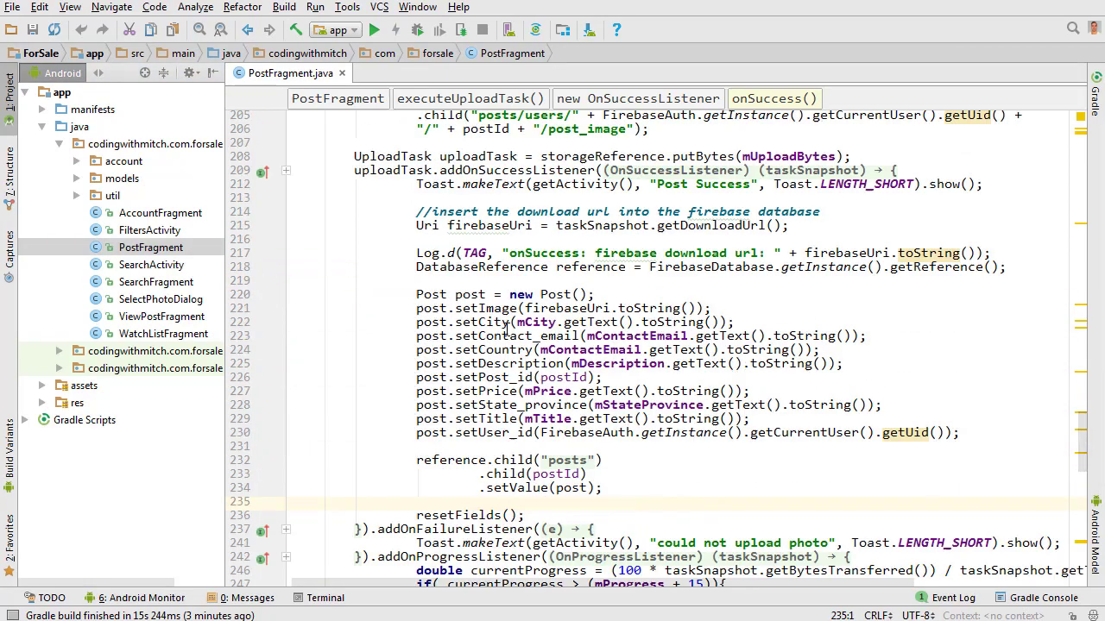
double_click(591, 349)
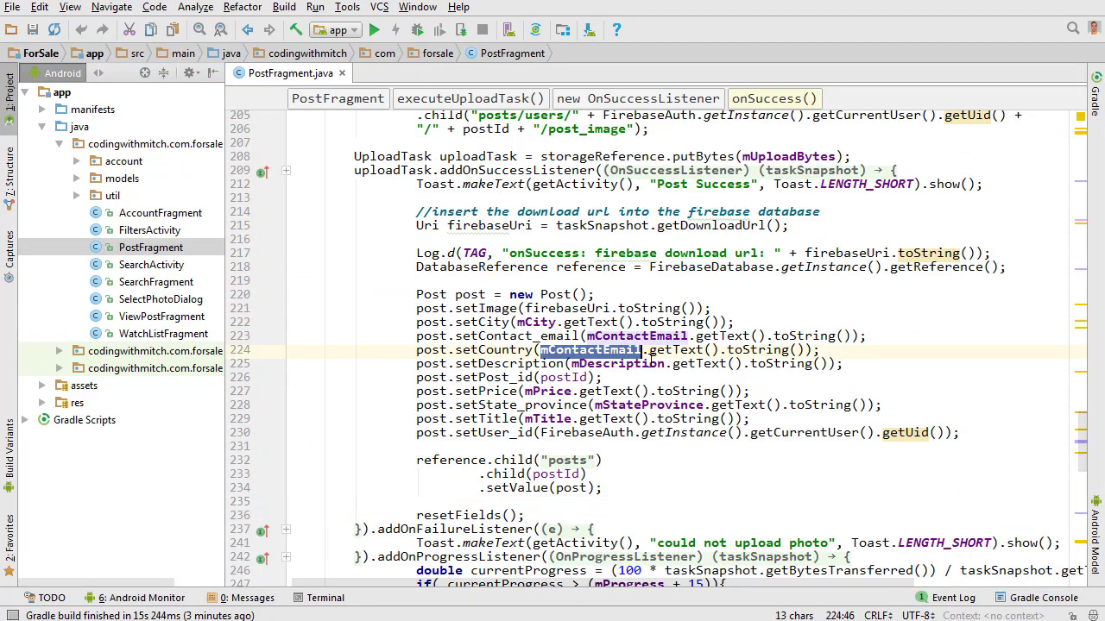
text(mcou)
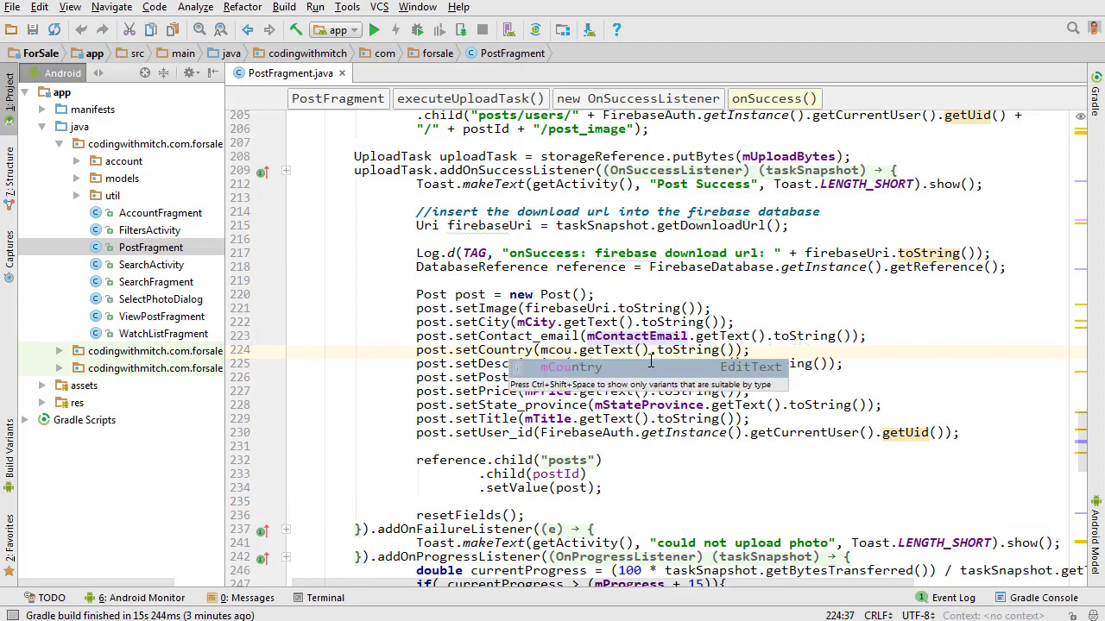
key(Tab)
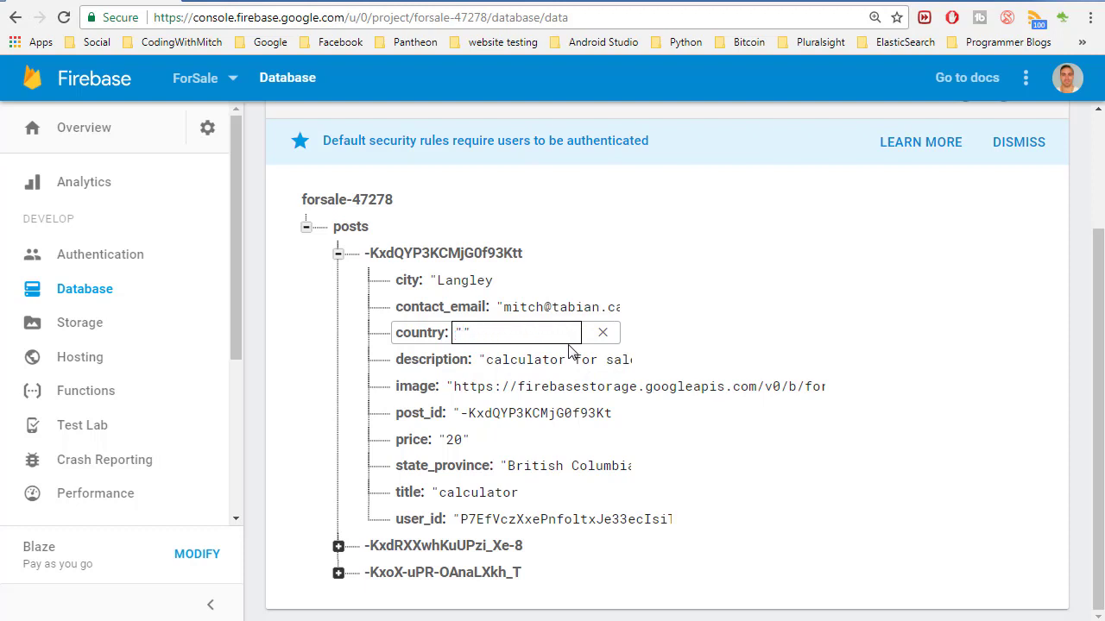
- Enter Canada as the country value for each affected post in the database
text(Canada)
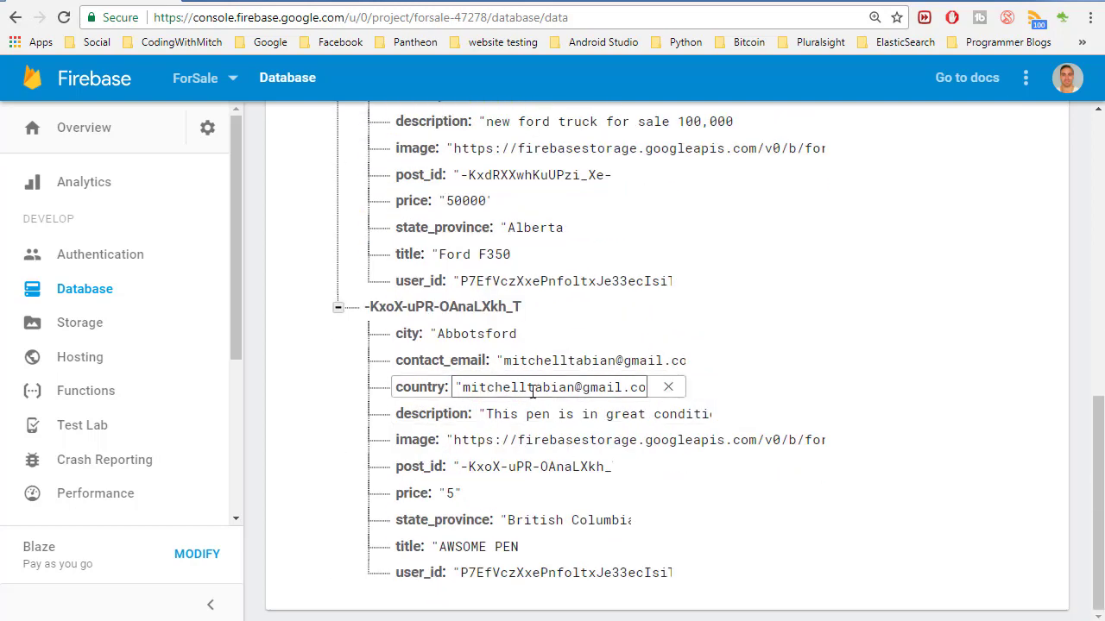
text(Canad)
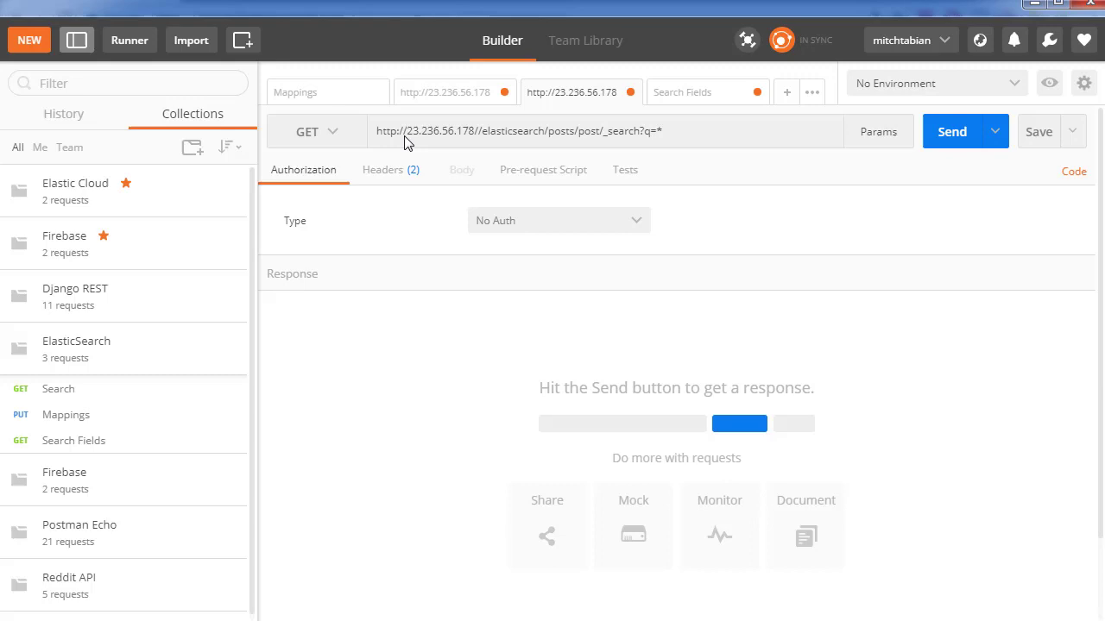
mouse_move(877, 169)
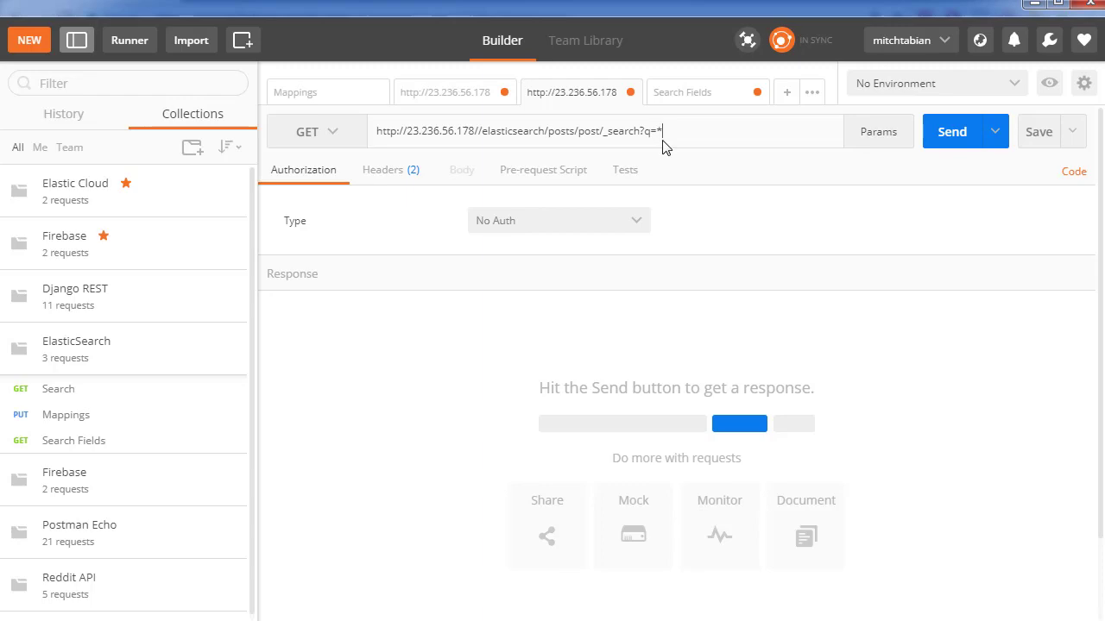
- Run the _search?q=* request and scroll the JSON response listing three posts with country Canada
click(951, 131)
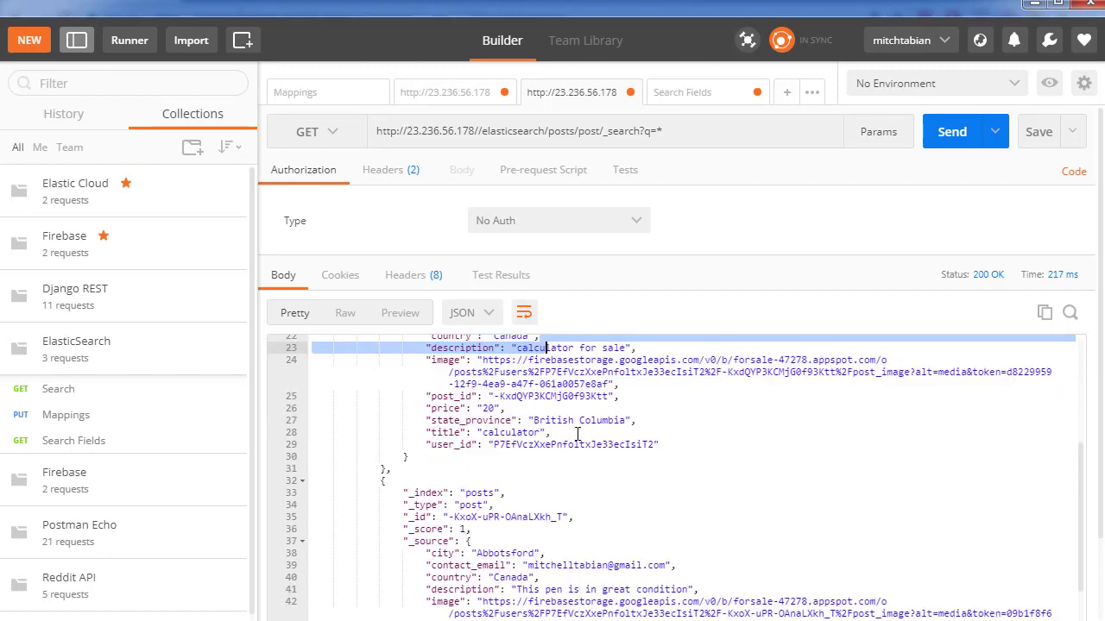
scroll(down, 3)
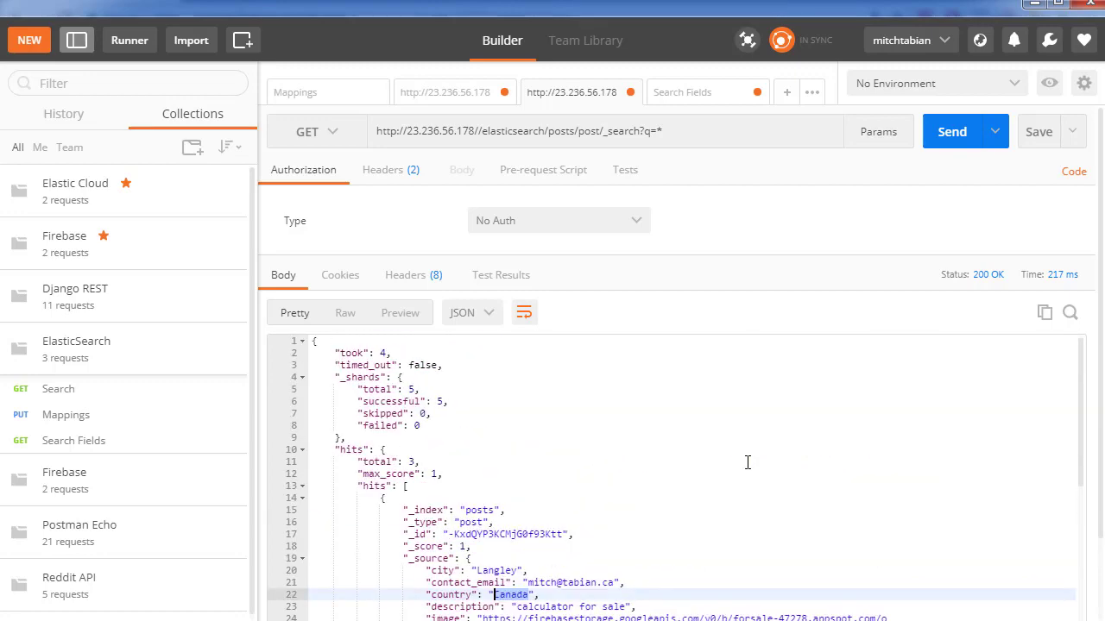
mouse_move(704, 204)
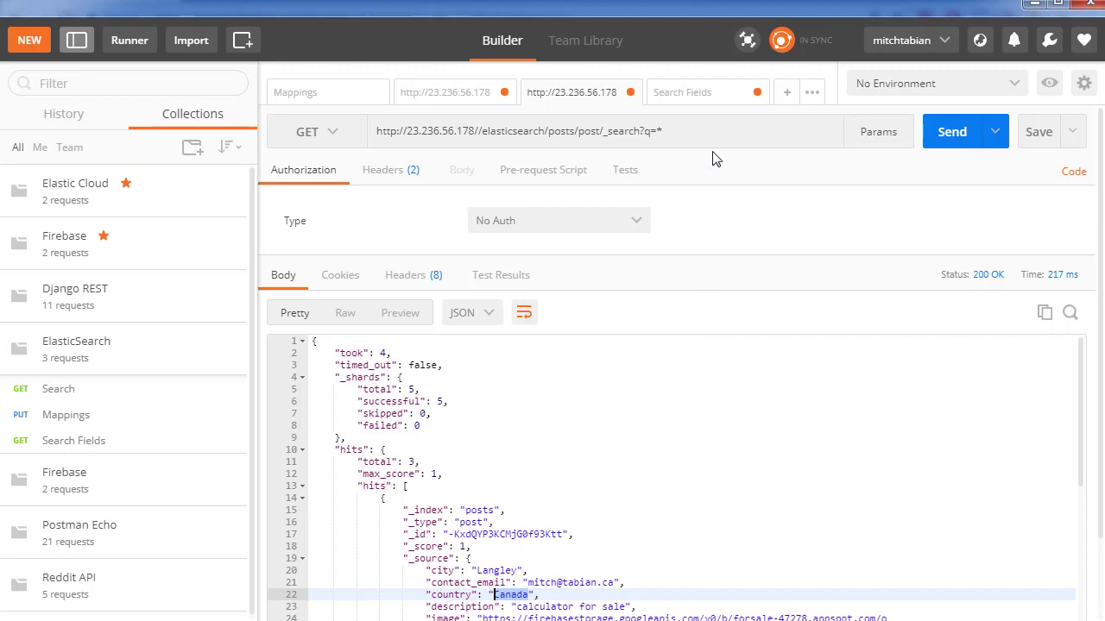
mouse_move(766, 203)
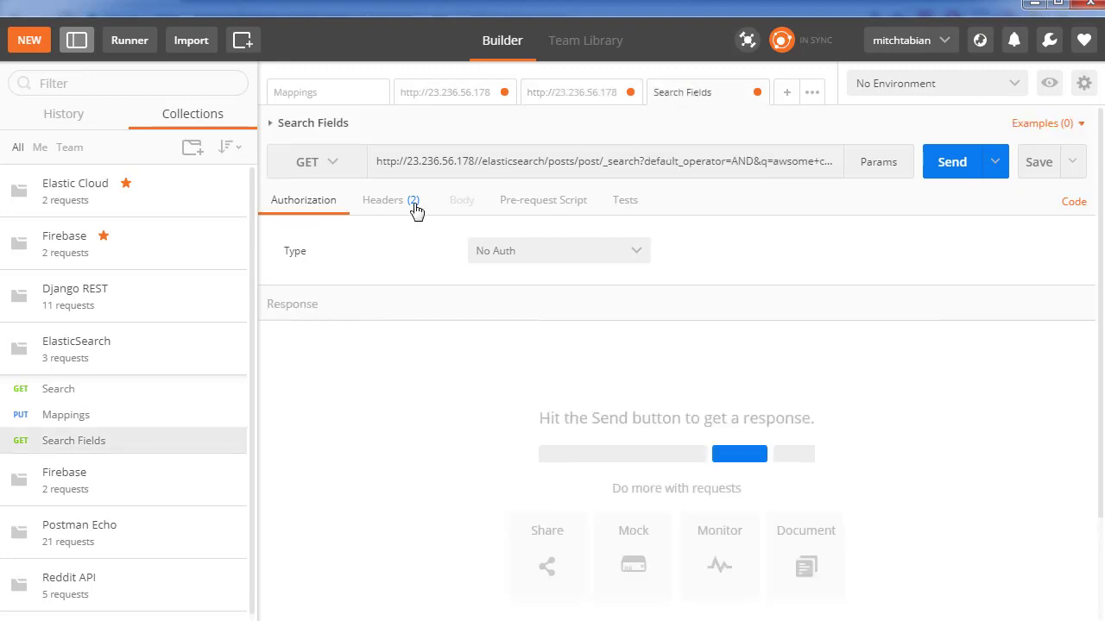
mouse_move(693, 200)
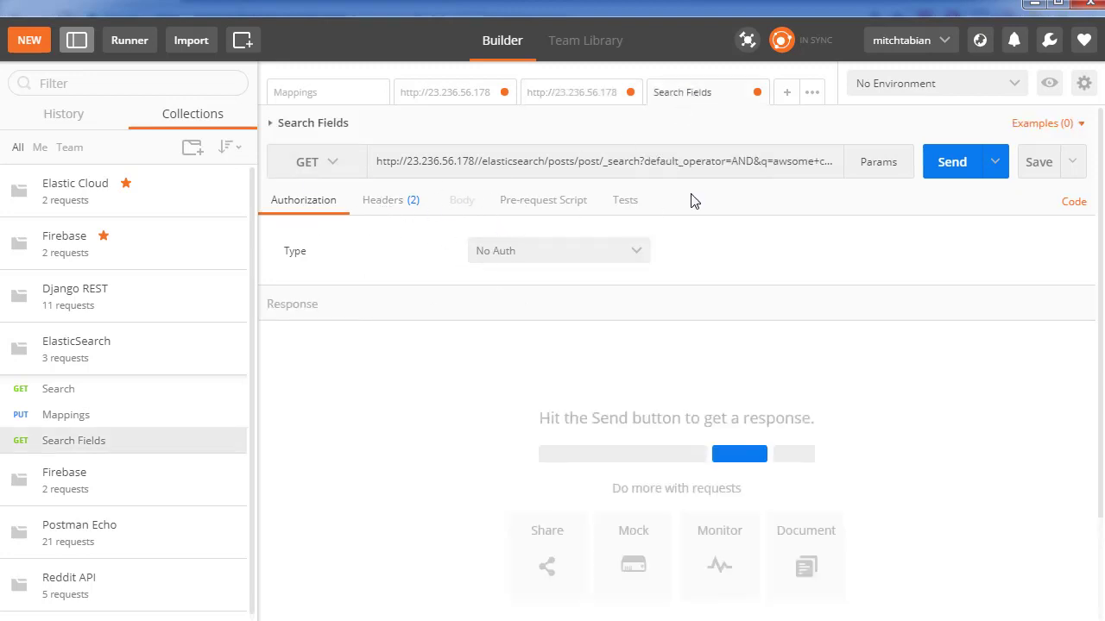
- Extend the query to q=awsome+city:abbotsford with default_operator=AND
text(+city:abbotsford)
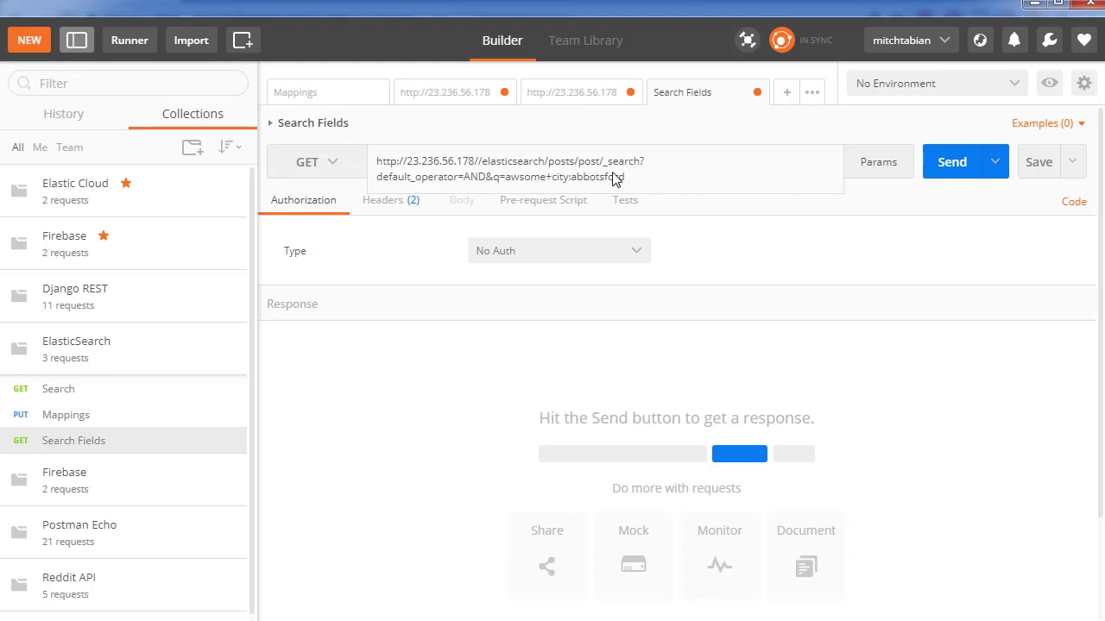
mouse_move(625, 176)
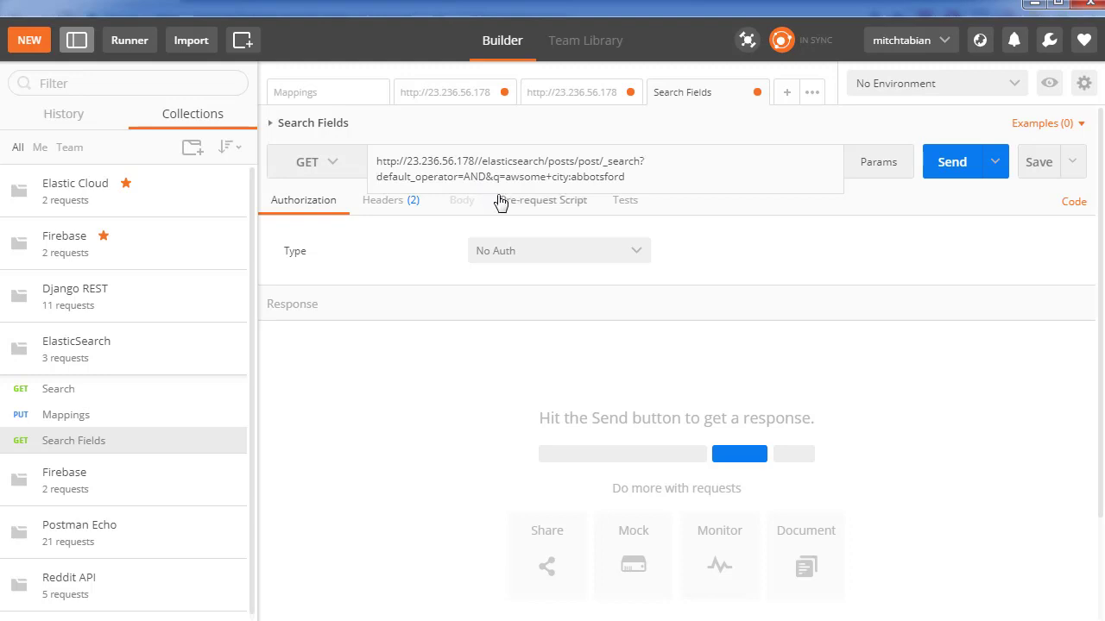
mouse_move(417, 199)
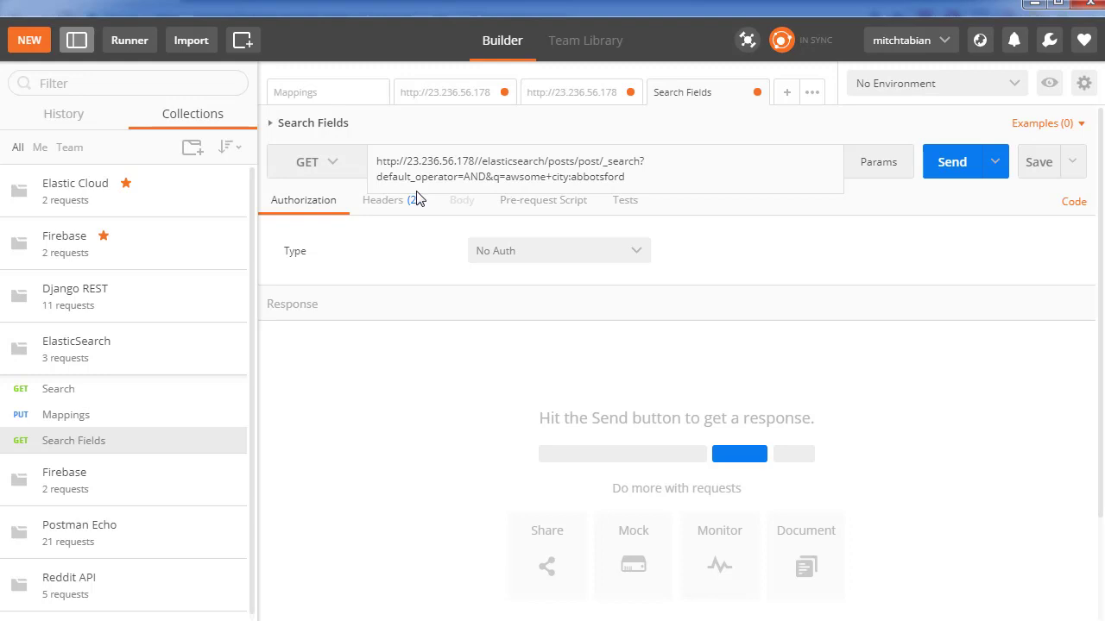
mouse_move(442, 192)
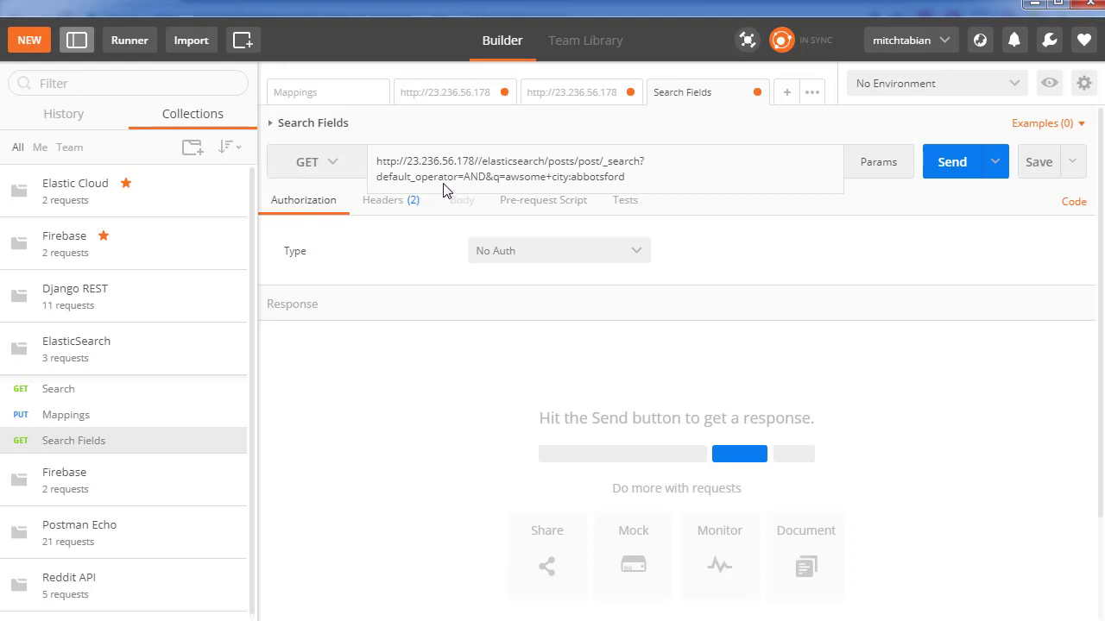
mouse_move(492, 187)
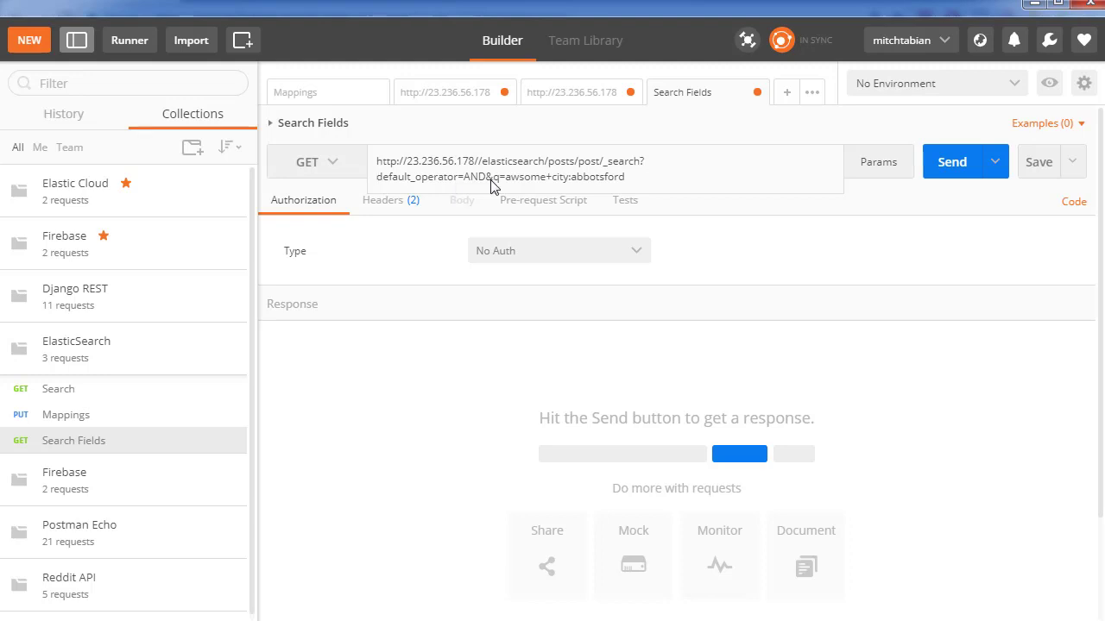
mouse_move(556, 185)
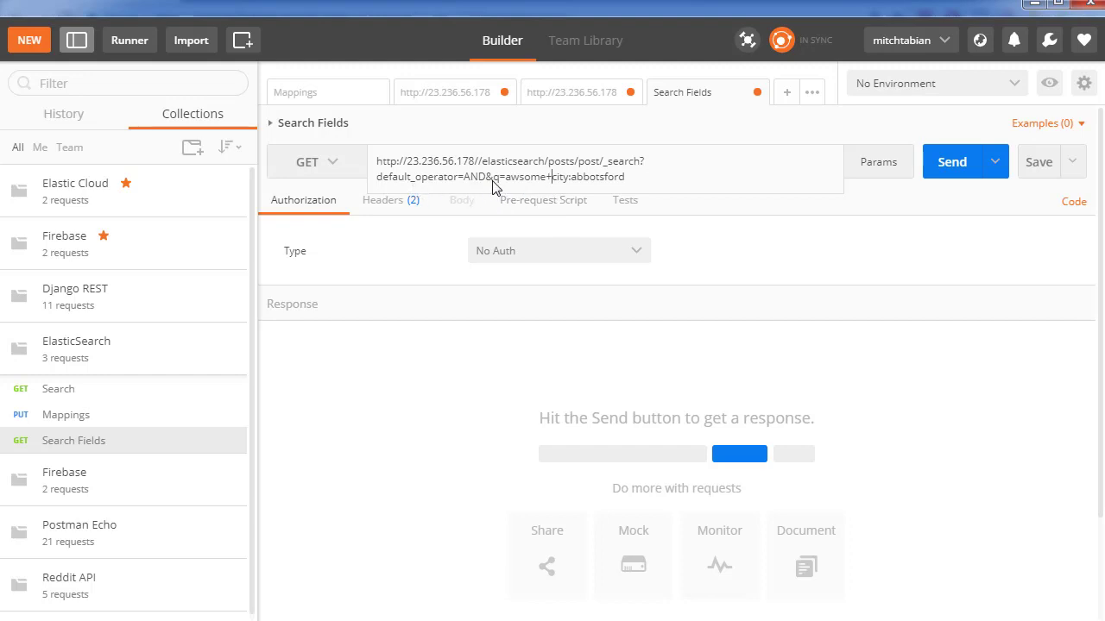
mouse_move(529, 202)
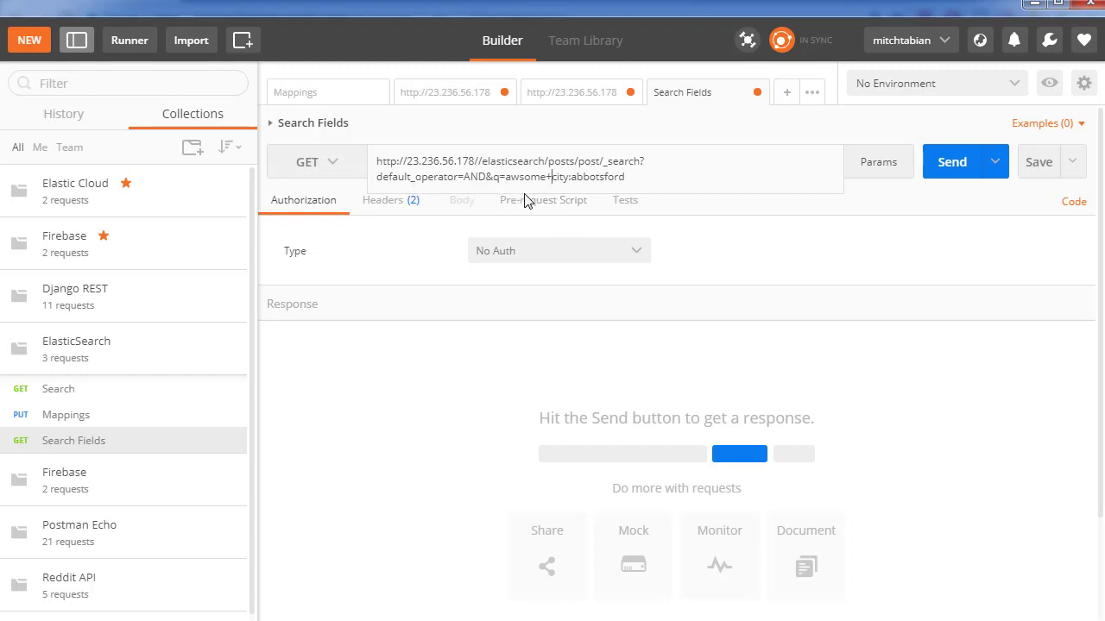
mouse_move(528, 203)
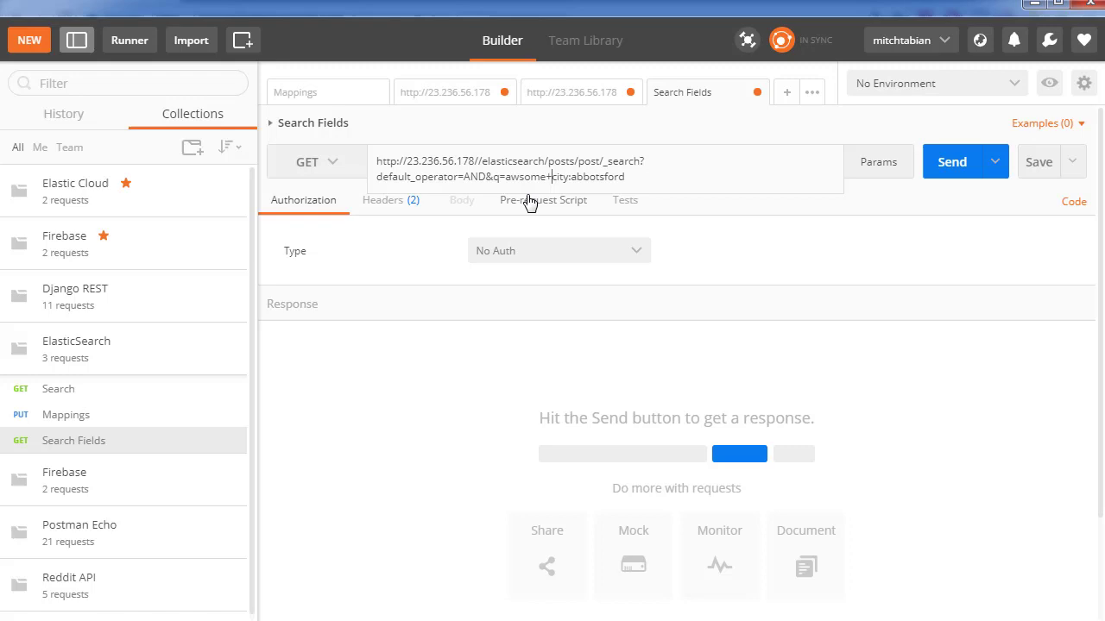
mouse_move(452, 190)
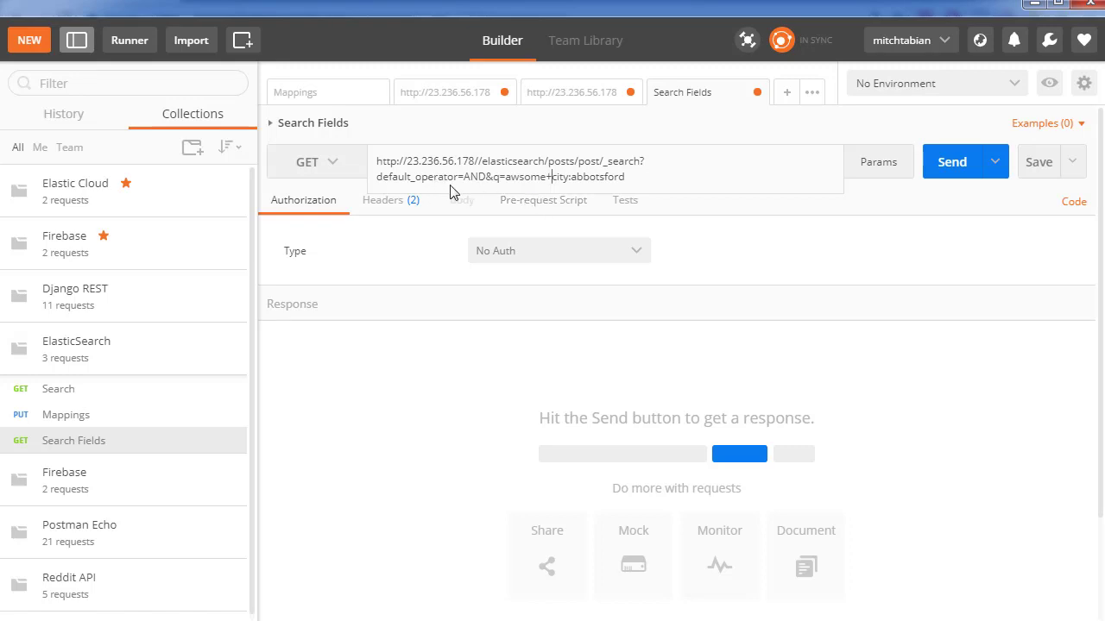
mouse_move(563, 197)
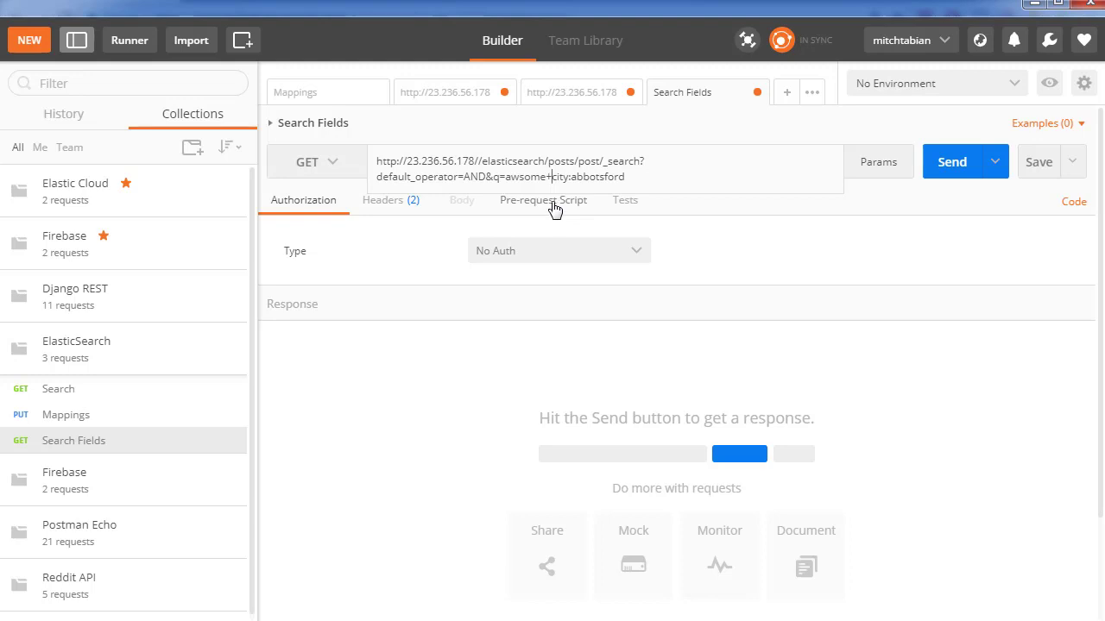
mouse_move(514, 187)
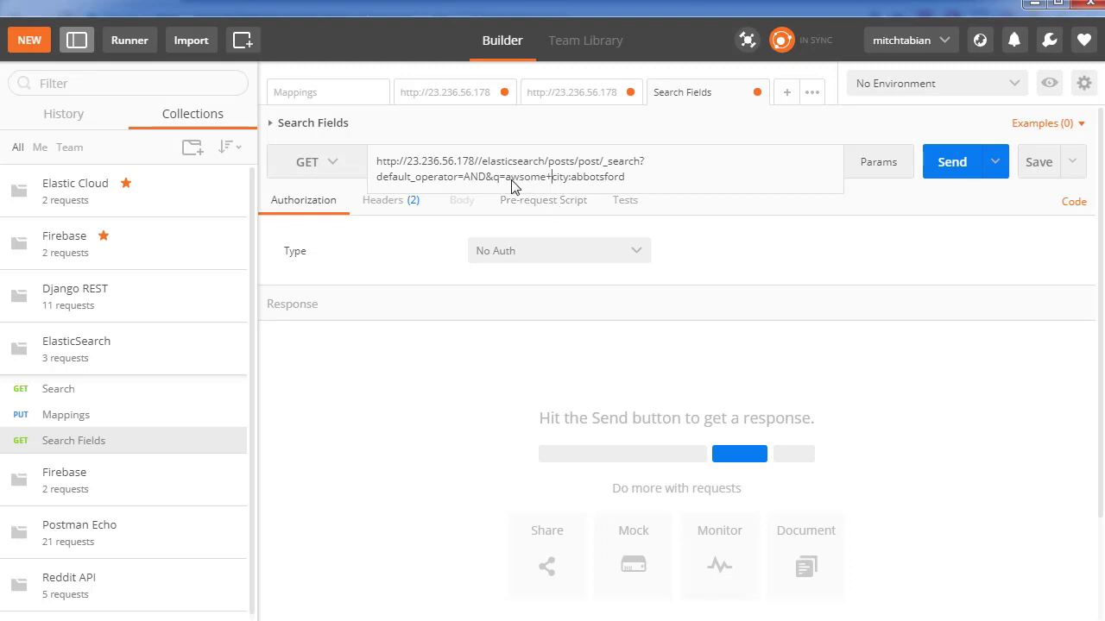
- Append +state_province:Edmonton to the query (after discarding British) and send it, getting zero hits
double_click(587, 176)
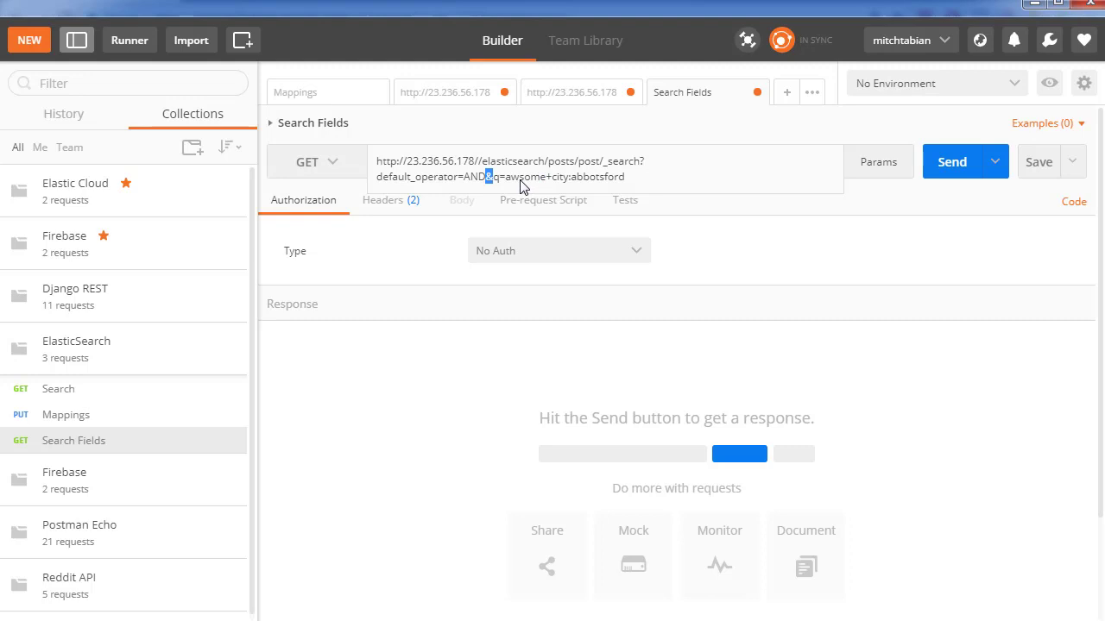
mouse_move(549, 188)
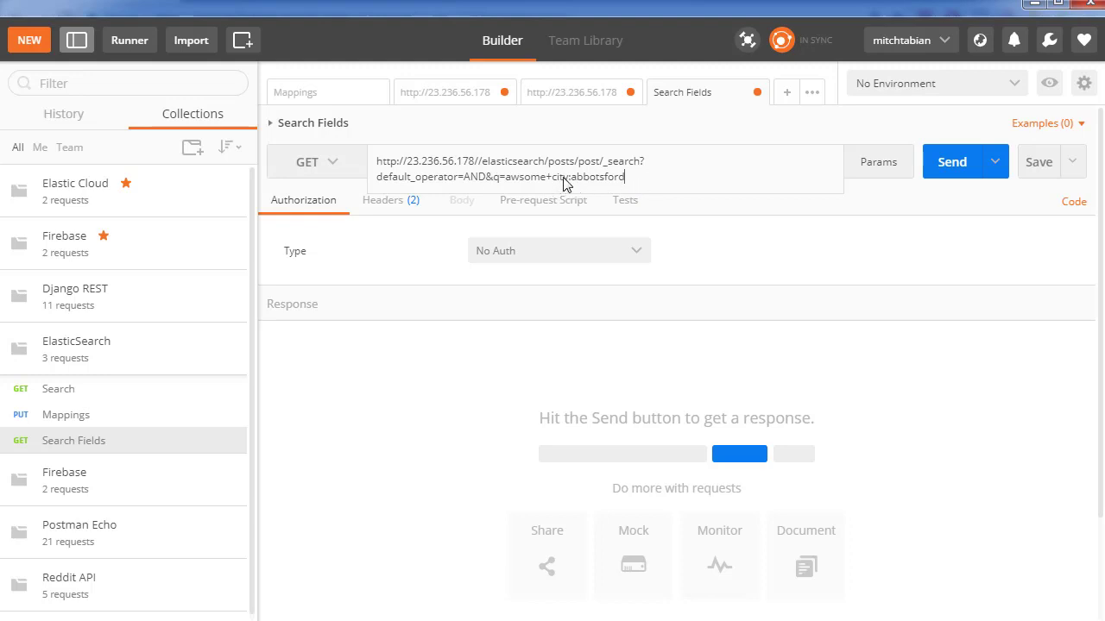
mouse_move(556, 188)
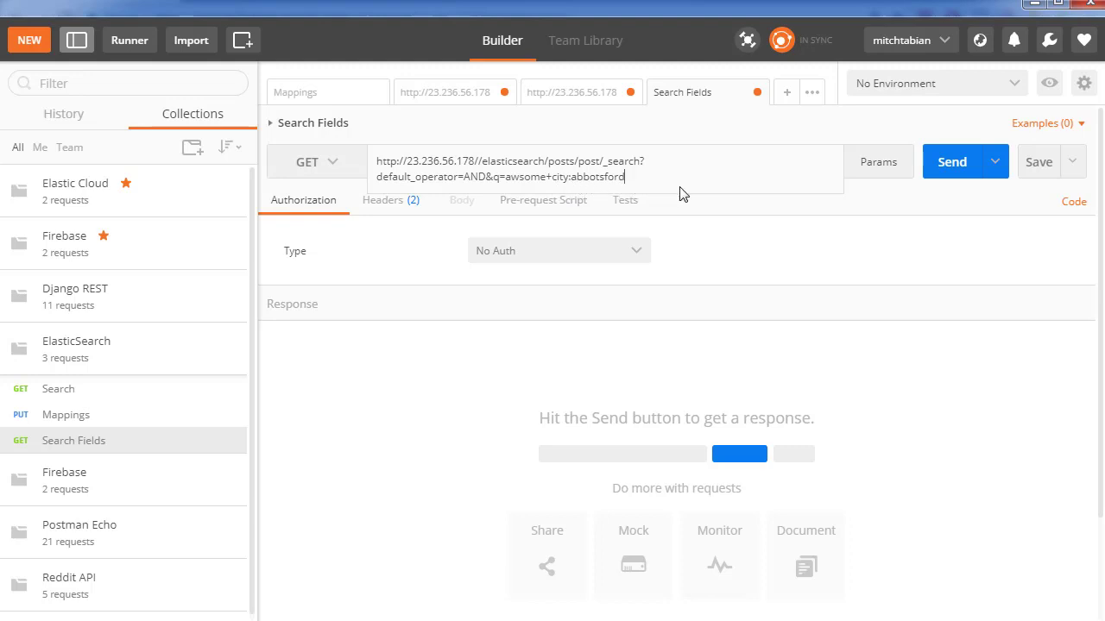
text(+s)
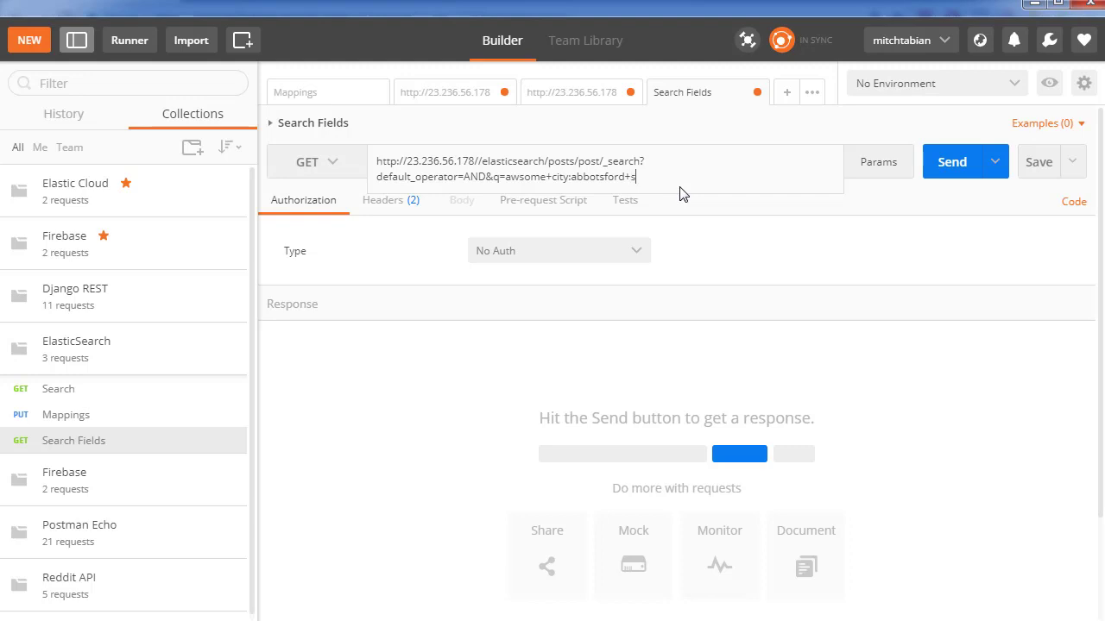
text(tate_province:)
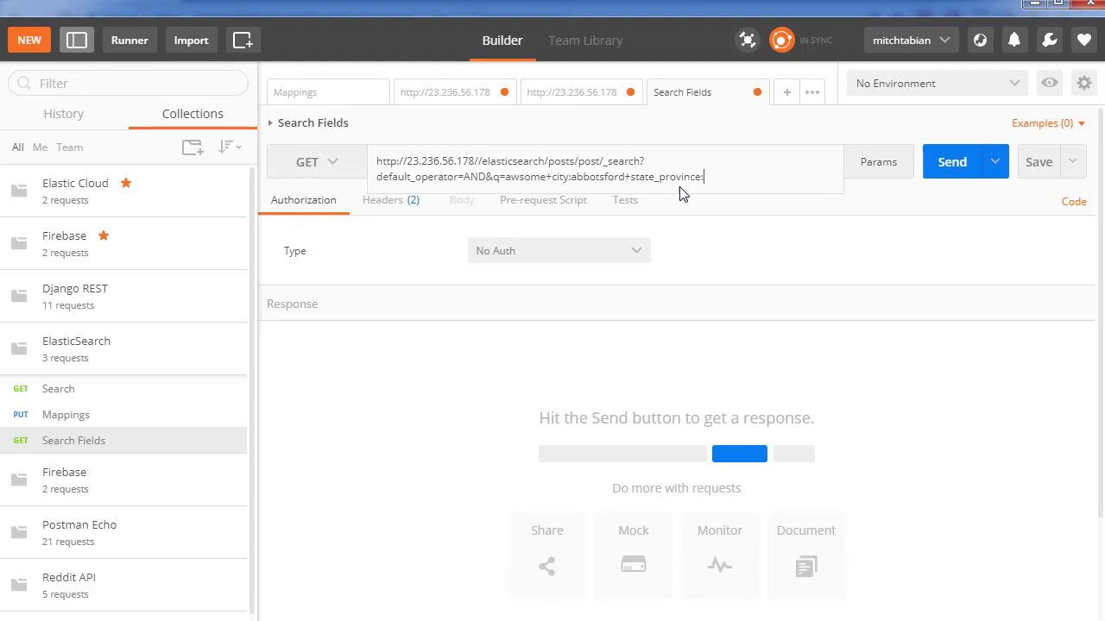
text(British)
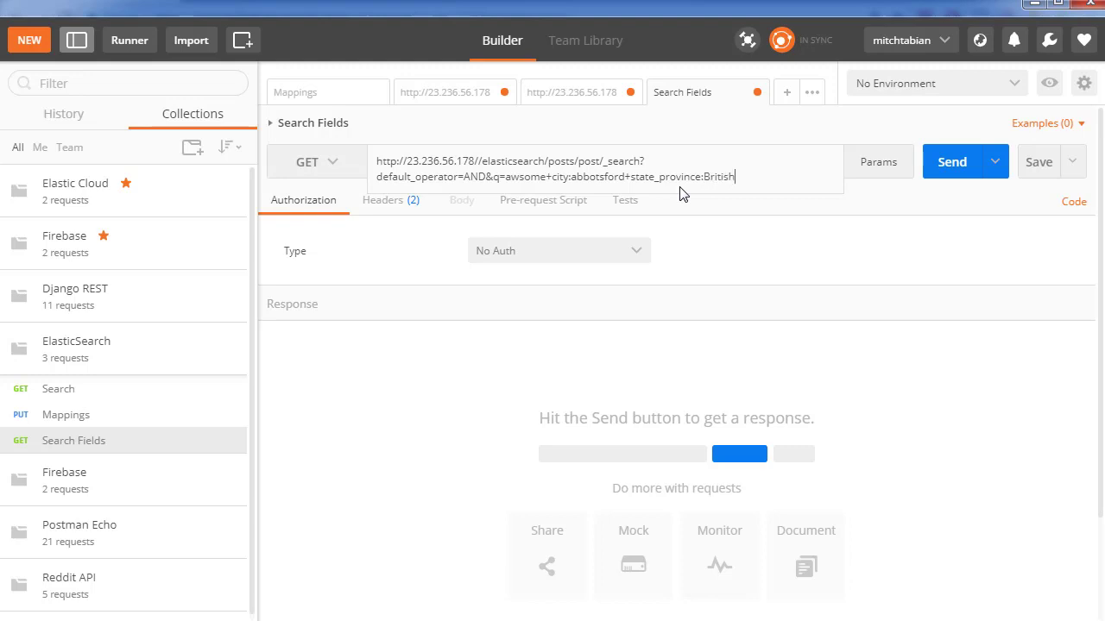
key(Backspace)
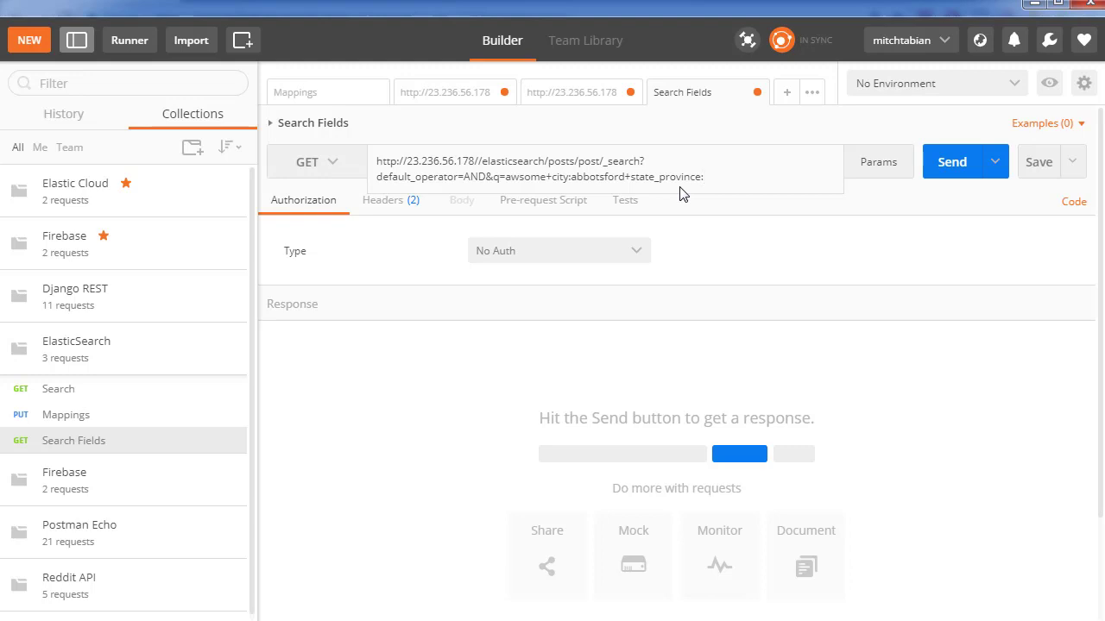
text(Edmonton)
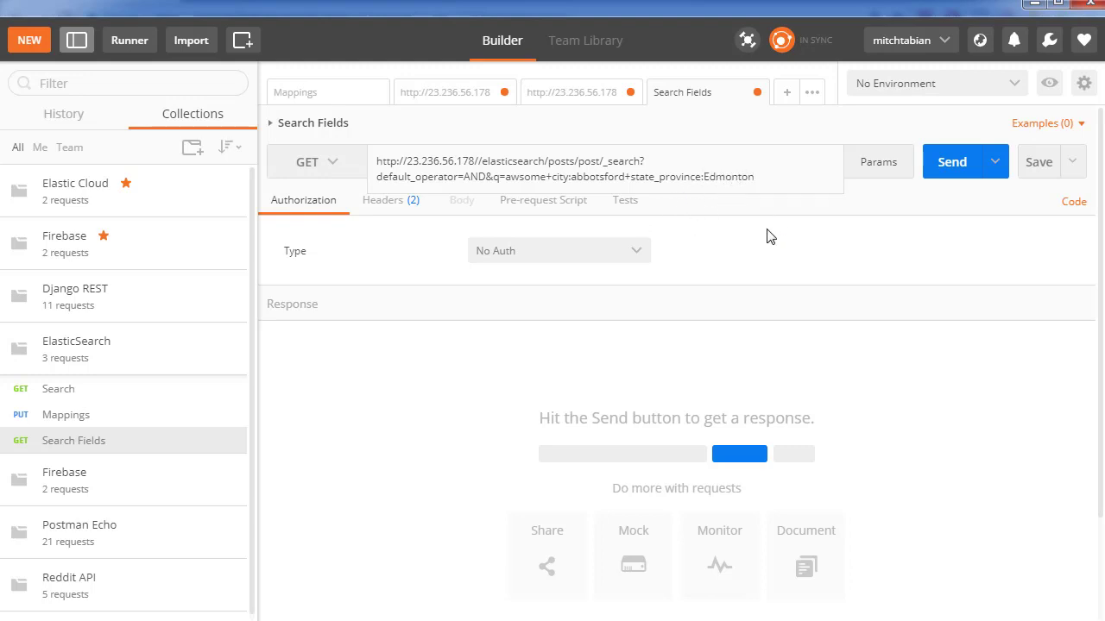
mouse_move(647, 211)
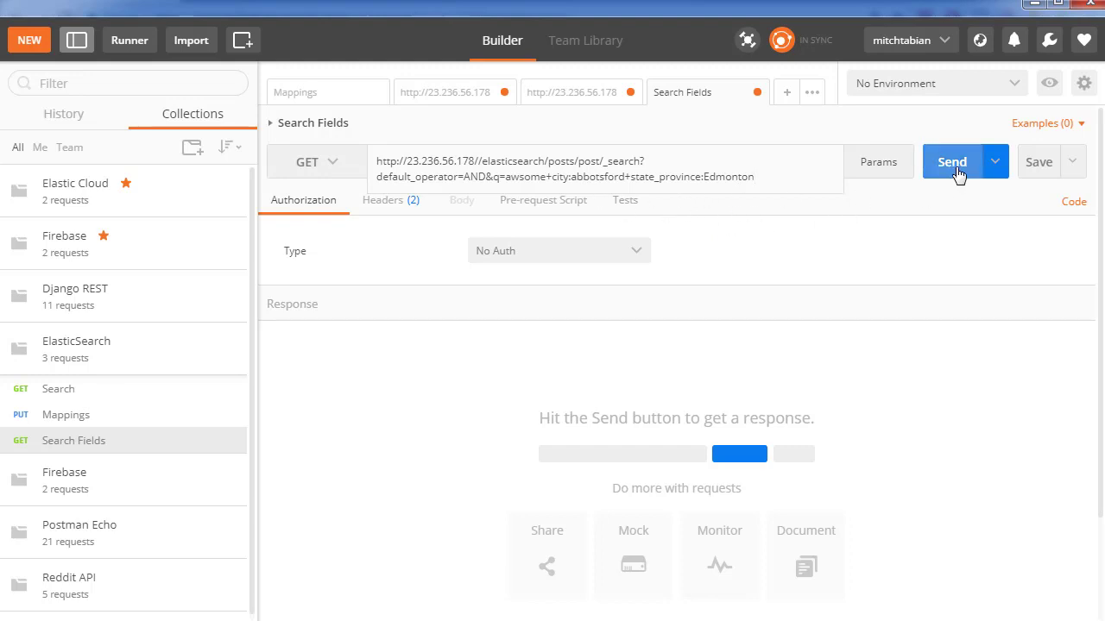
click(953, 163)
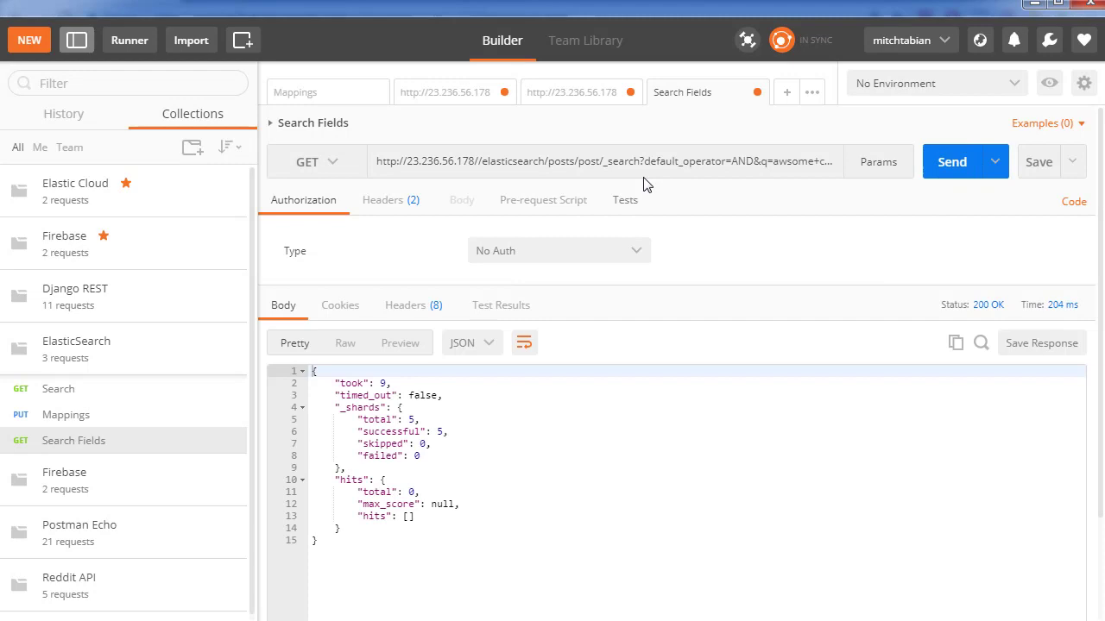
mouse_move(763, 176)
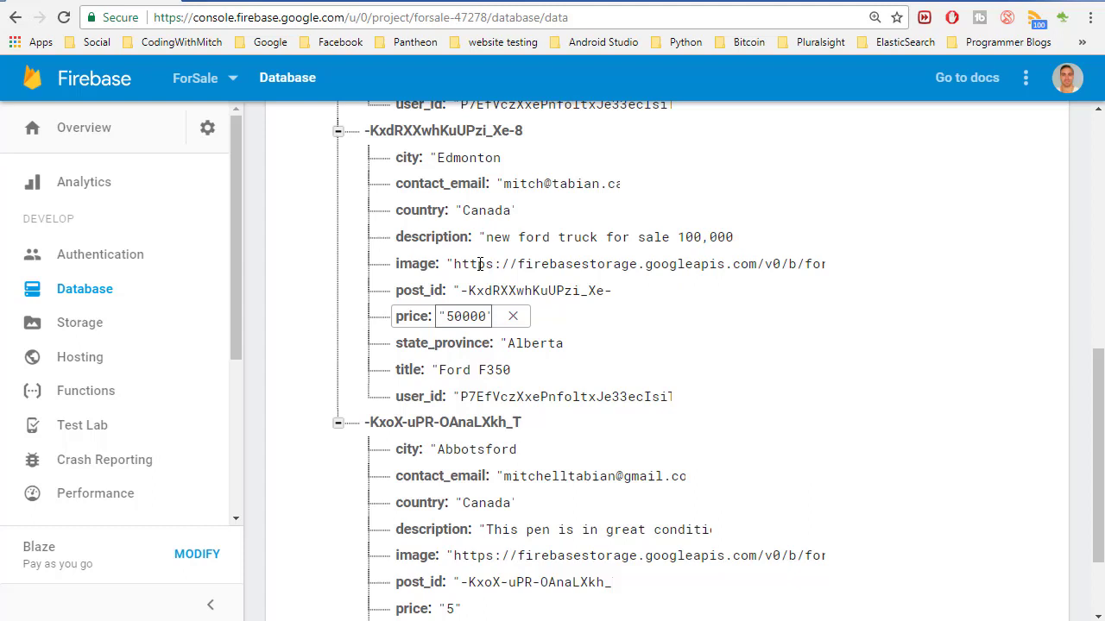
- Check the Ford F350 post's stored city and province fields, Edmonton and Alberta
click(466, 157)
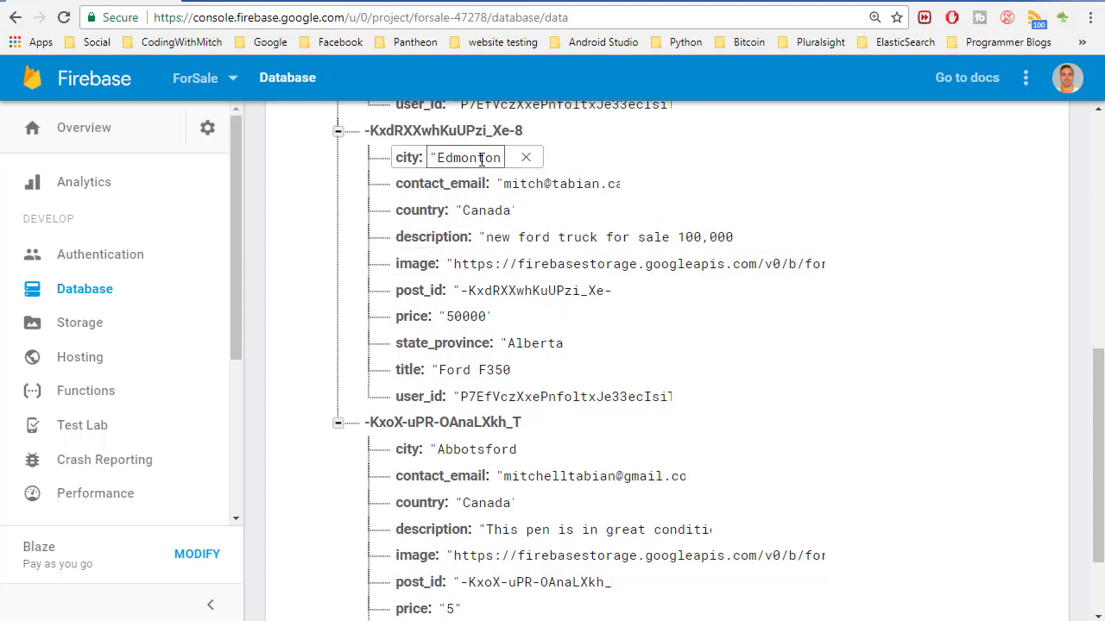
click(524, 157)
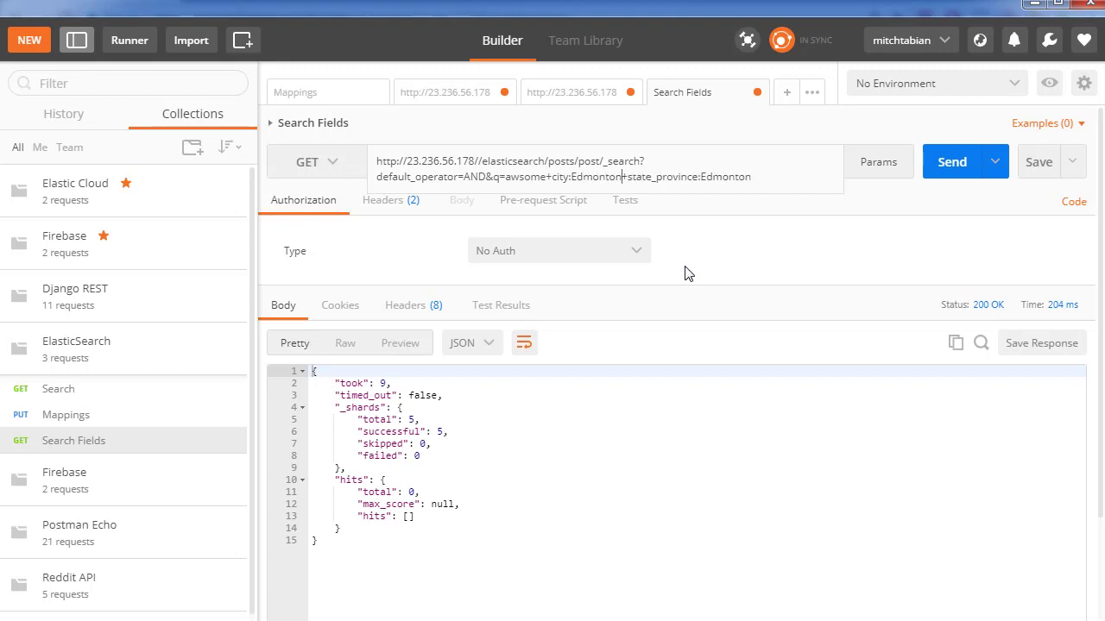
- Search posts with city Edmonton and state_province Alberta, returning one hit
key(BackSpace)
text(Al)
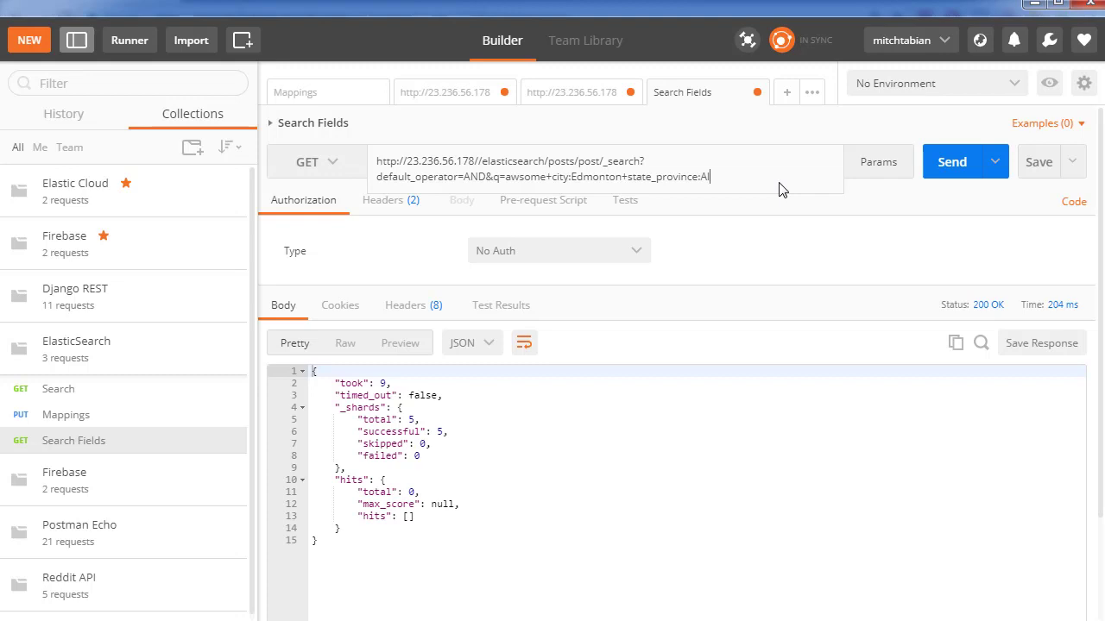
text(berta)
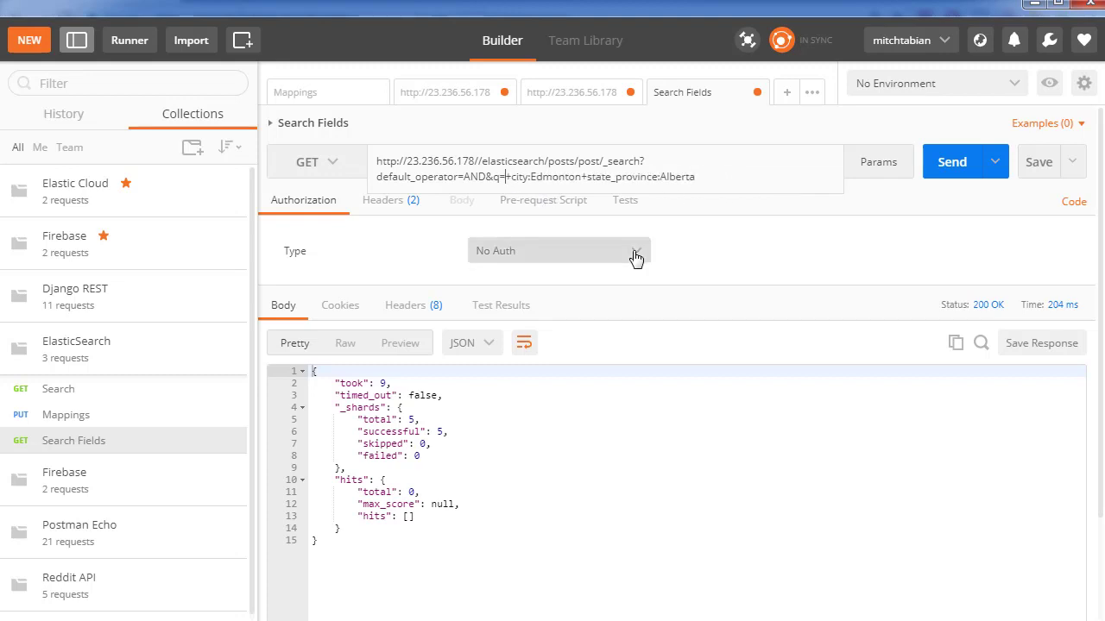
click(953, 163)
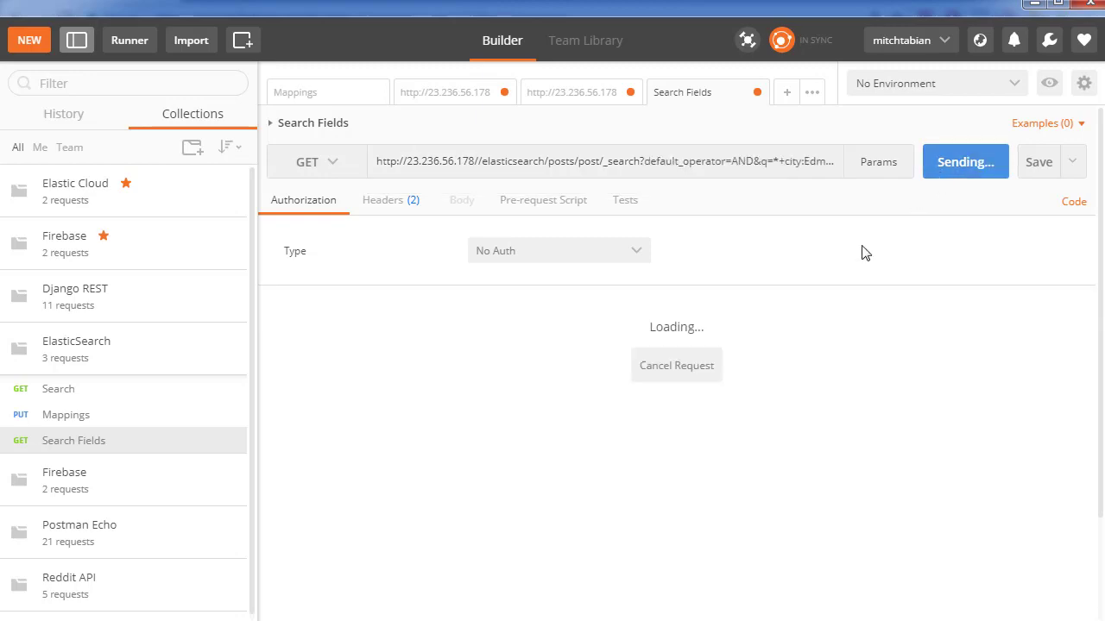
click(960, 163)
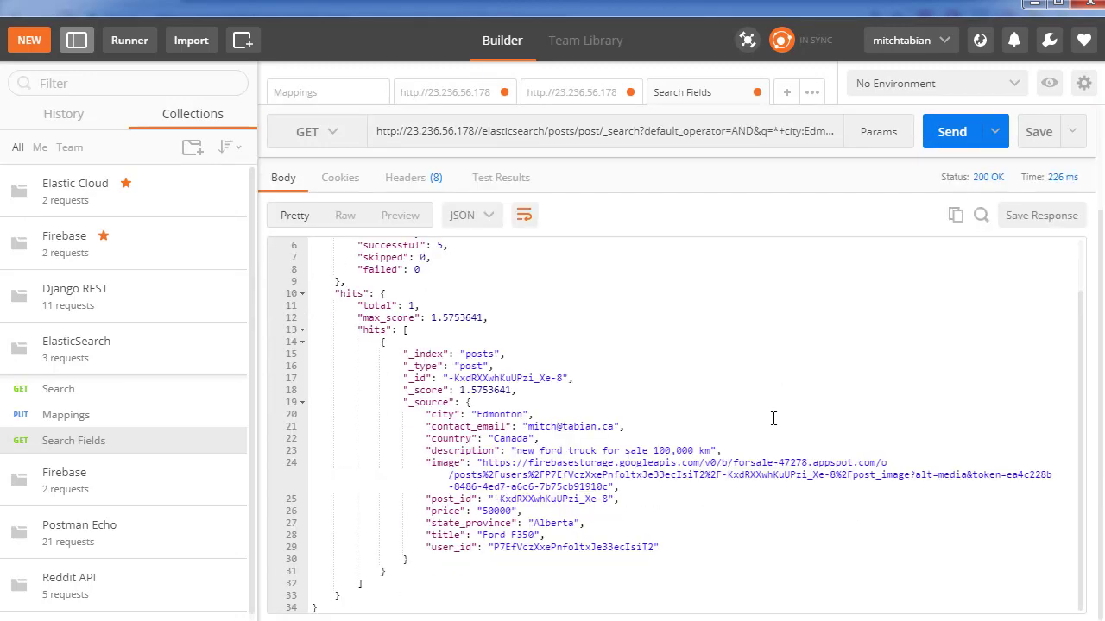
mouse_move(770, 311)
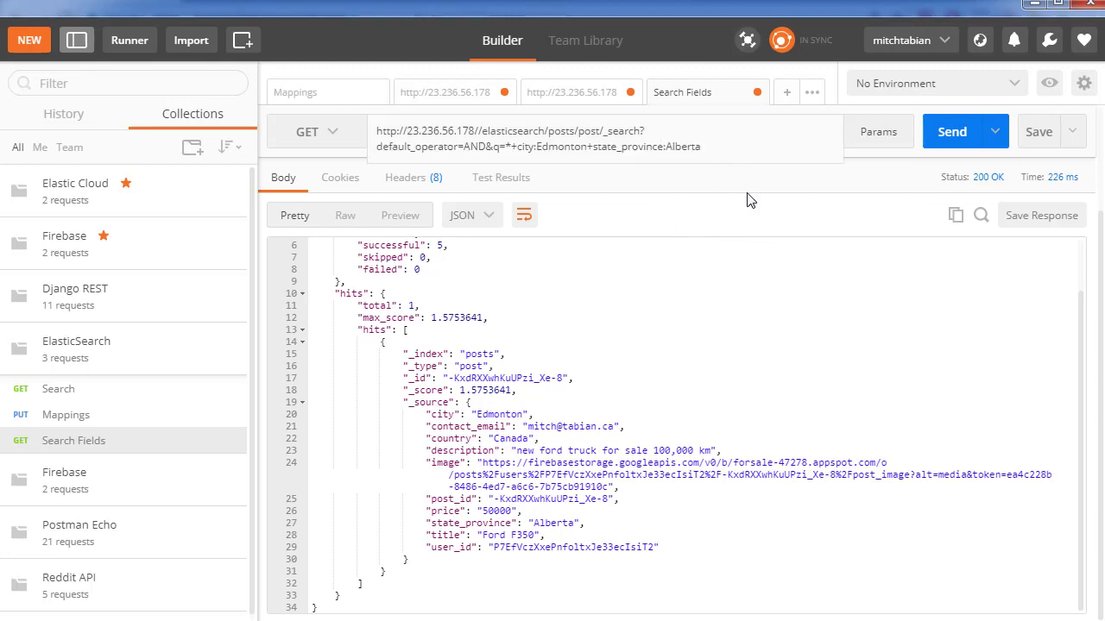
- Search posts with city Abbotsford and state_province British Columbia, returning the Abbotsford post
text(British Columbi)
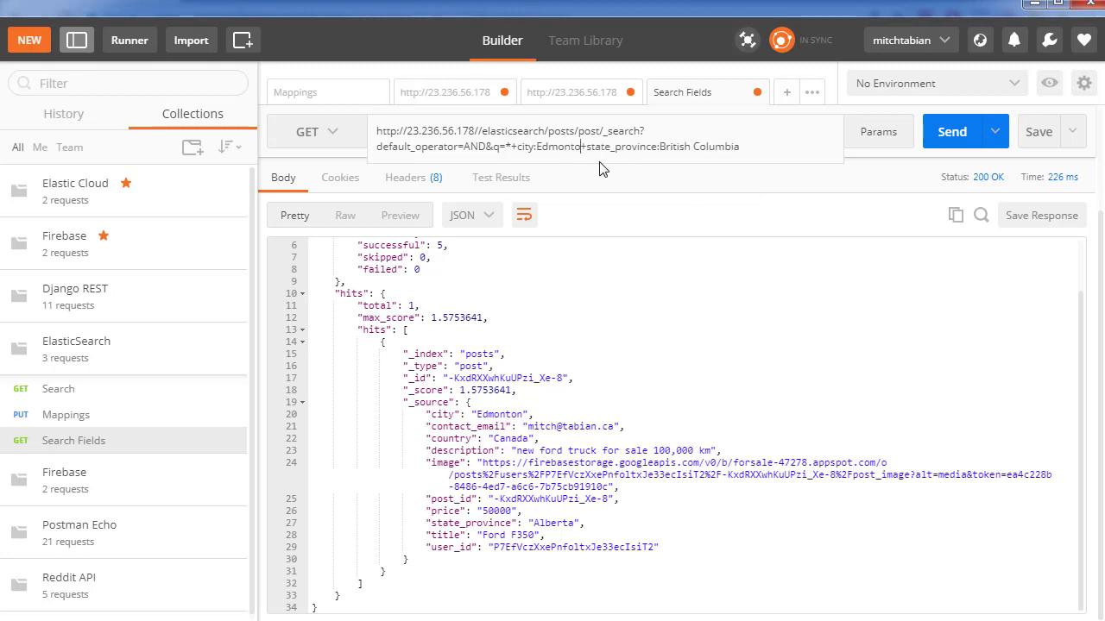
text(Abbot)
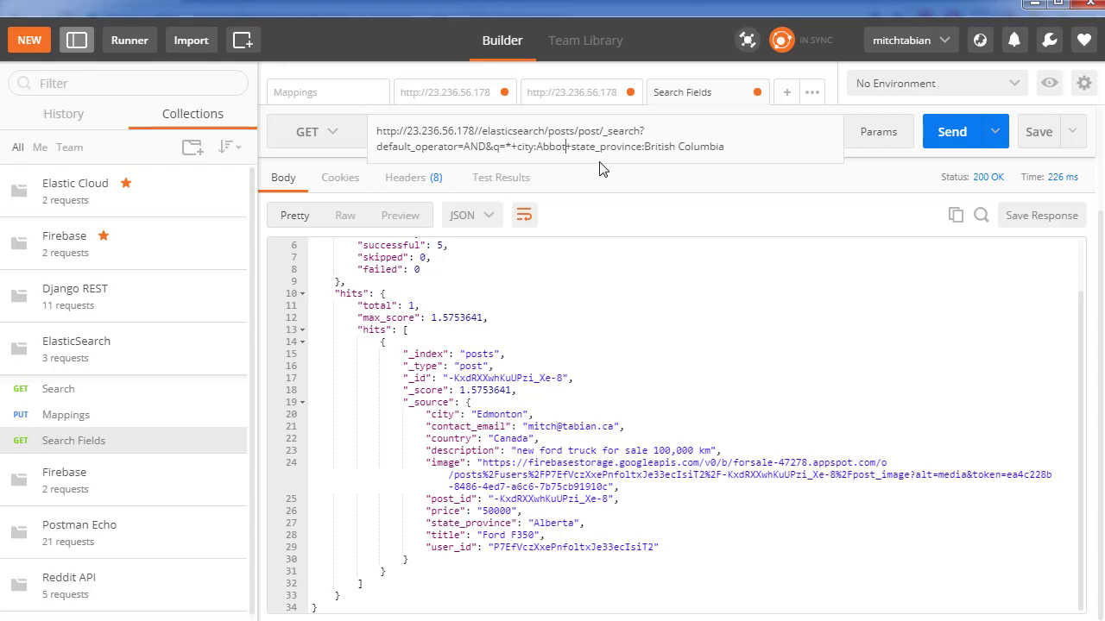
click(951, 132)
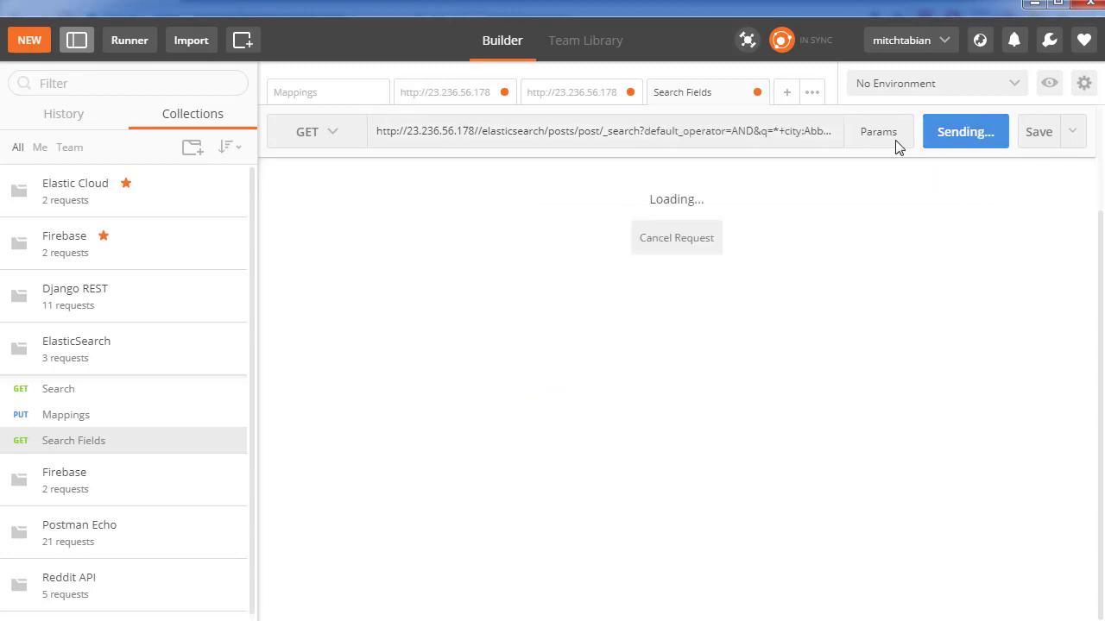
click(953, 131)
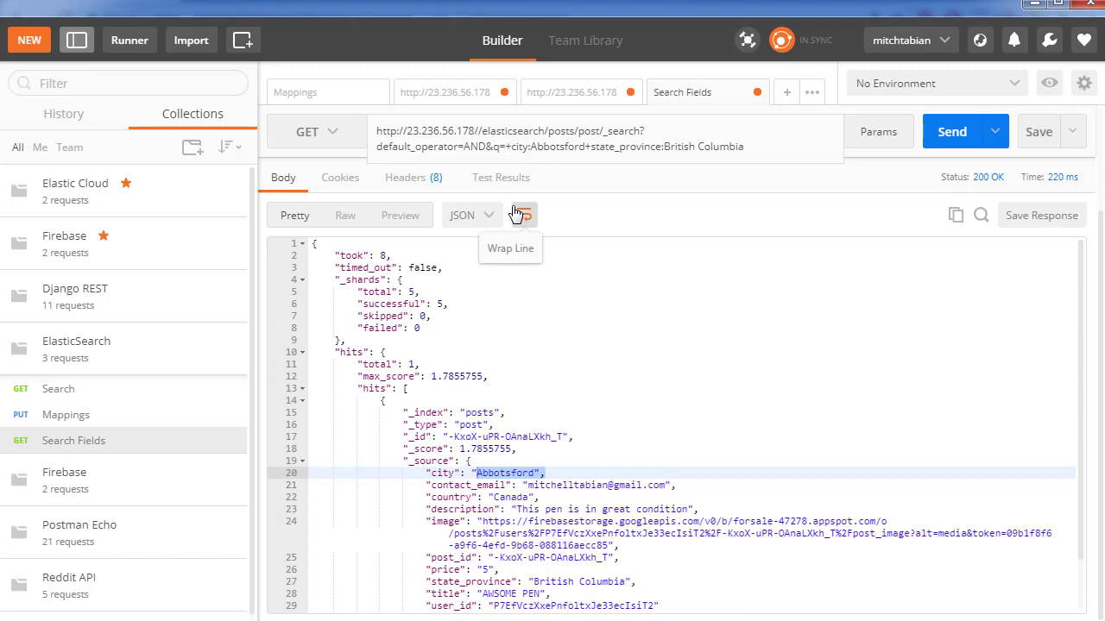
- Run a plain awsome search, then a match-all q=* query returning all three hits
text(awsome)
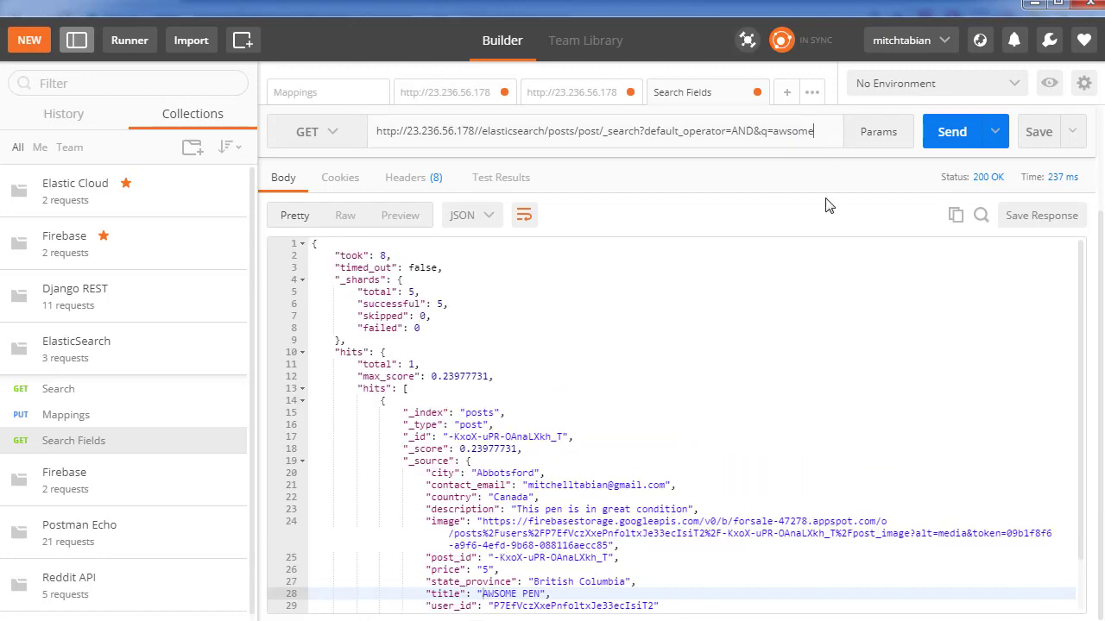
text(*)
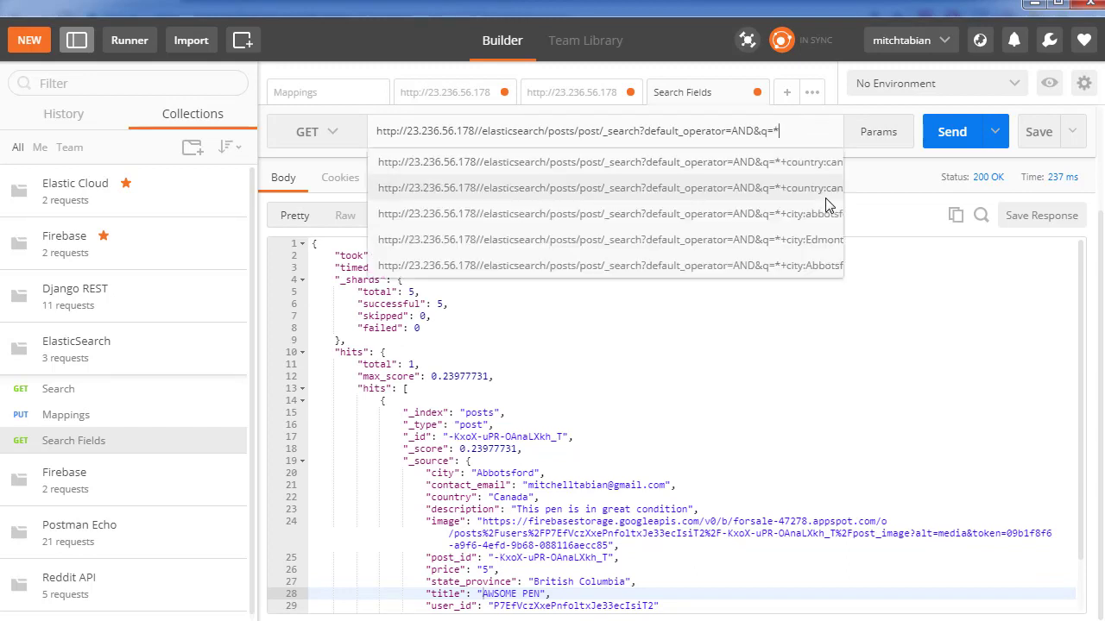
click(604, 163)
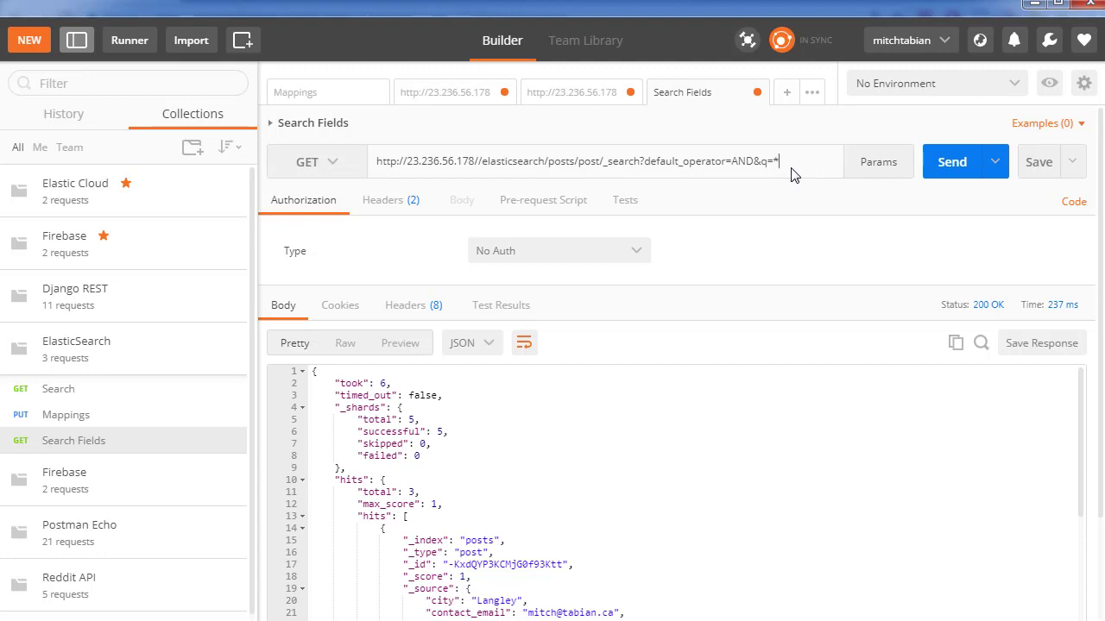
- Append +city:Abbotsford+state_province:British Columbia to the q parameter
text(+city:Abbotsford+state_province:British Columbia)
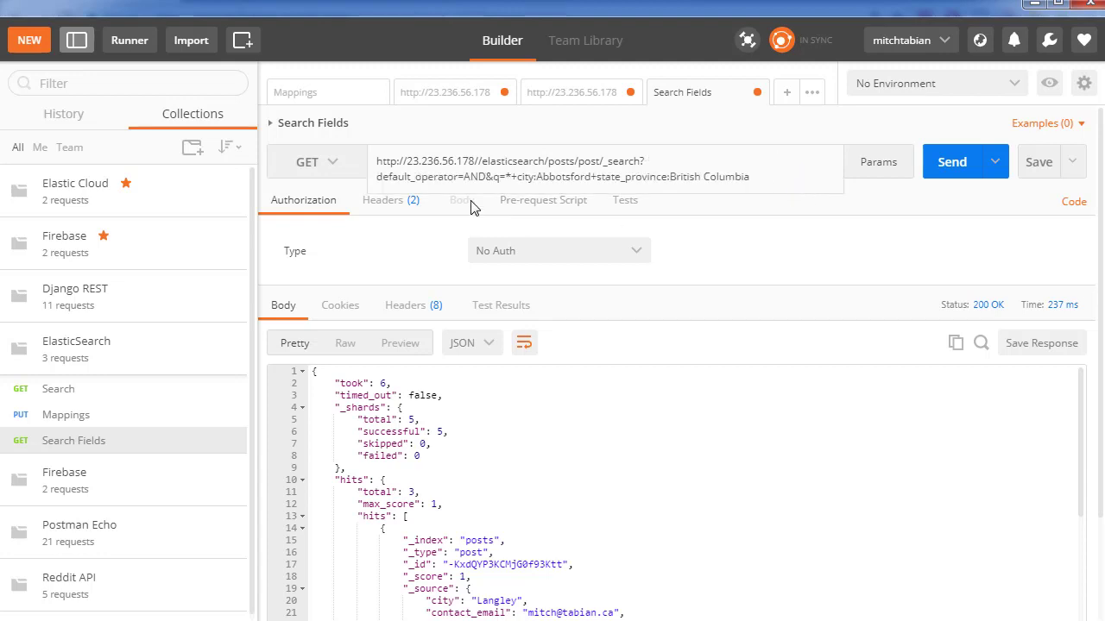
mouse_move(699, 328)
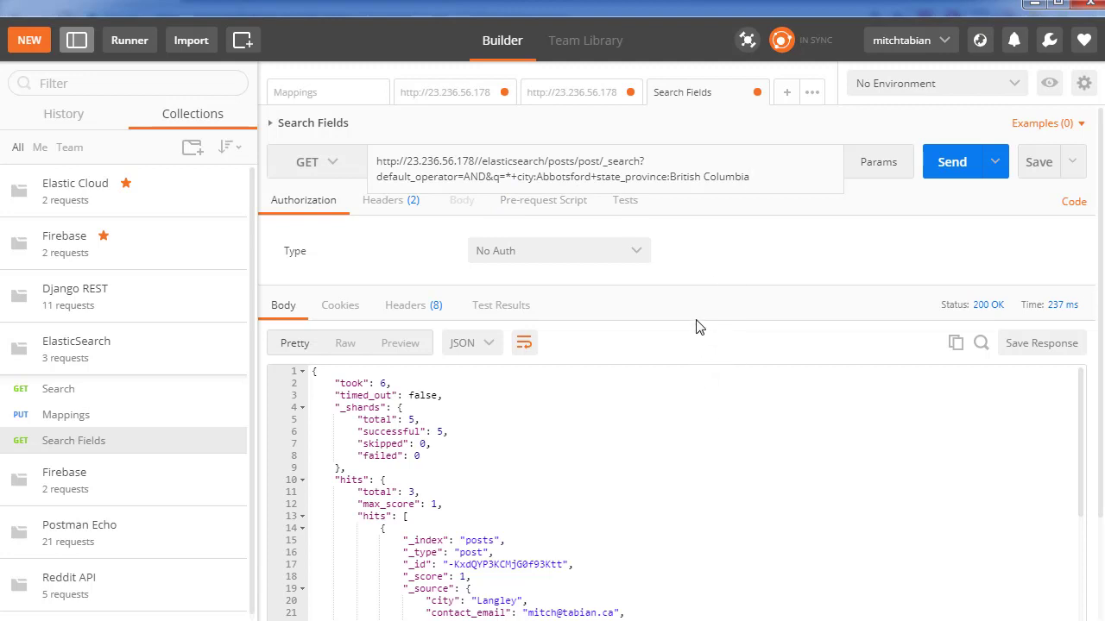
mouse_move(487, 471)
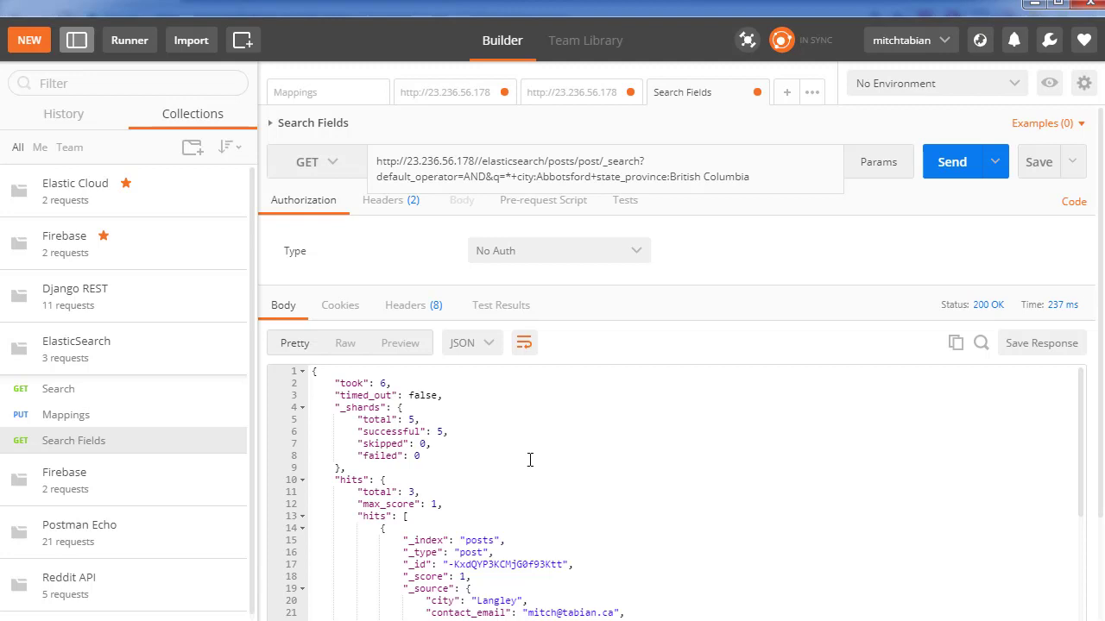
mouse_move(538, 463)
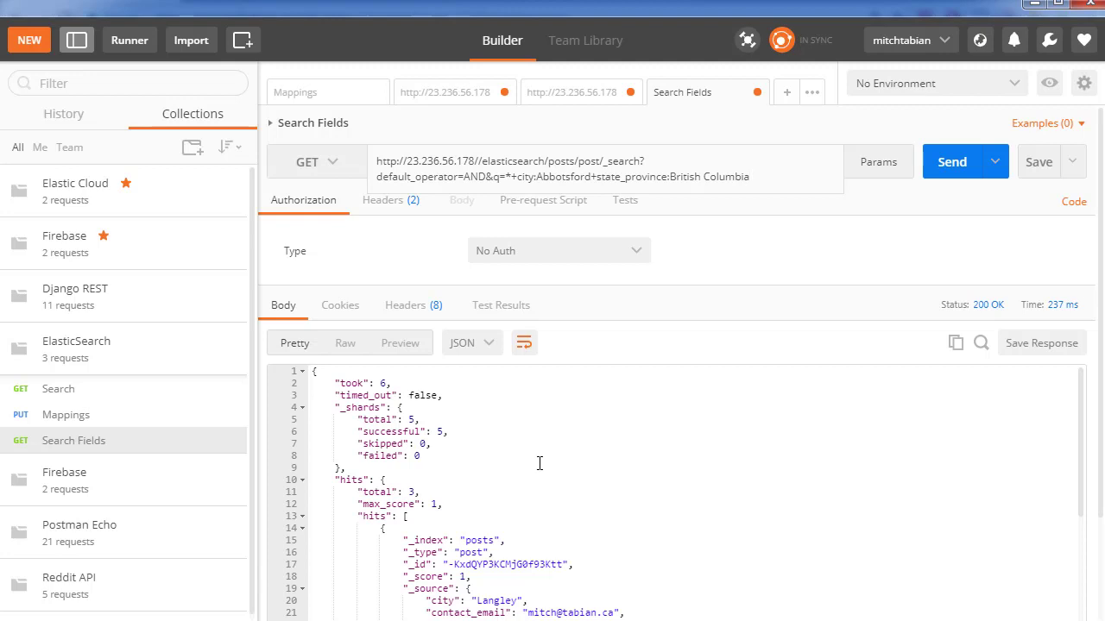
mouse_move(576, 428)
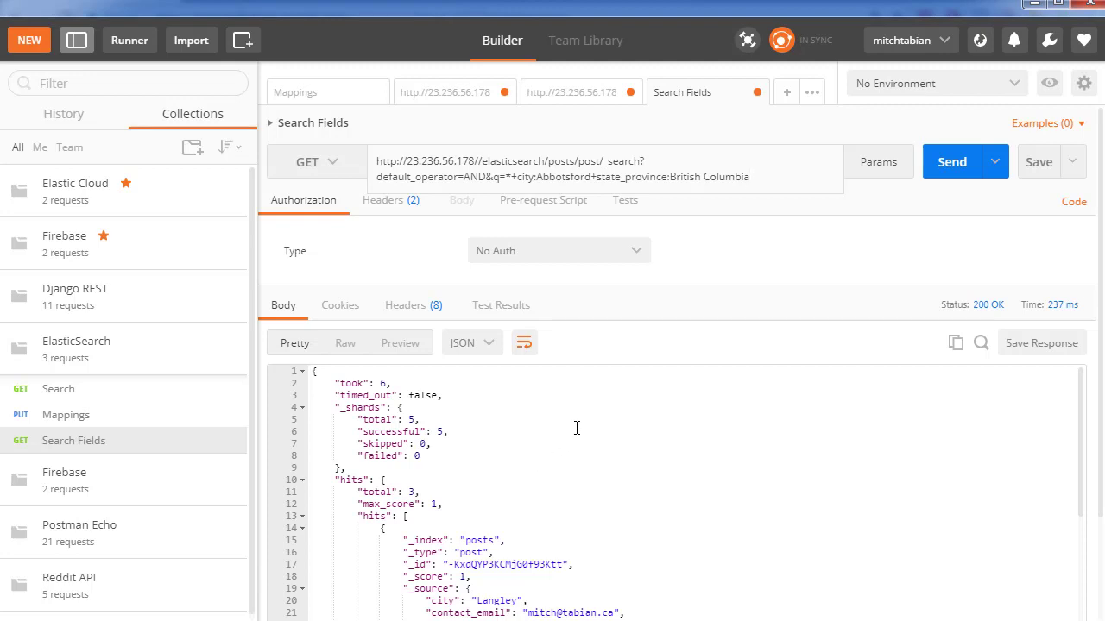
mouse_move(514, 188)
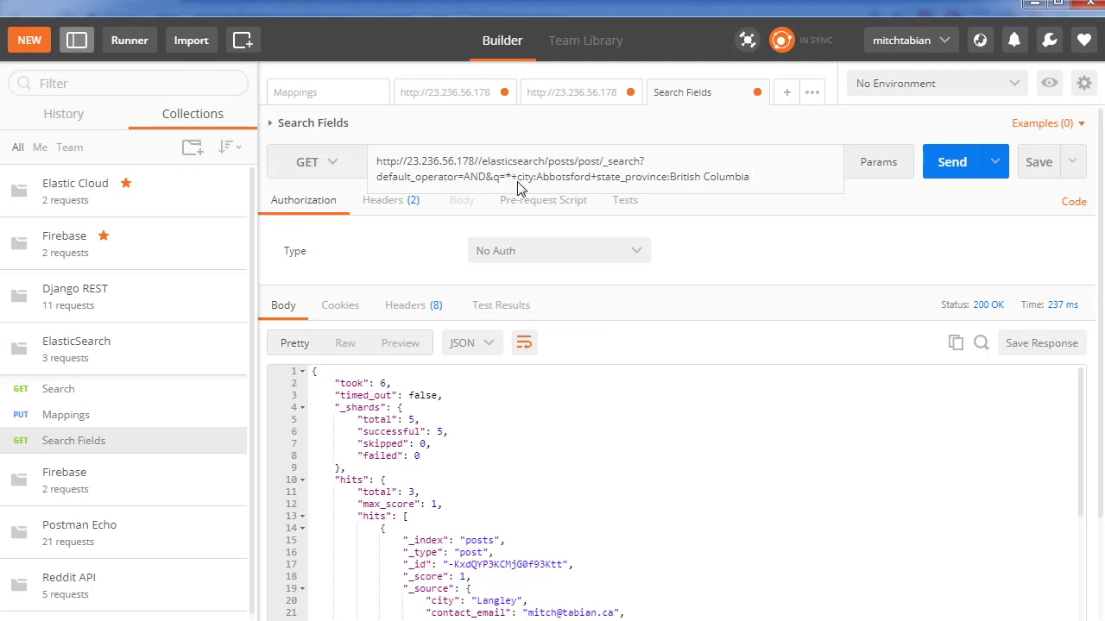
mouse_move(522, 191)
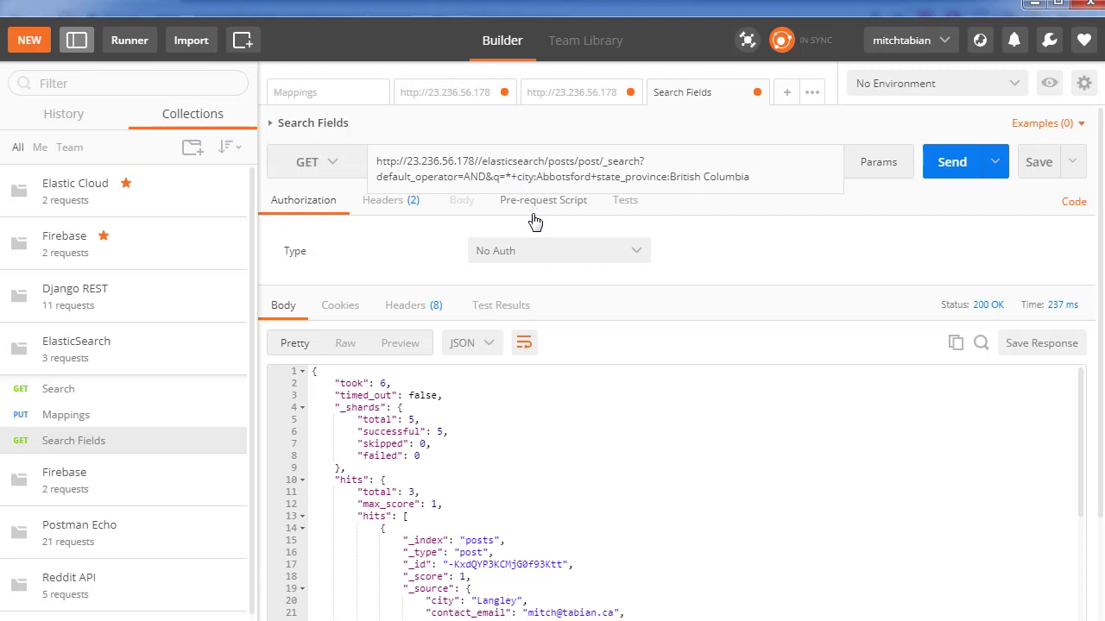
mouse_move(669, 506)
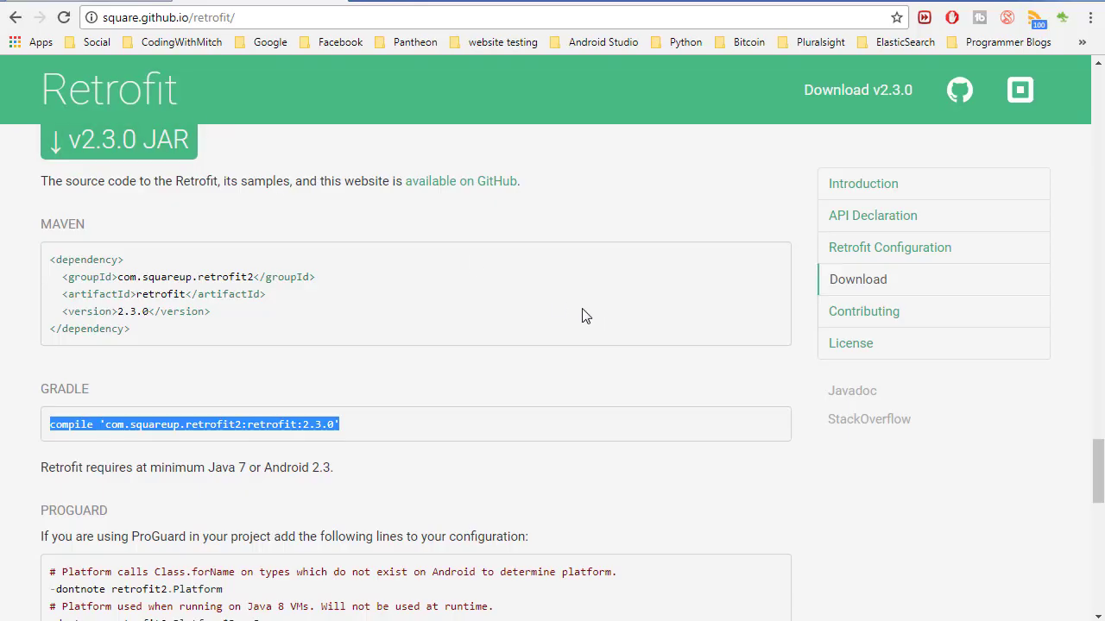
mouse_move(554, 241)
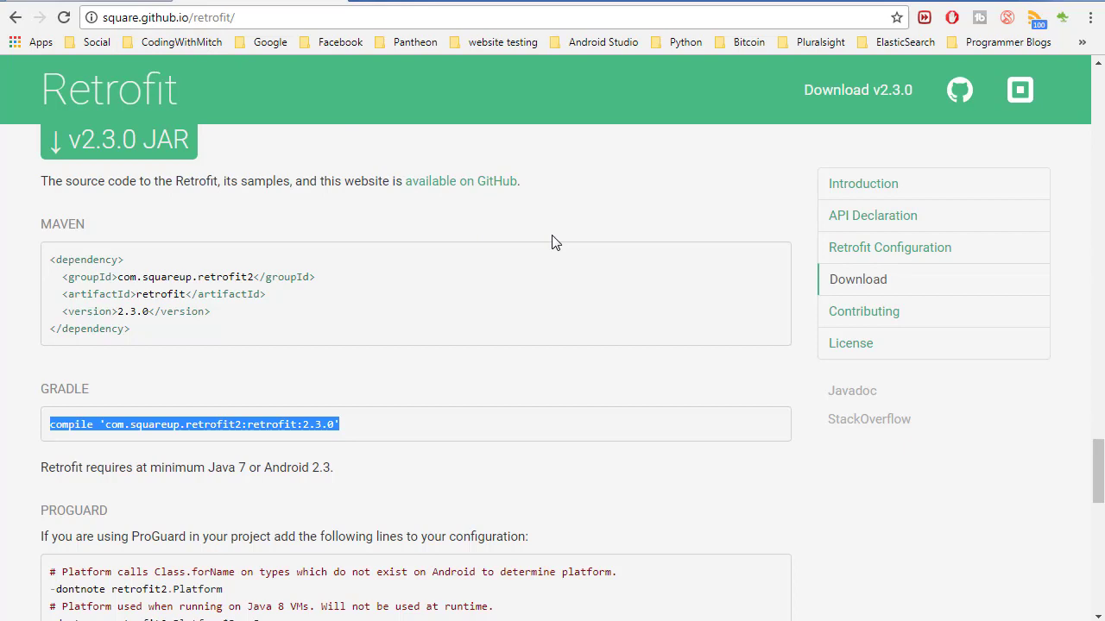
mouse_move(364, 431)
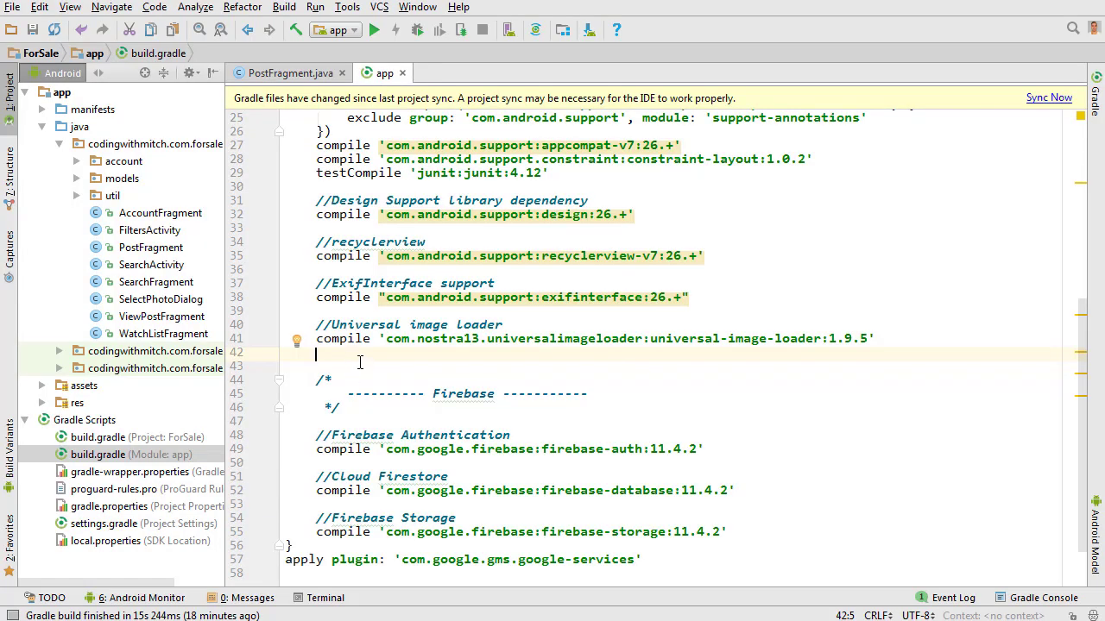
- Add commented compile lines for retrofit2:retrofit:2.3.0 and retrofit2:converter-gson to build.gradle
text(//retrofit)
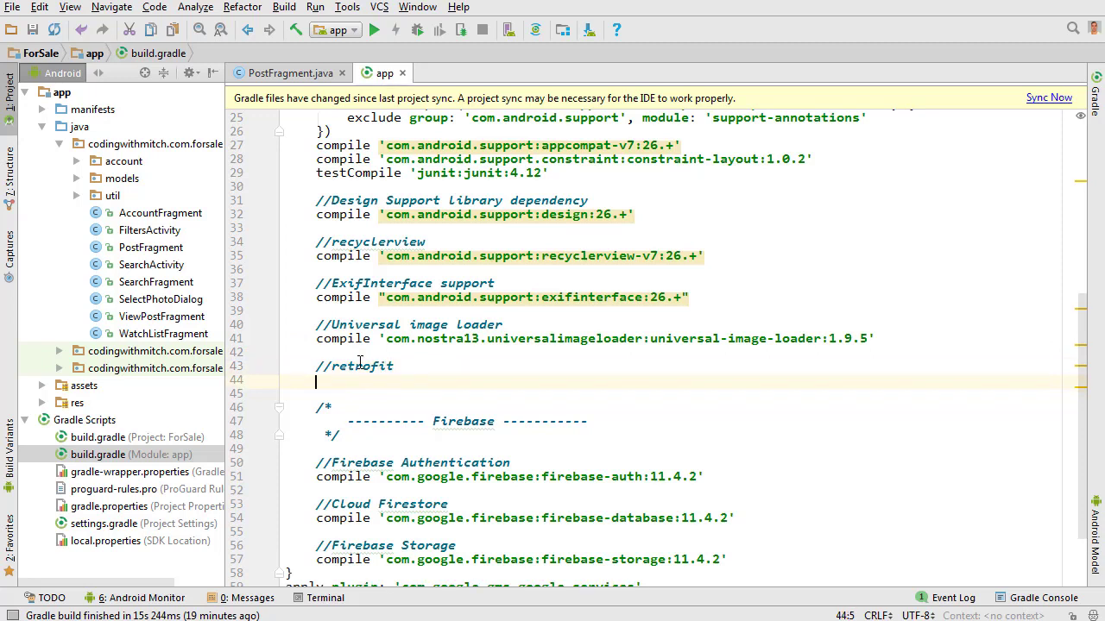
text(compile 'com.squareup.retrofit2:retrofit:2.3.0')
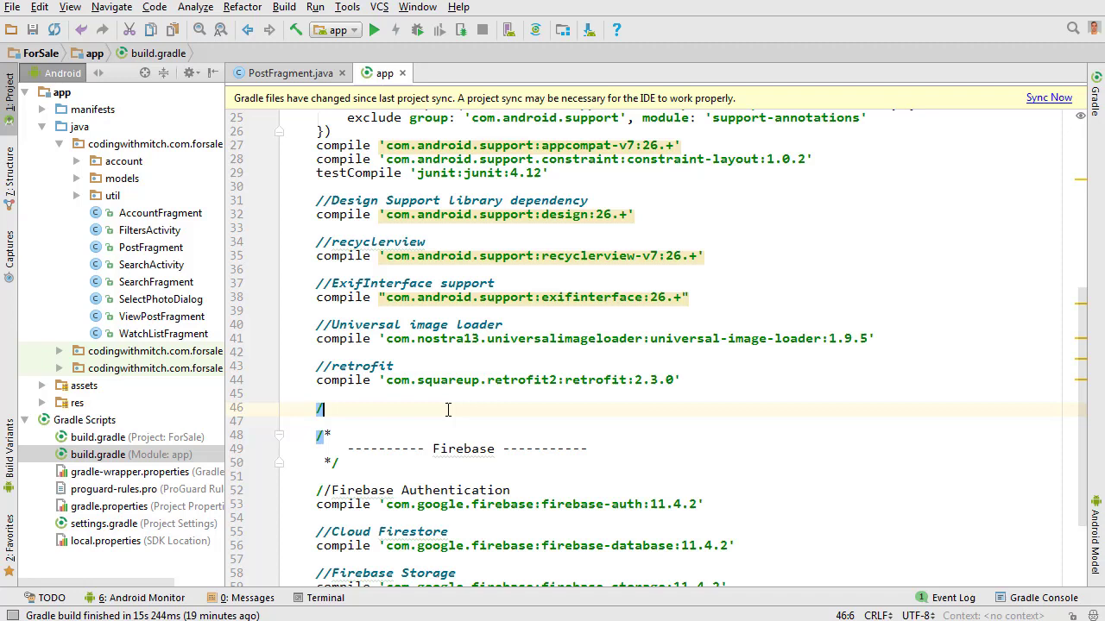
text(/retrofit gson lib)
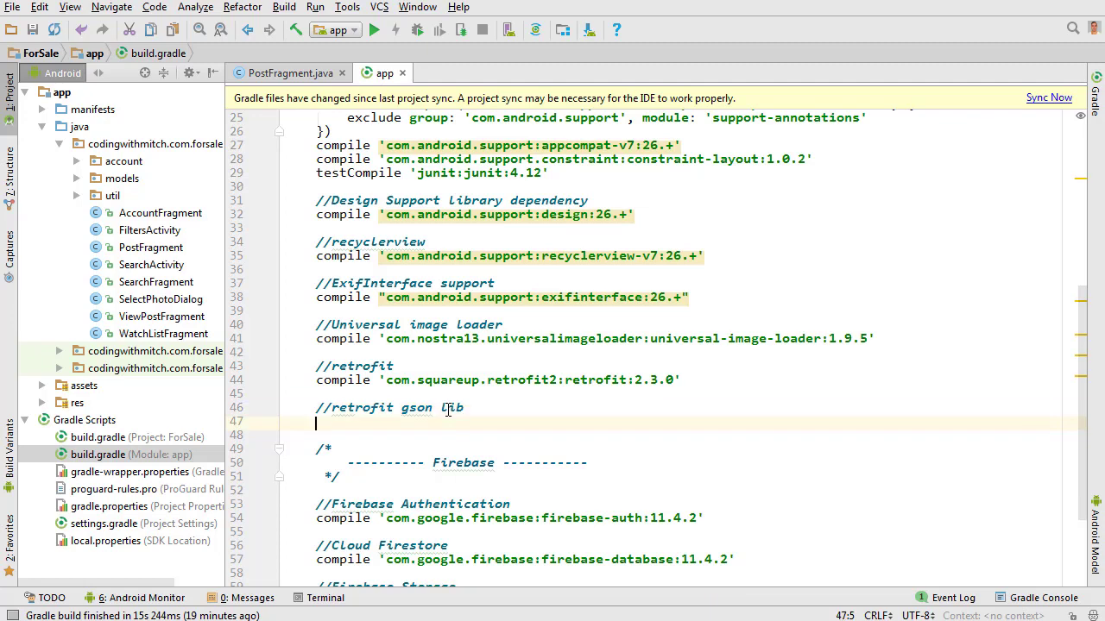
text(compile ')
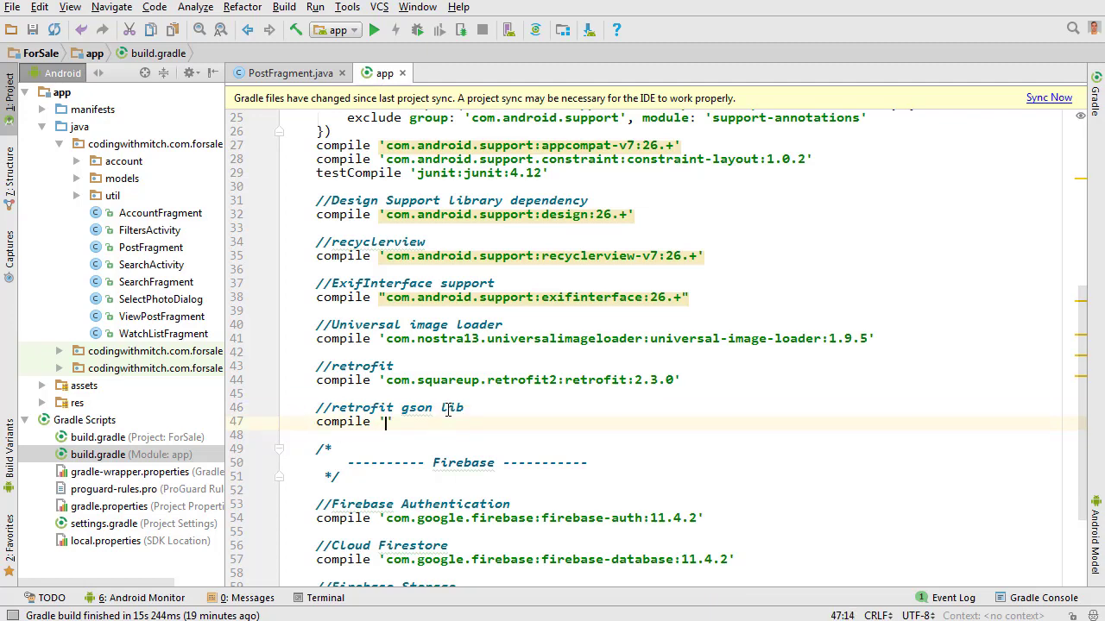
click(69, 7)
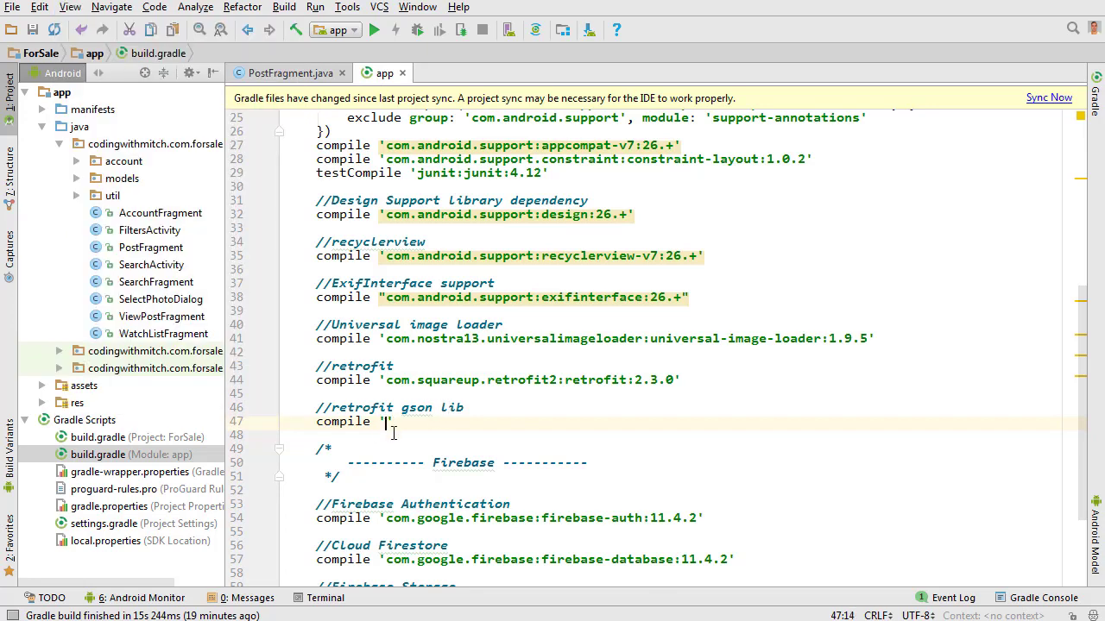
text(com.squareup.retrofit2:converter-gson')
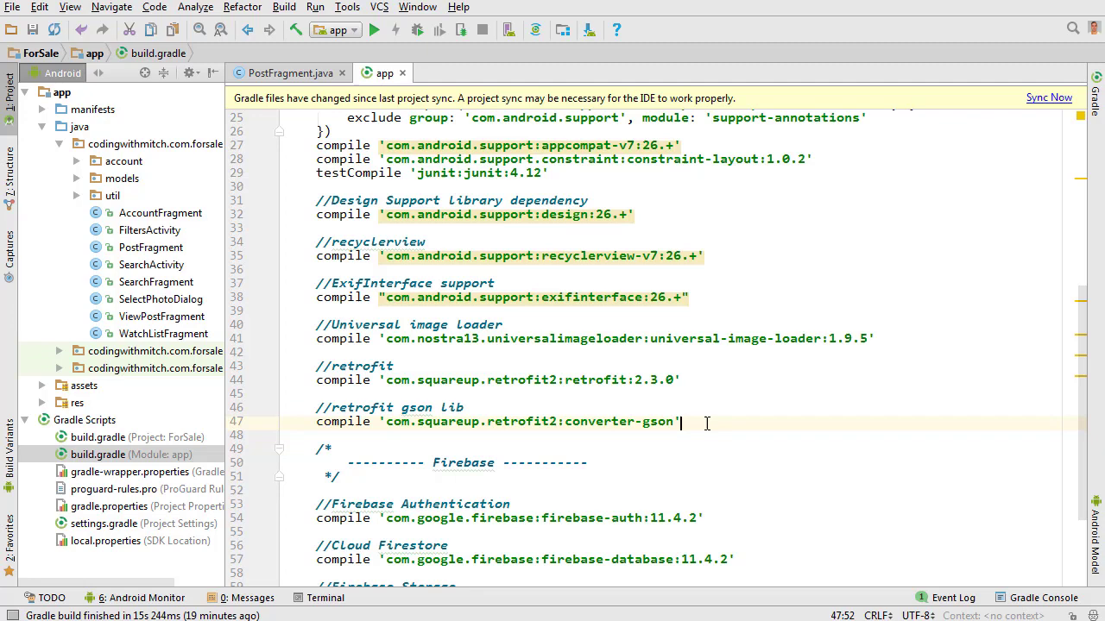
- Sync the project, review the failed-sync messages and give converter-gson version 2.3.0
click(1050, 96)
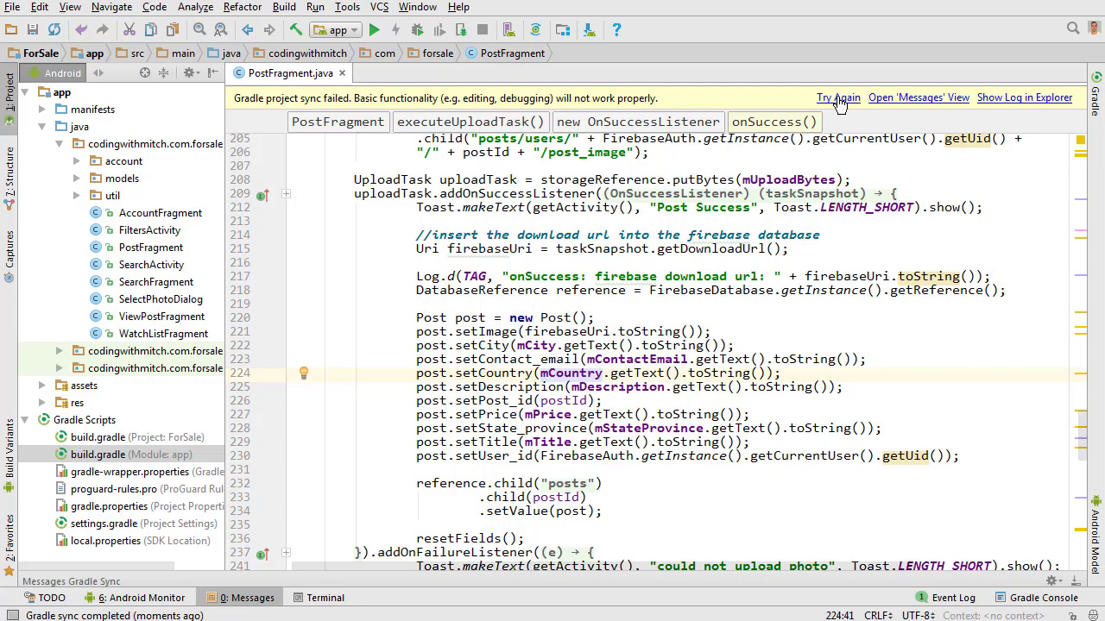
click(835, 97)
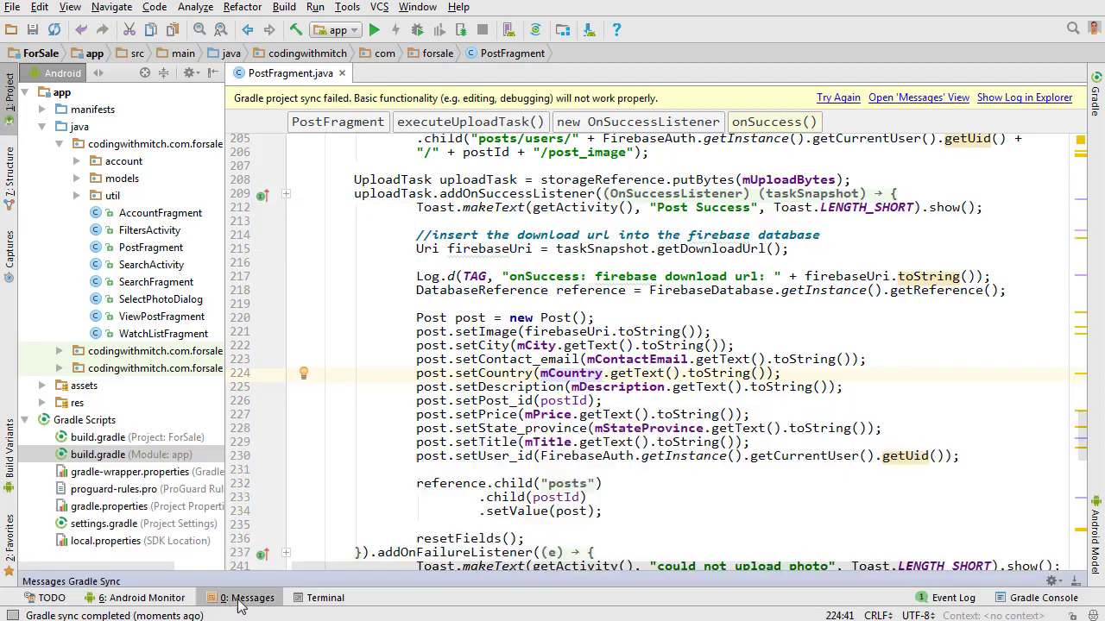
click(249, 597)
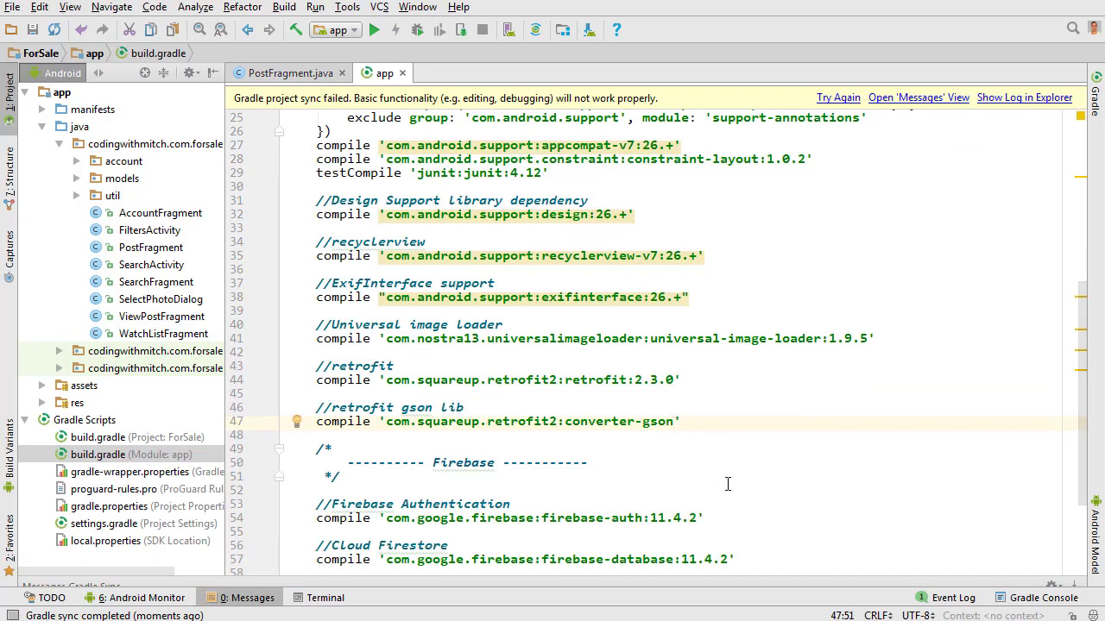
text(:2.3.)
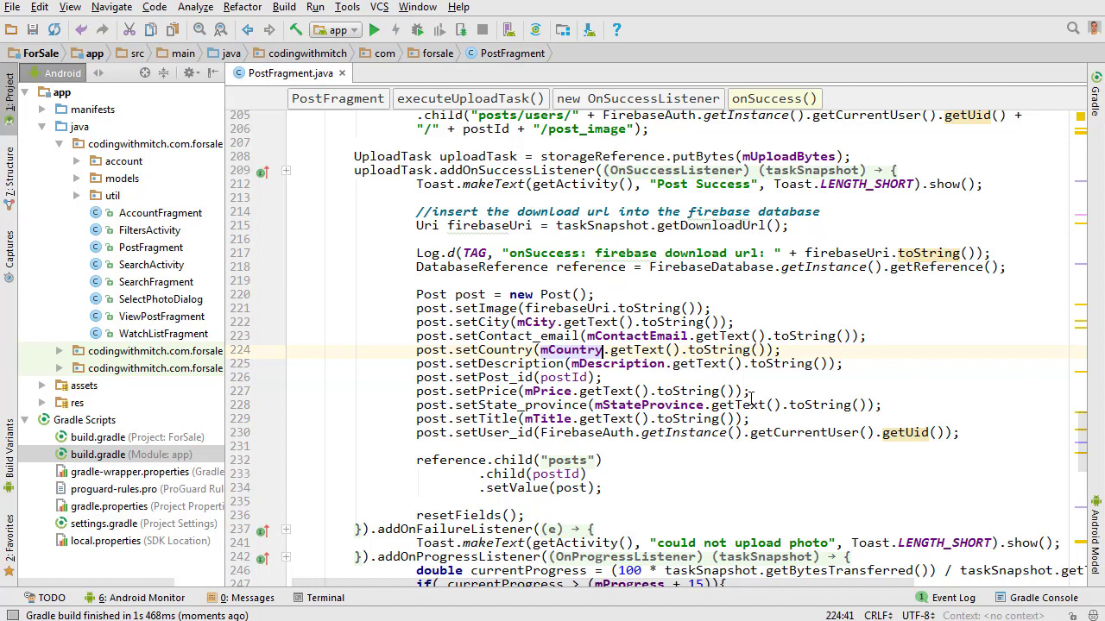
mouse_move(749, 390)
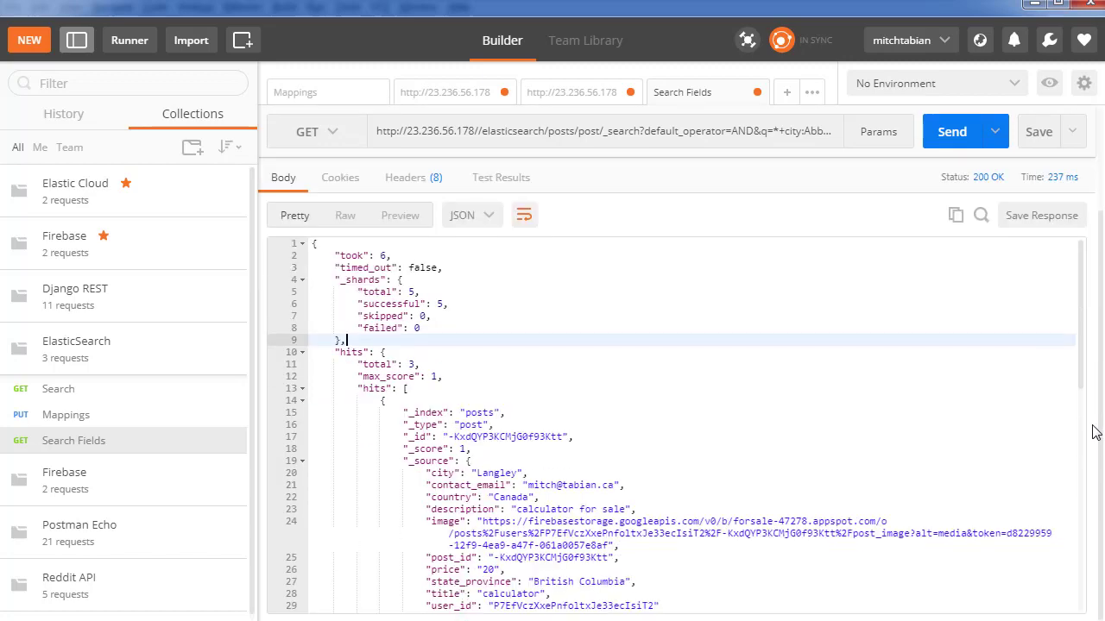
scroll(down, 3)
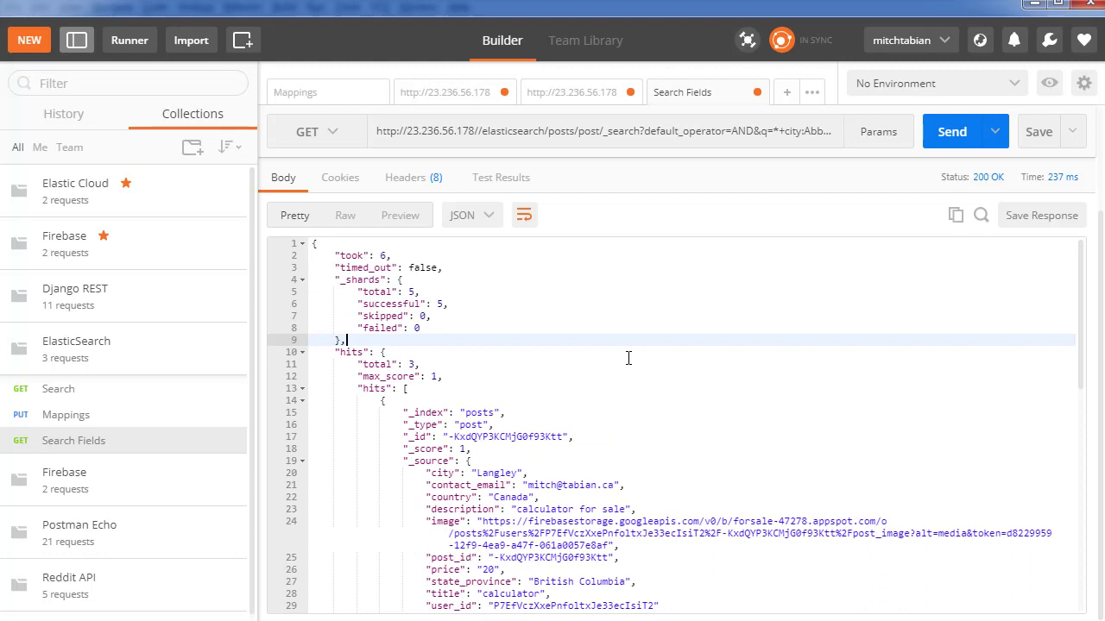
scroll(down, 3)
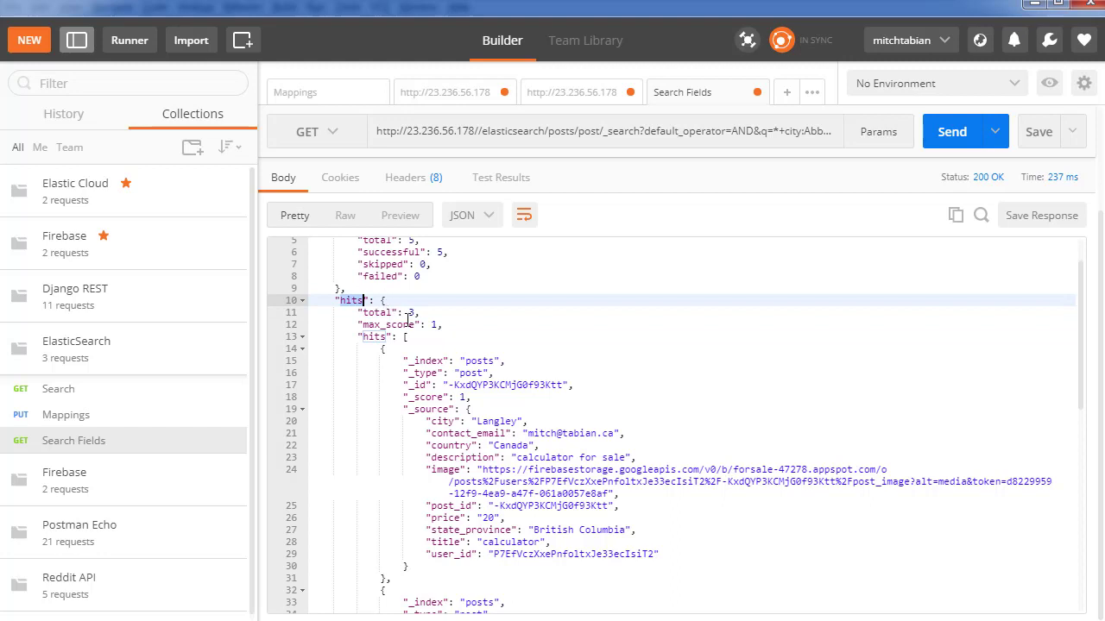
double_click(376, 312)
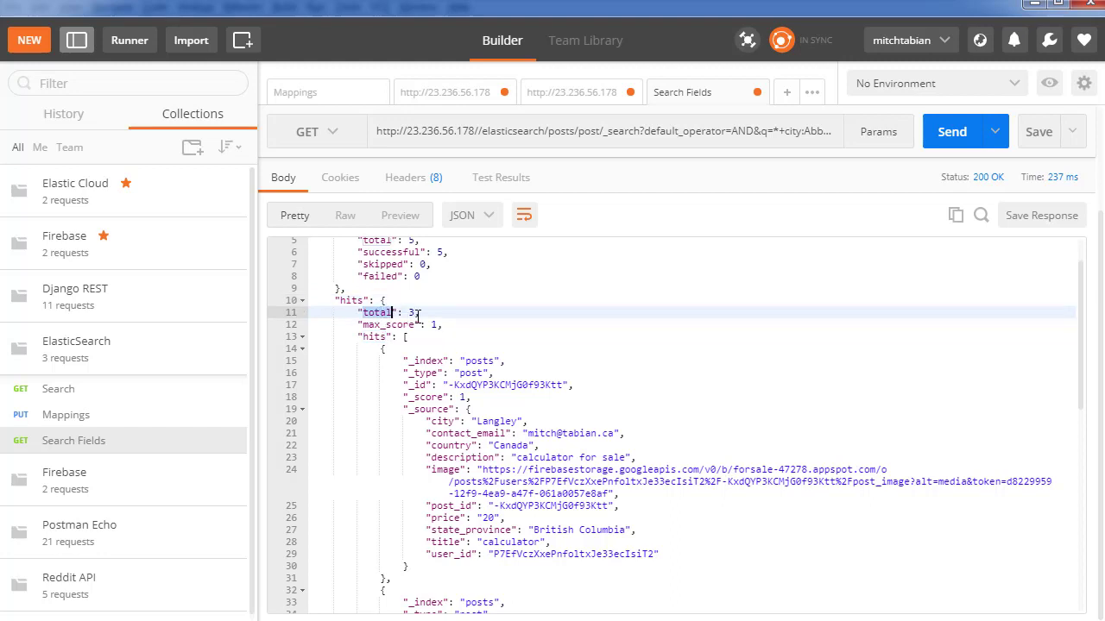
click(388, 324)
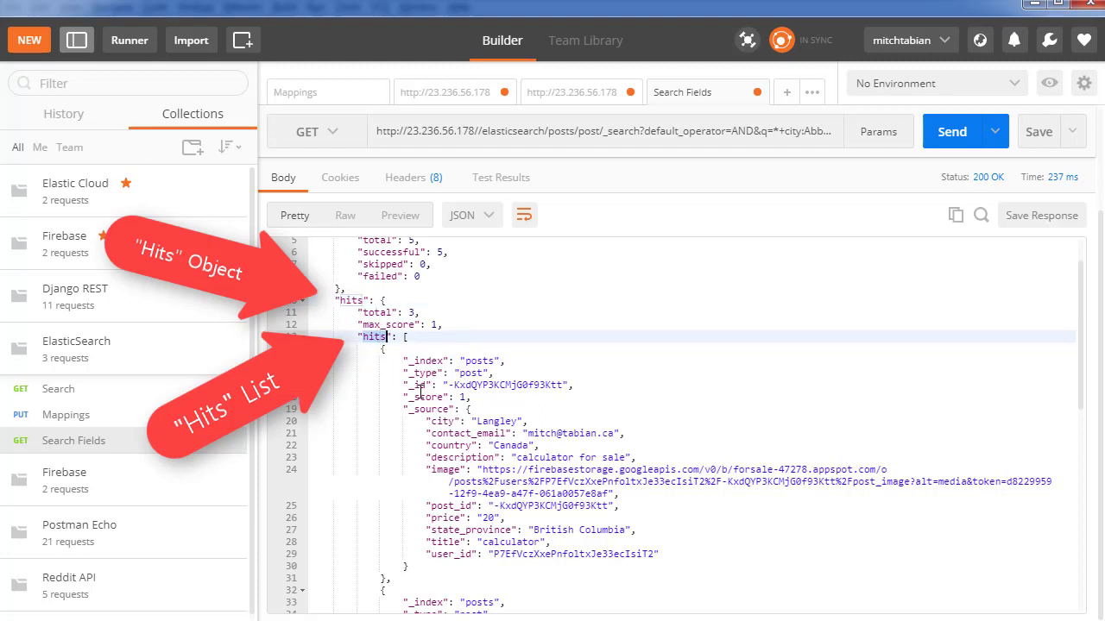
scroll(down, 3)
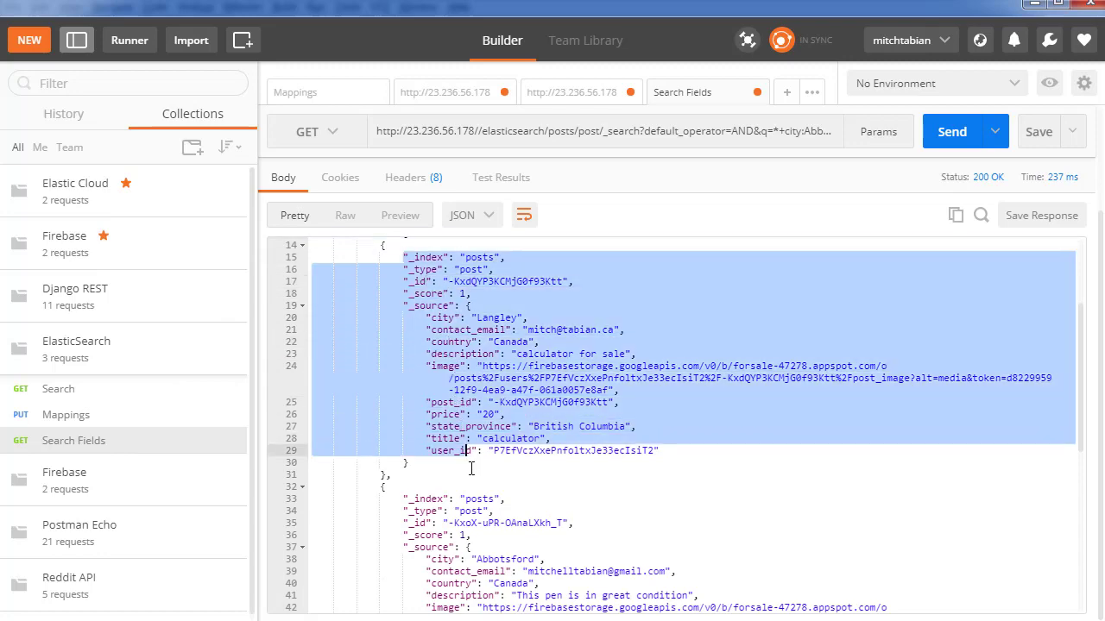
scroll(down, 3)
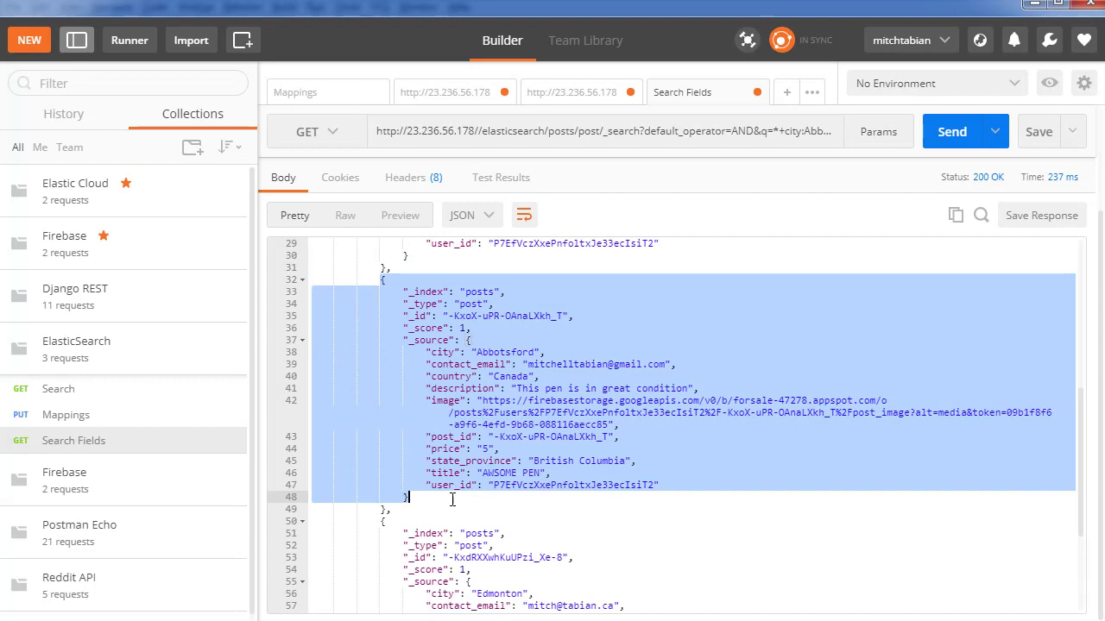
scroll(down, 3)
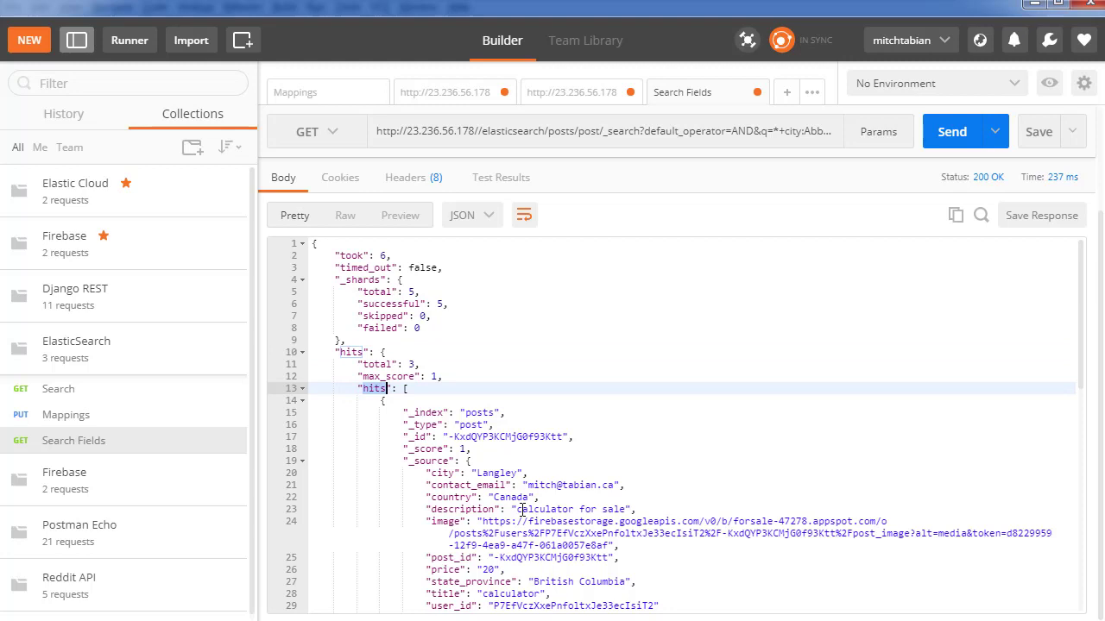
scroll(down, 3)
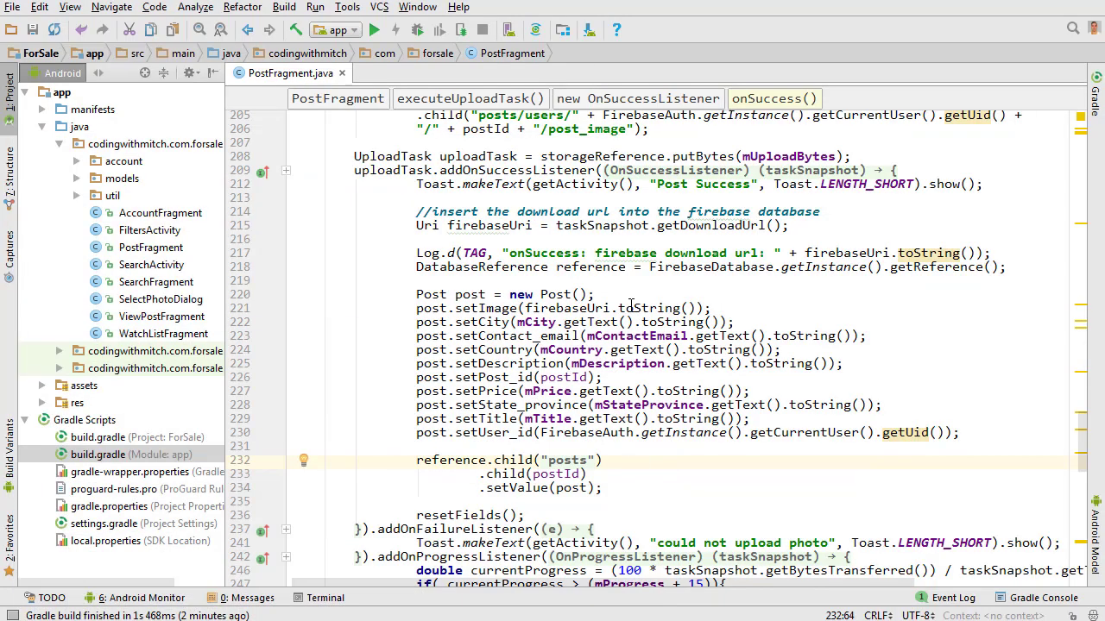
- Create a new Java class HitsObject in the models package
click(121, 178)
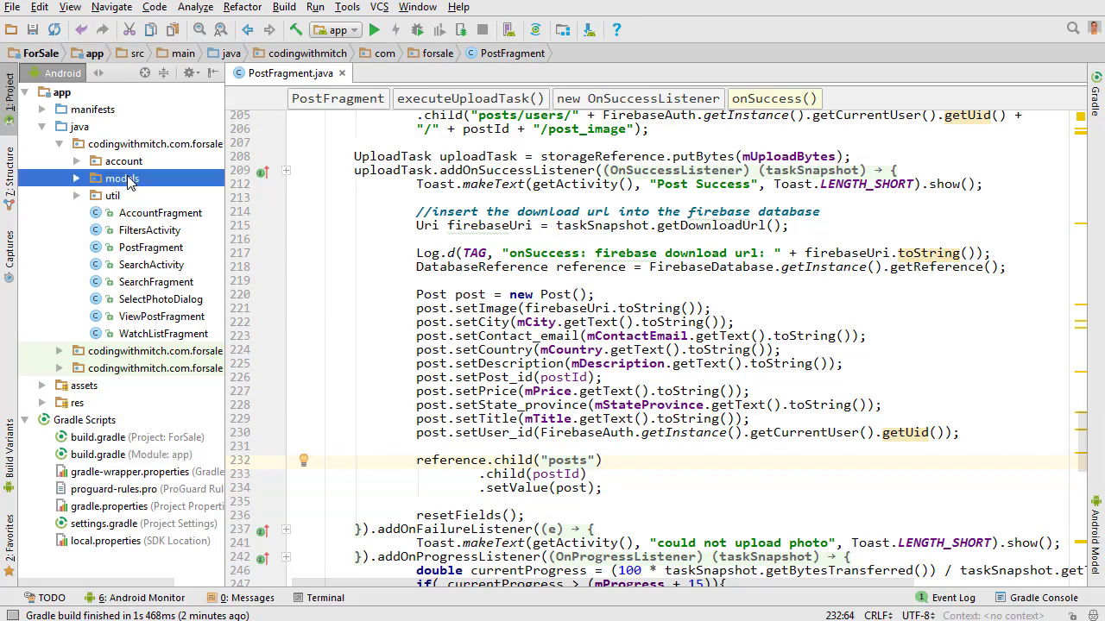
right_click(121, 178)
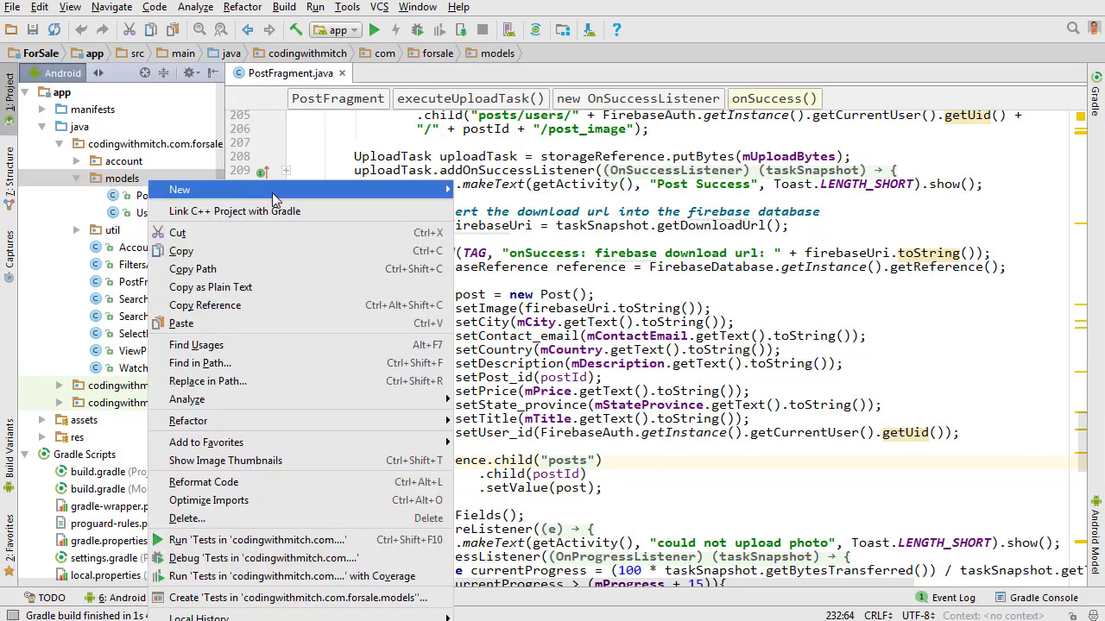
click(179, 189)
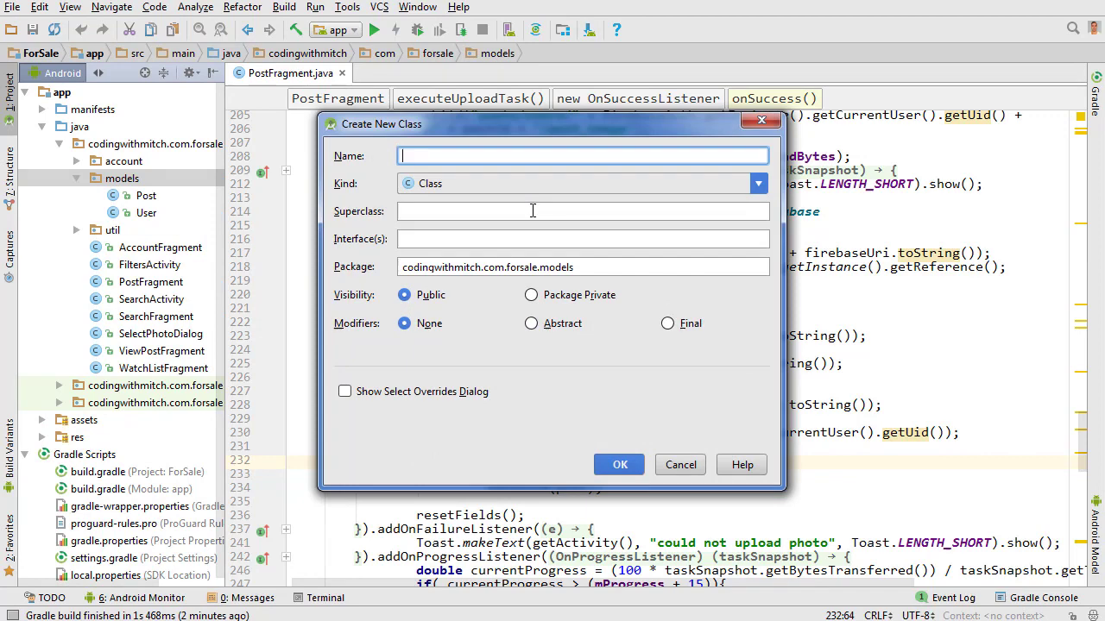
text(Hits)
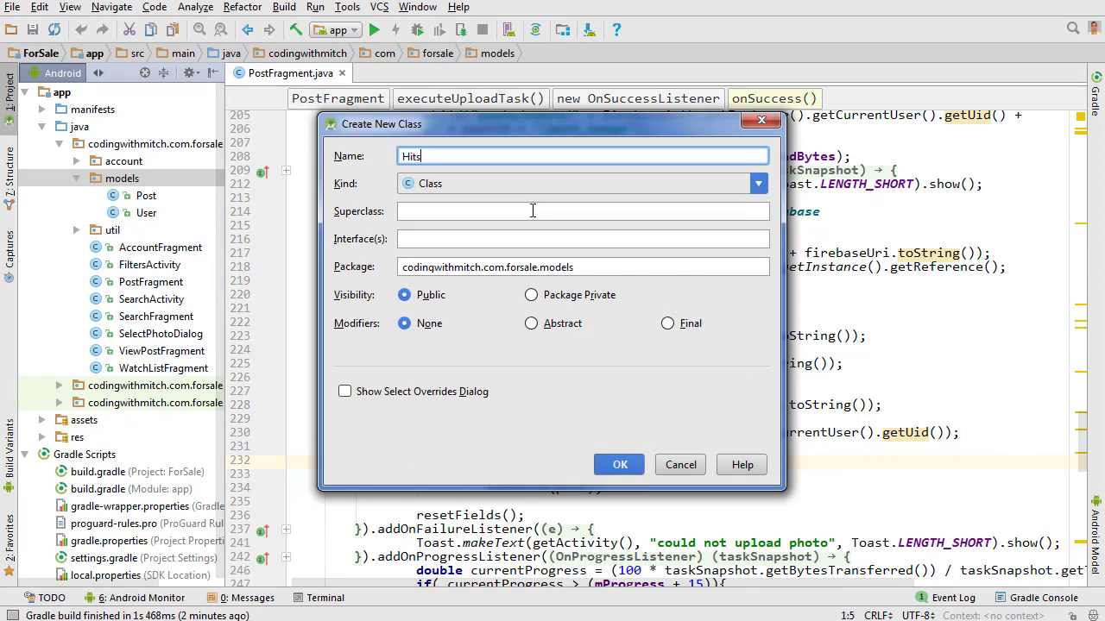
click(618, 464)
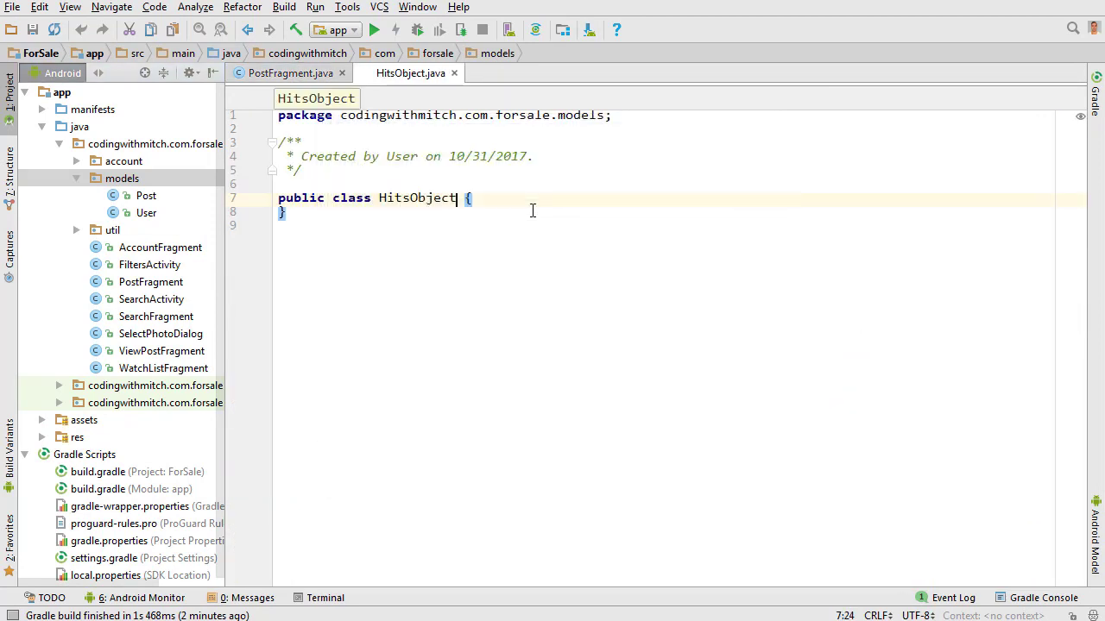
- Create the HitsList and PostIndex classes in the models package
click(121, 178)
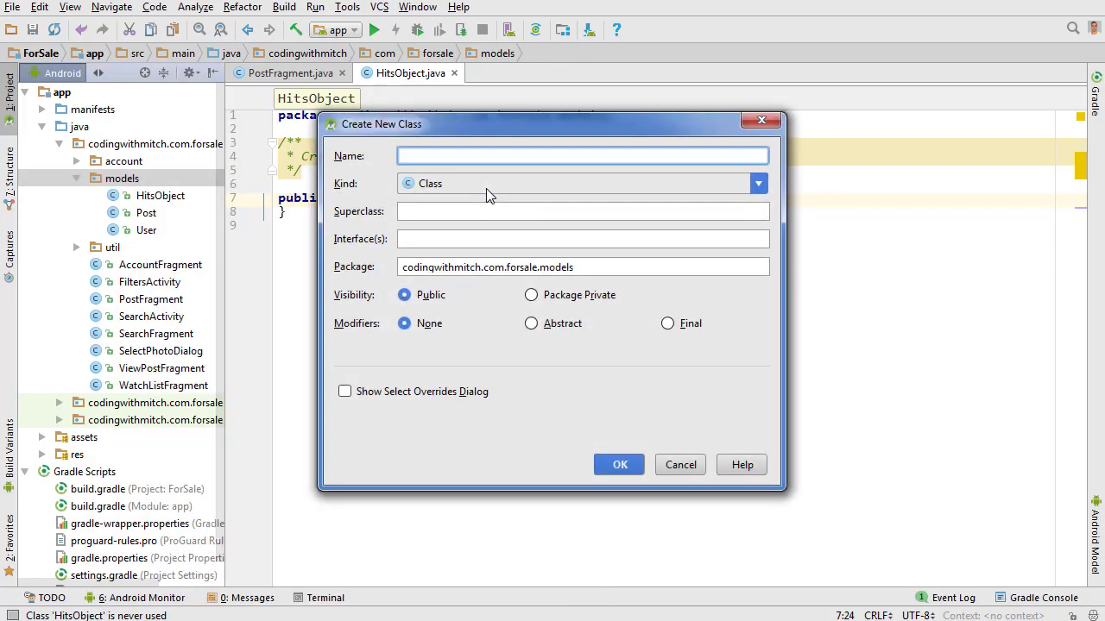
text(HitsList)
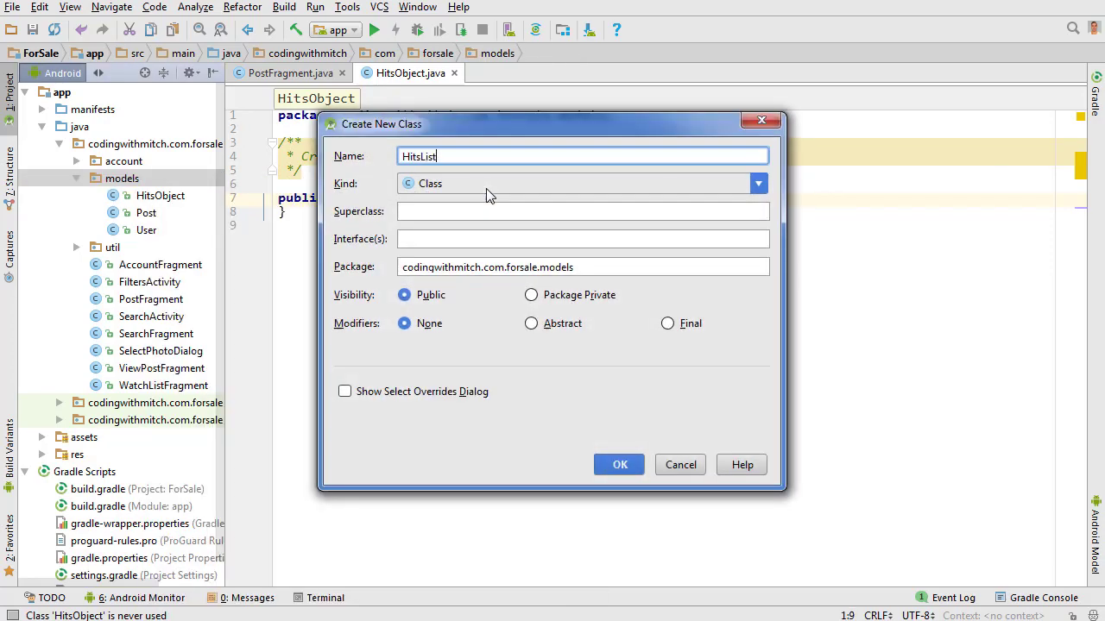
click(618, 464)
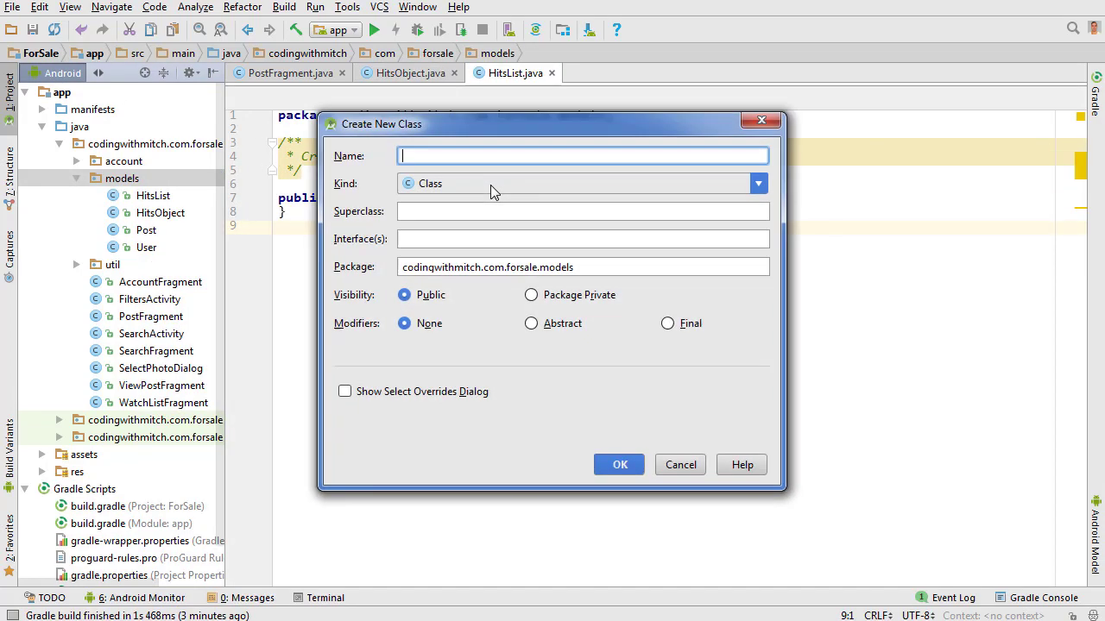
text(Pos)
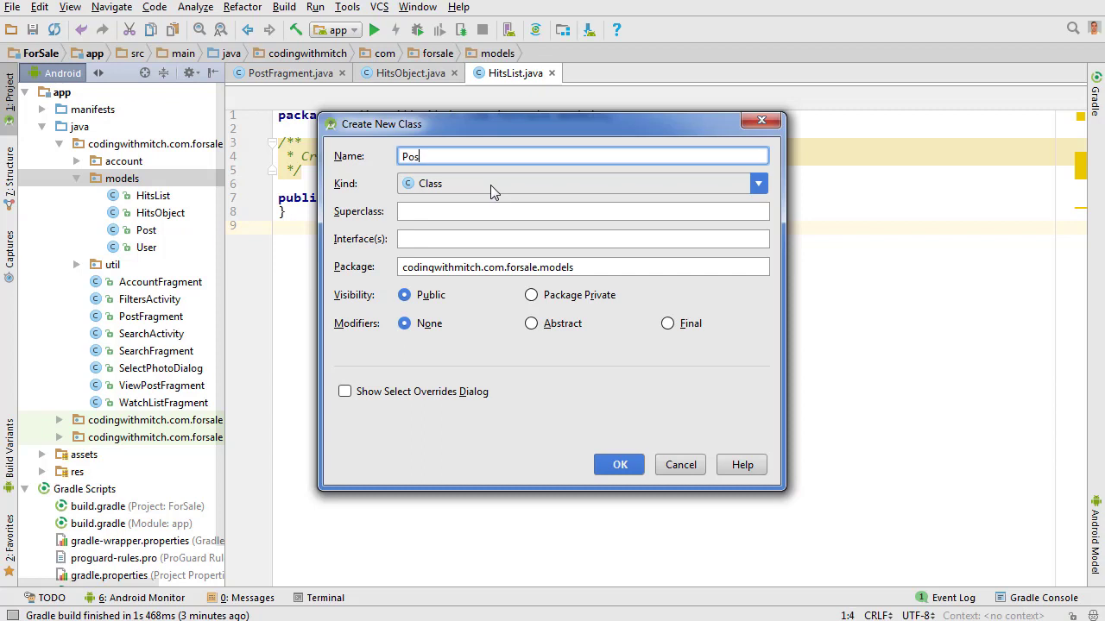
click(618, 464)
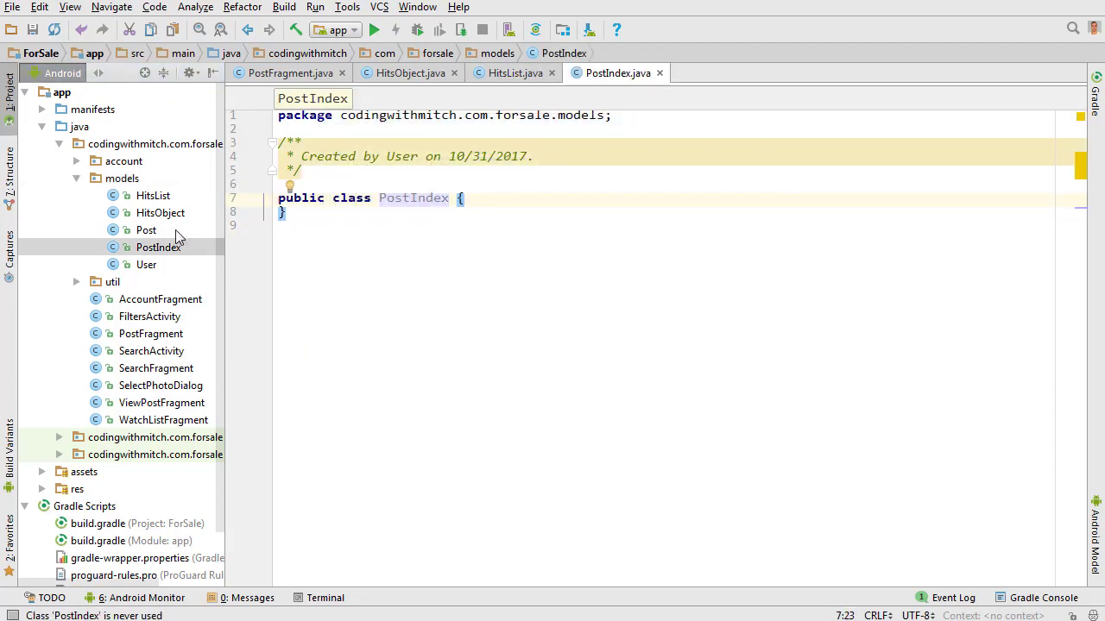
click(145, 230)
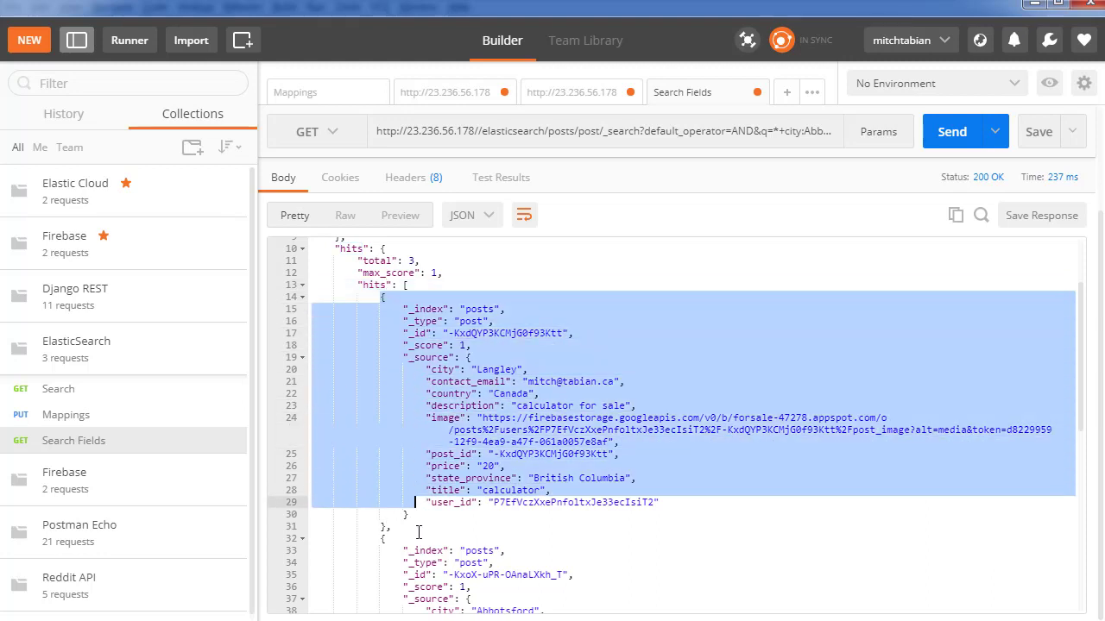
scroll(down, 3)
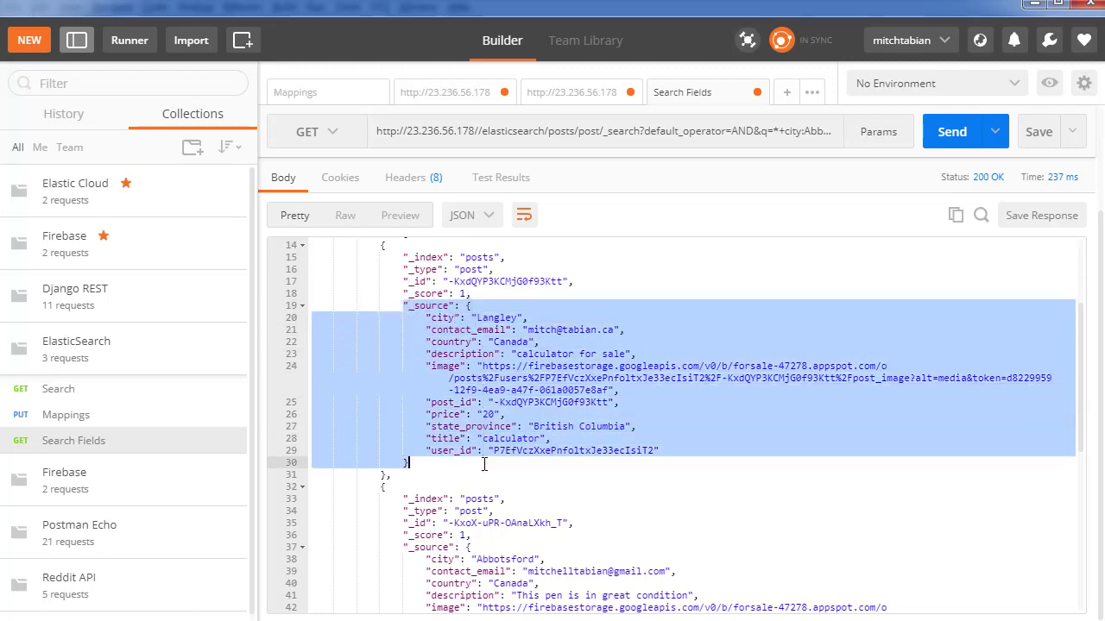
scroll(down, 3)
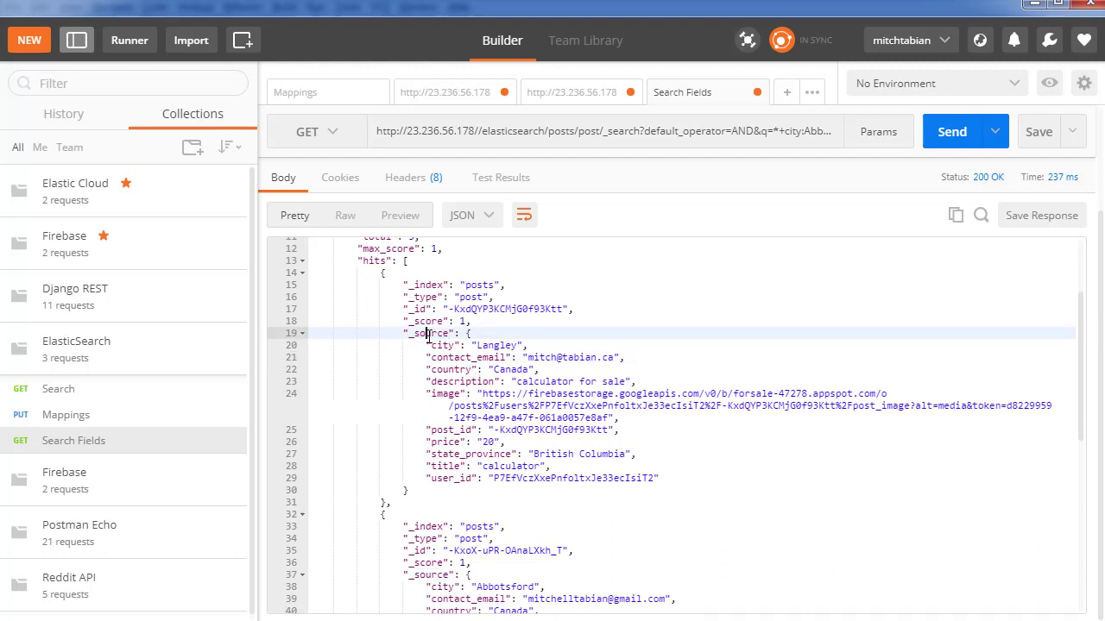
double_click(429, 333)
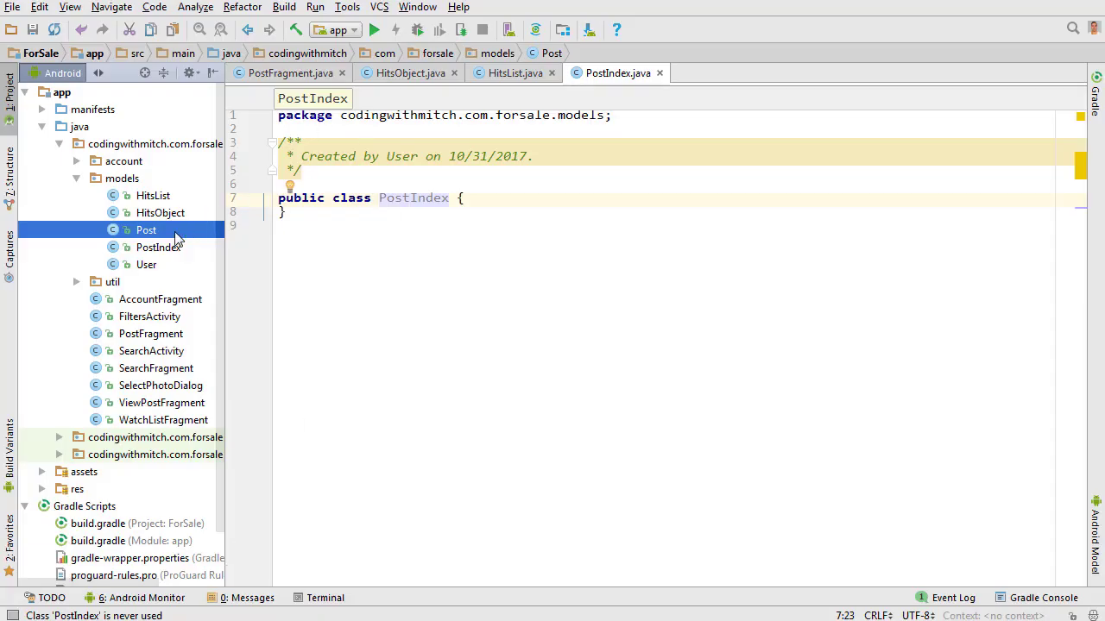
- Refactor-rename the PostIndex class in models to PostSource
right_click(158, 247)
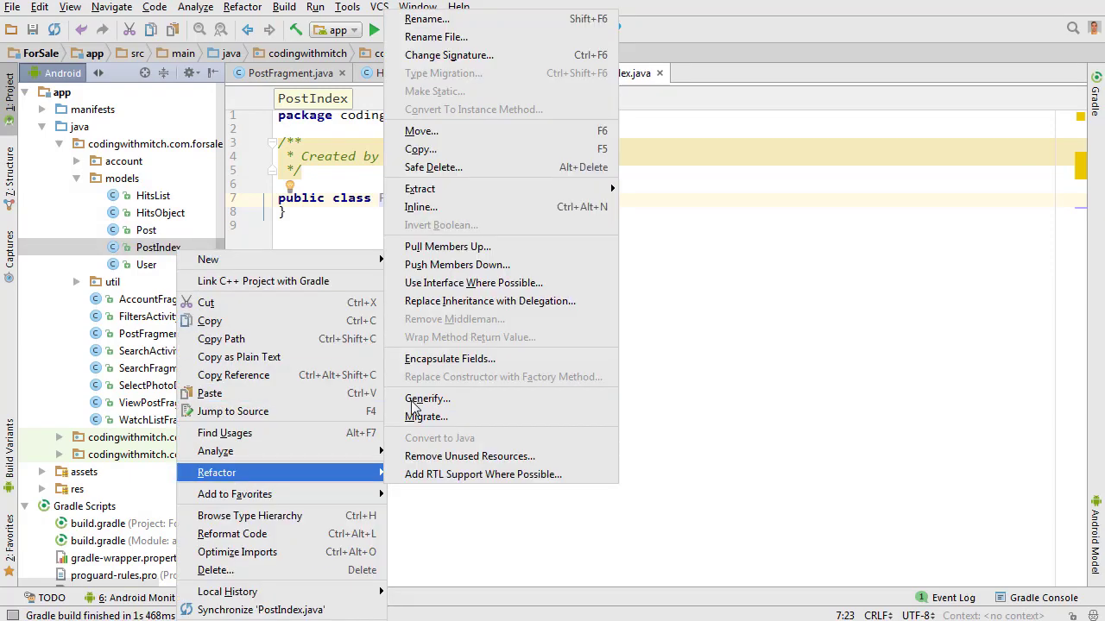
click(426, 17)
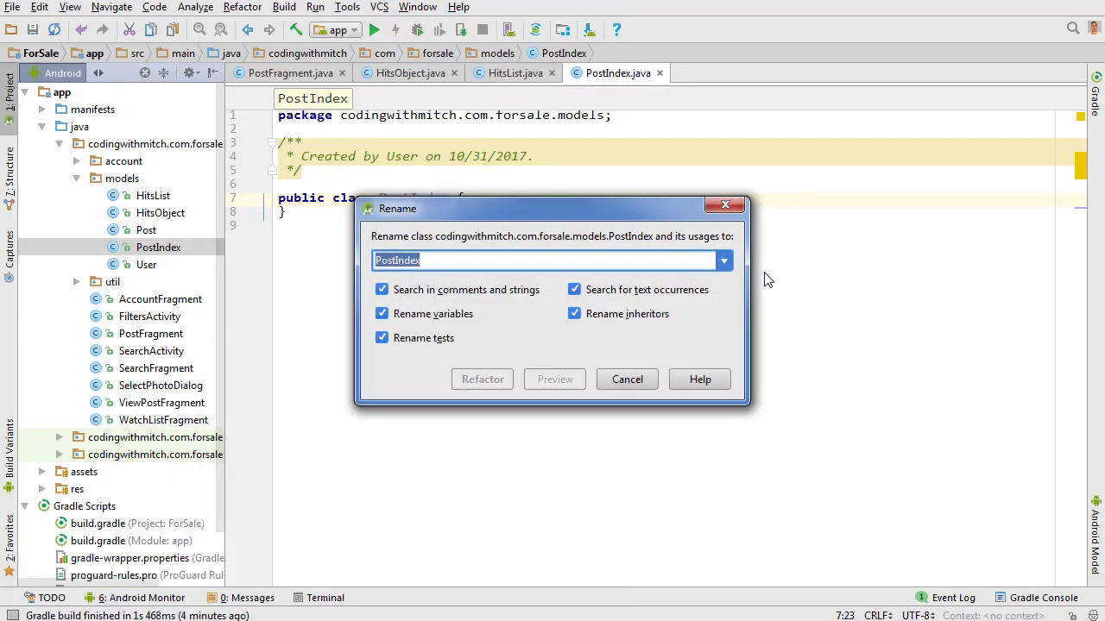
text(PostSource)
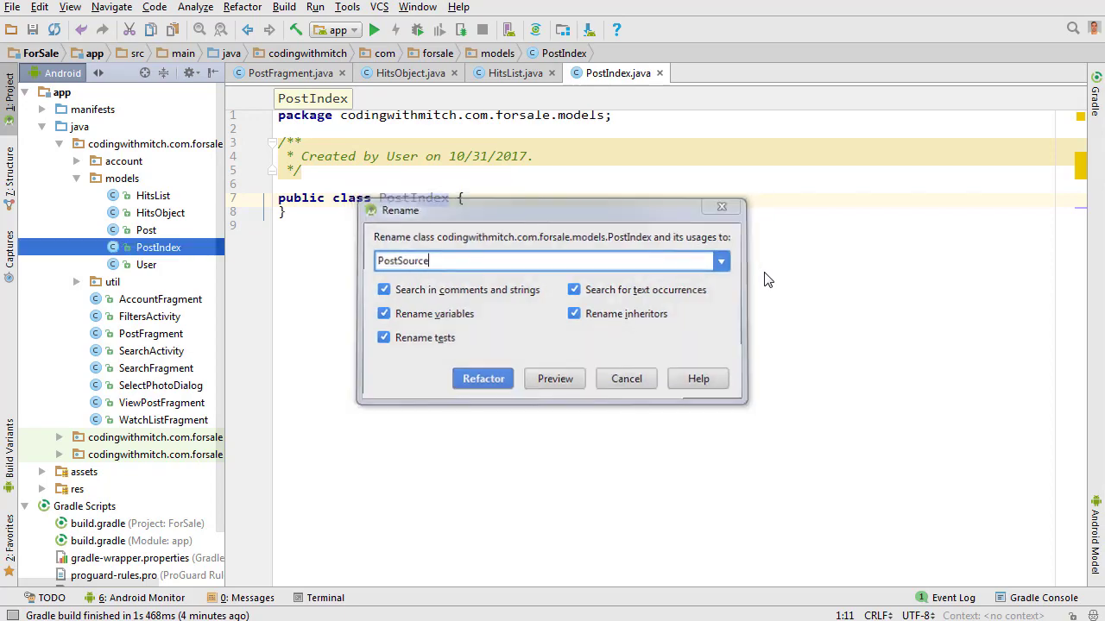
click(483, 378)
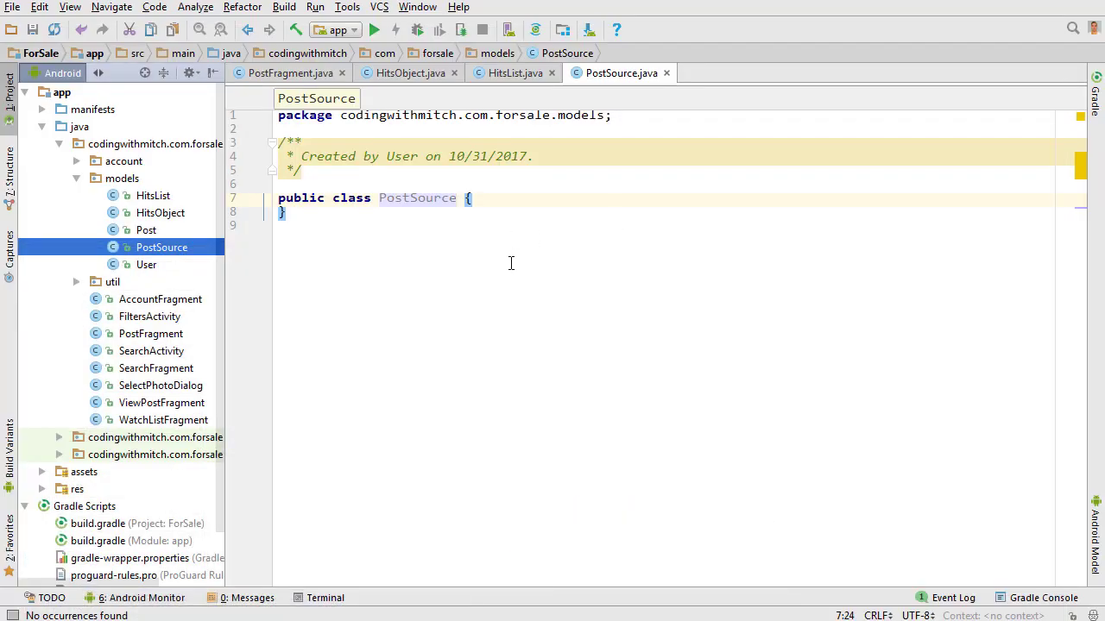
mouse_move(523, 259)
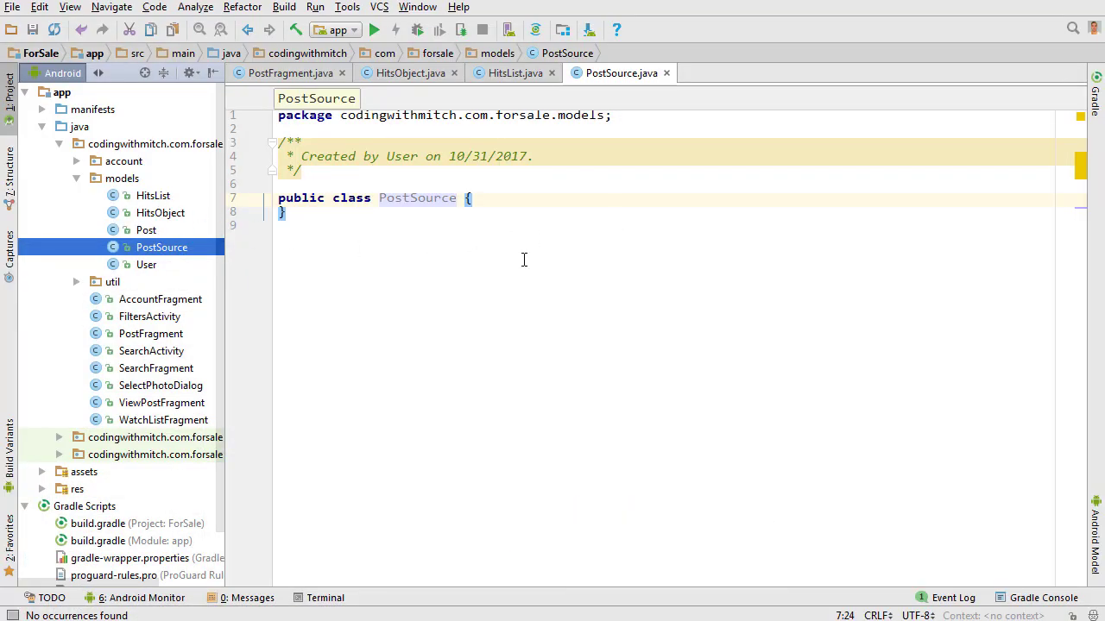